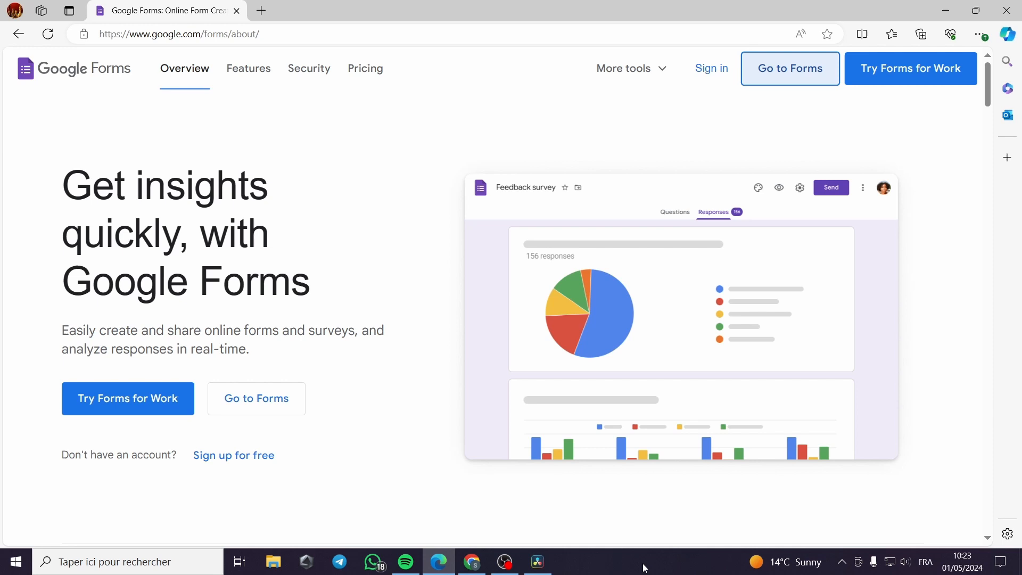
{"action": "mouse_move", "coordinate": [883, 461]}
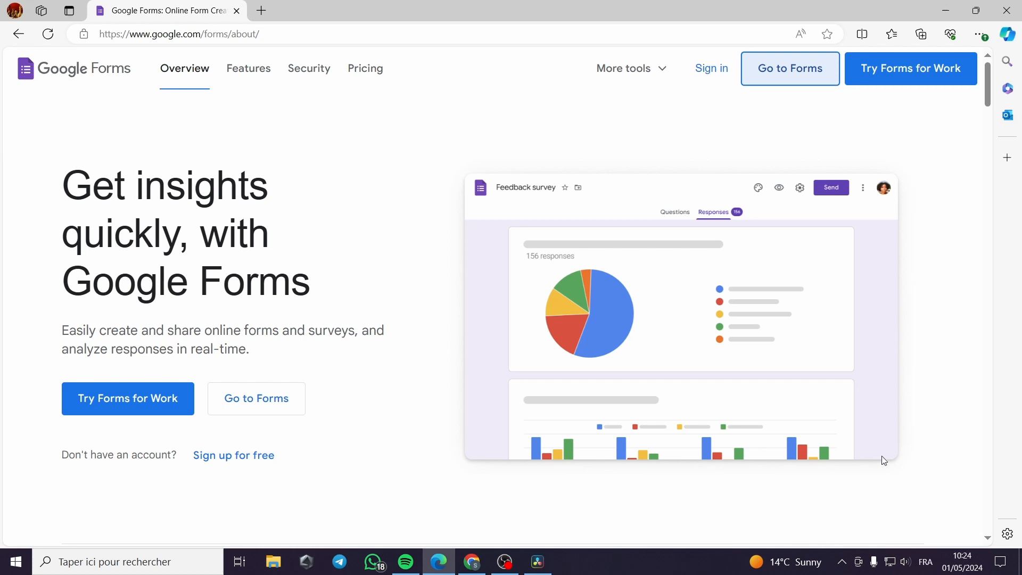
{"action": "mouse_move", "coordinate": [460, 398]}
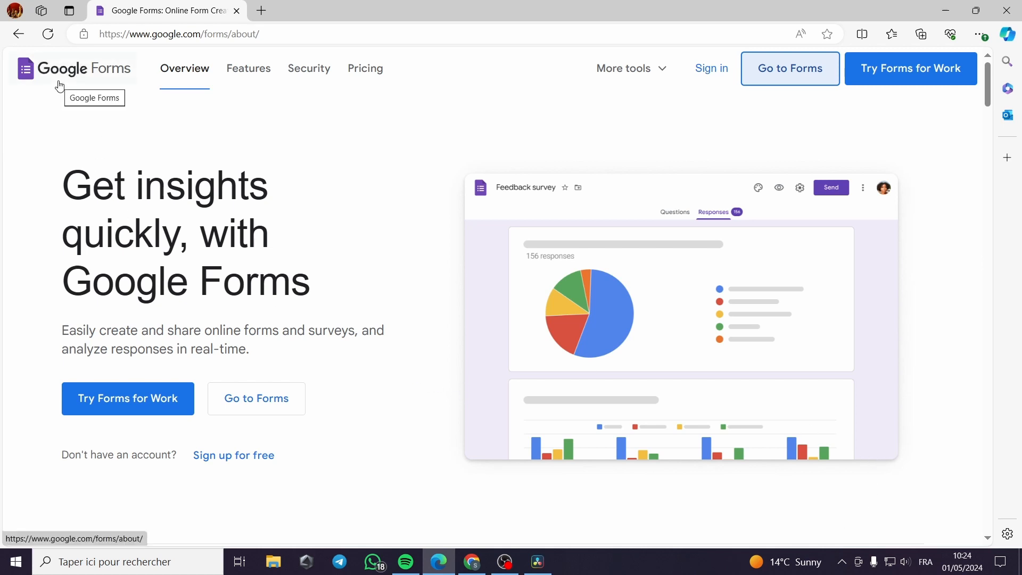
{"action": "mouse_move", "coordinate": [790, 69]}
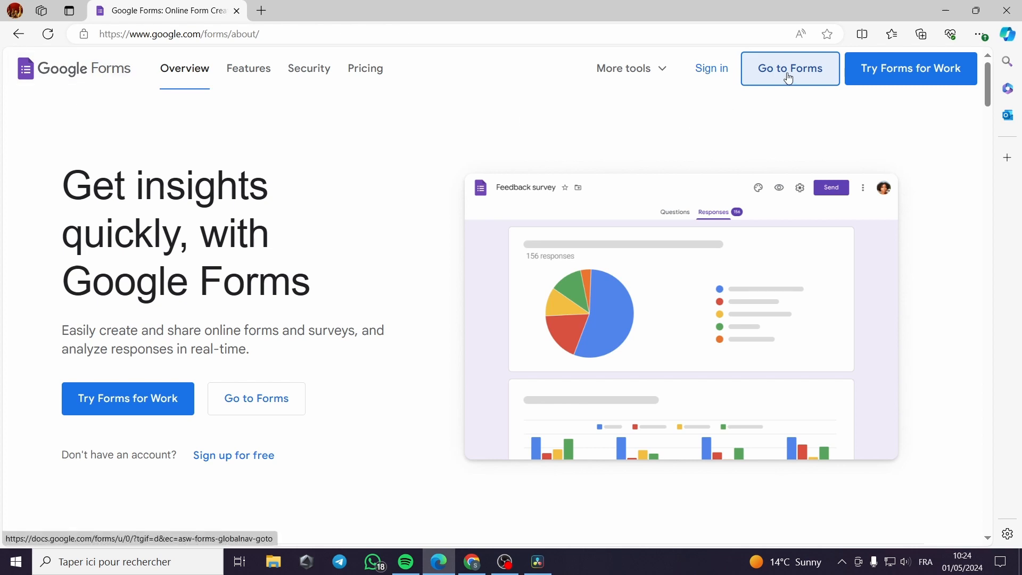
Open the Google Forms home, with its blank form, templates and recent RSVP form.
{"action": "left_click", "coordinate": [790, 68]}
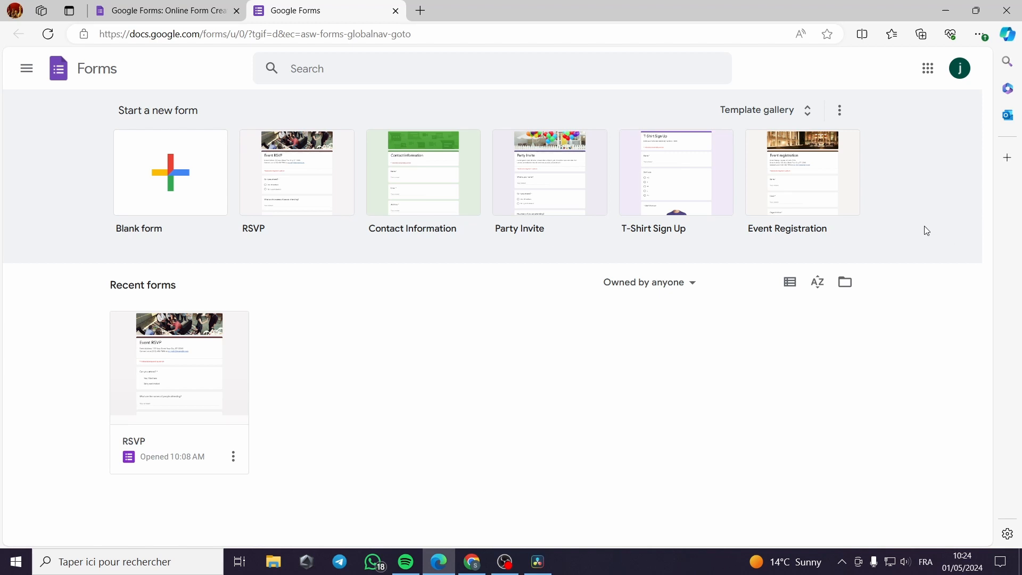
{"action": "mouse_move", "coordinate": [925, 229]}
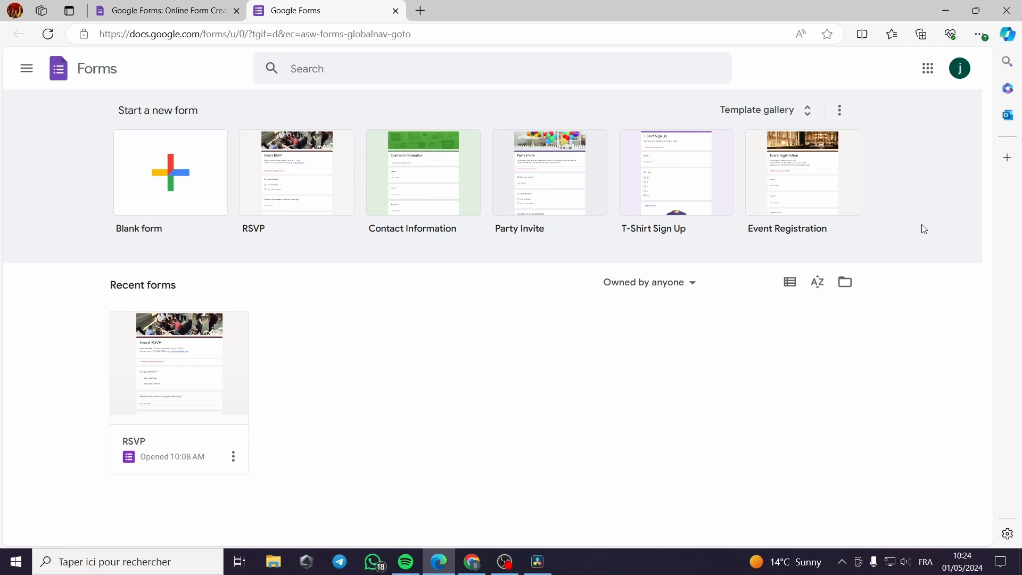
{"action": "mouse_move", "coordinate": [916, 233]}
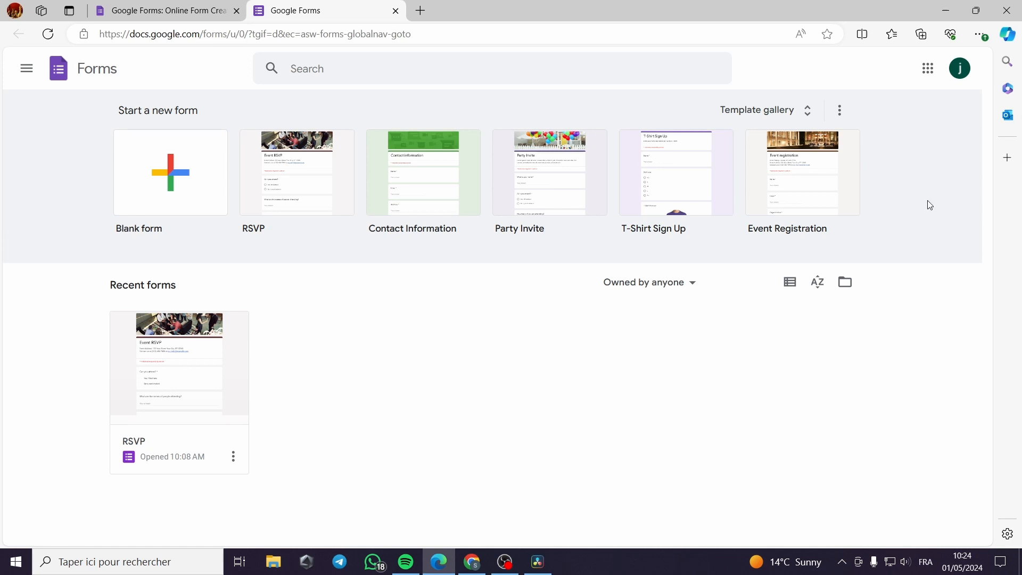
{"action": "mouse_move", "coordinate": [930, 190]}
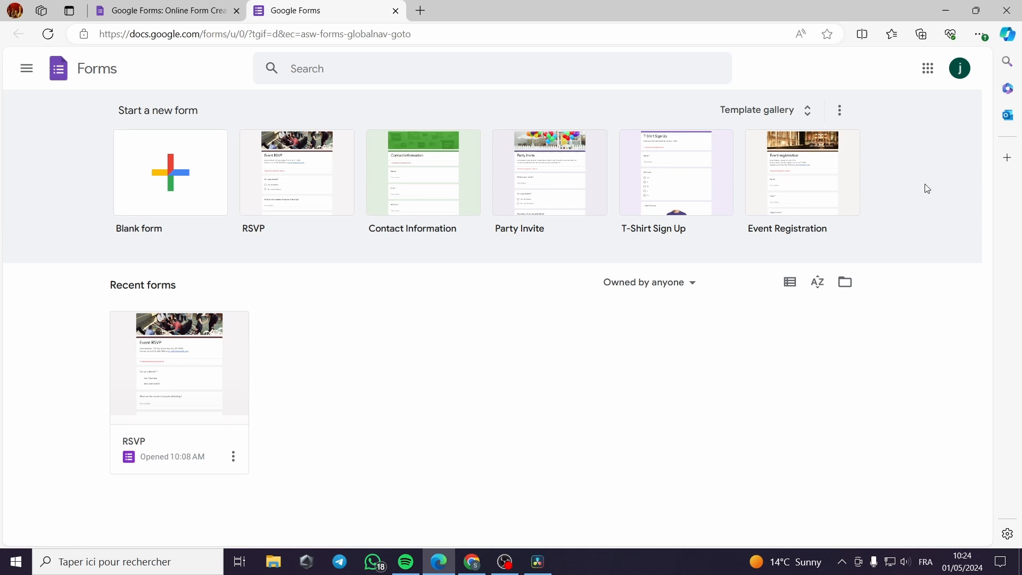
{"action": "mouse_move", "coordinate": [842, 140]}
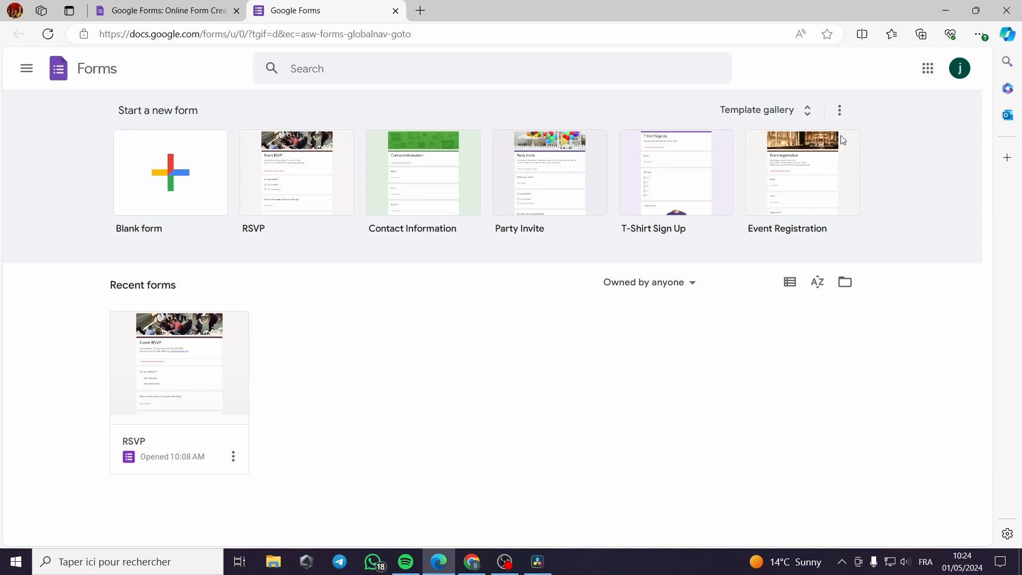
{"action": "mouse_move", "coordinate": [246, 175]}
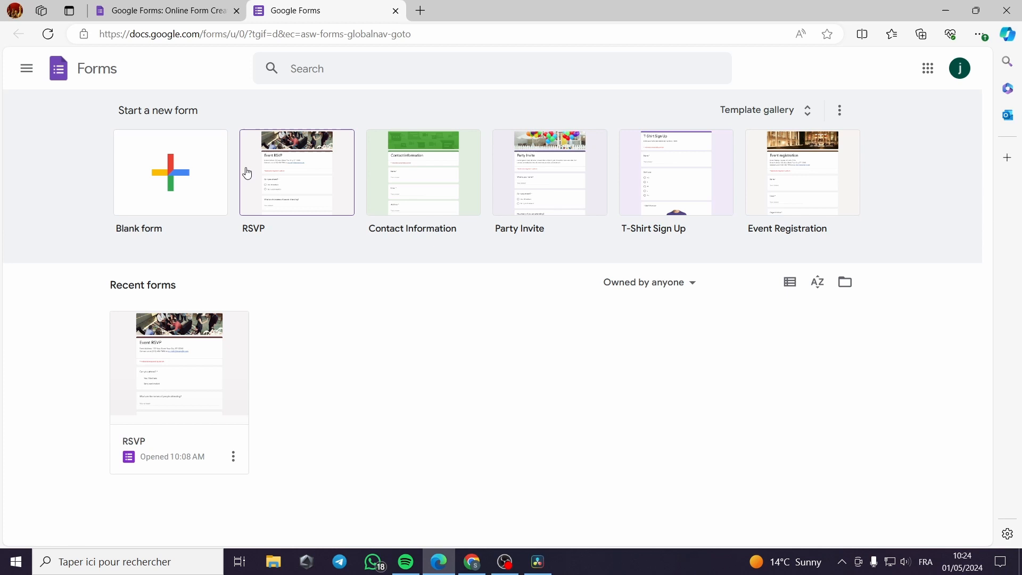
{"action": "mouse_move", "coordinate": [786, 188]}
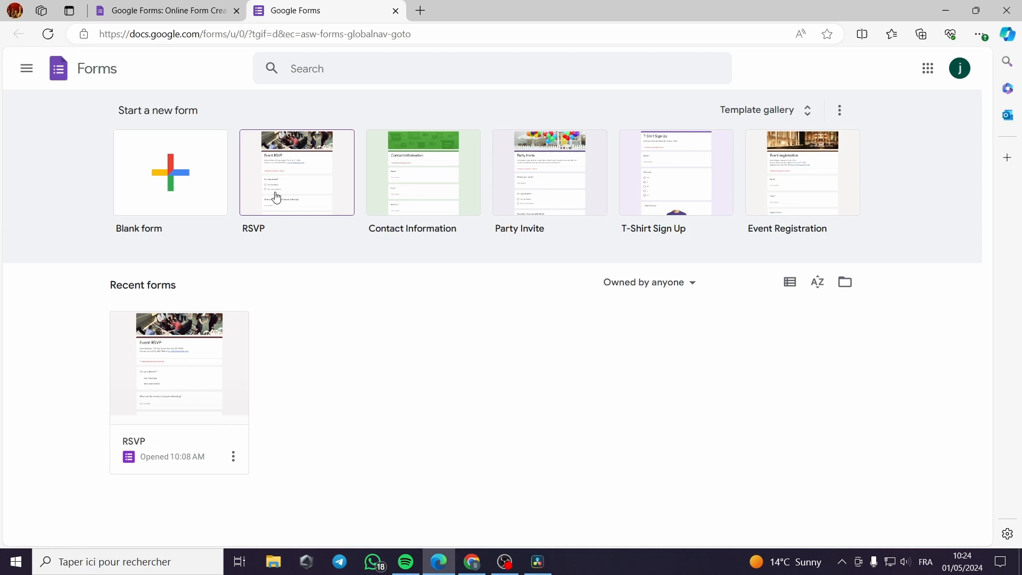
{"action": "mouse_move", "coordinate": [363, 192]}
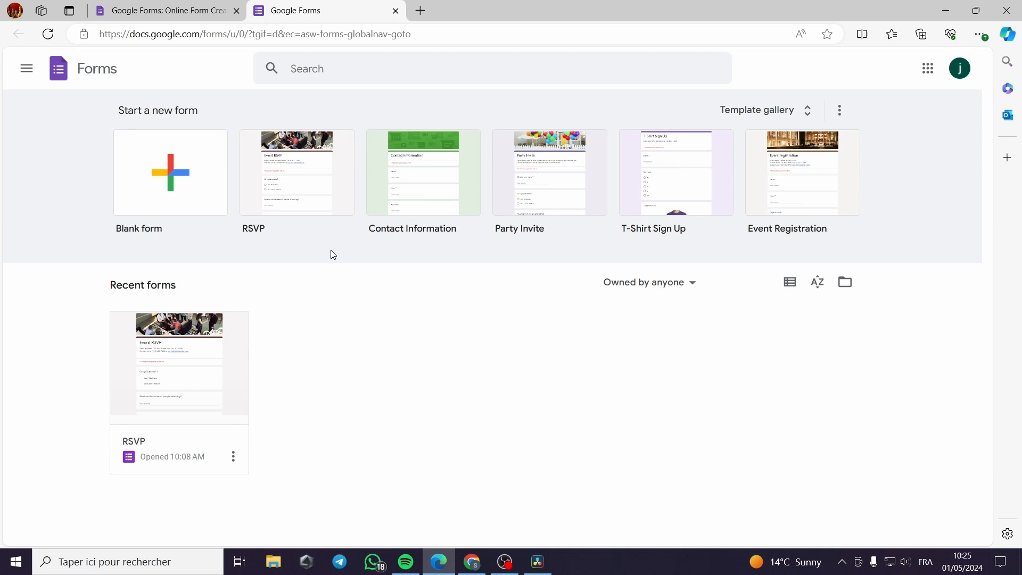
{"action": "mouse_move", "coordinate": [530, 206]}
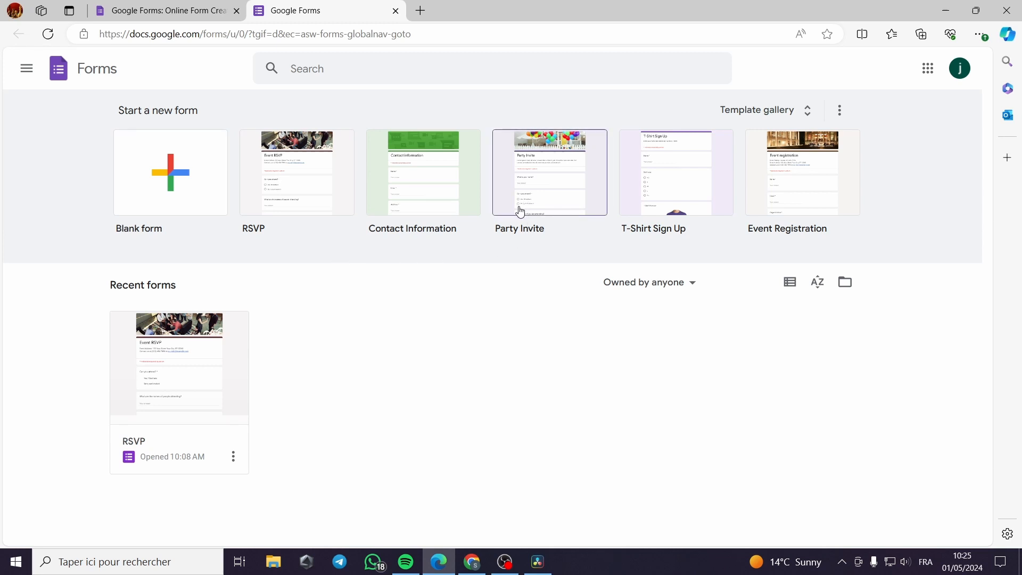
{"action": "mouse_move", "coordinate": [514, 259]}
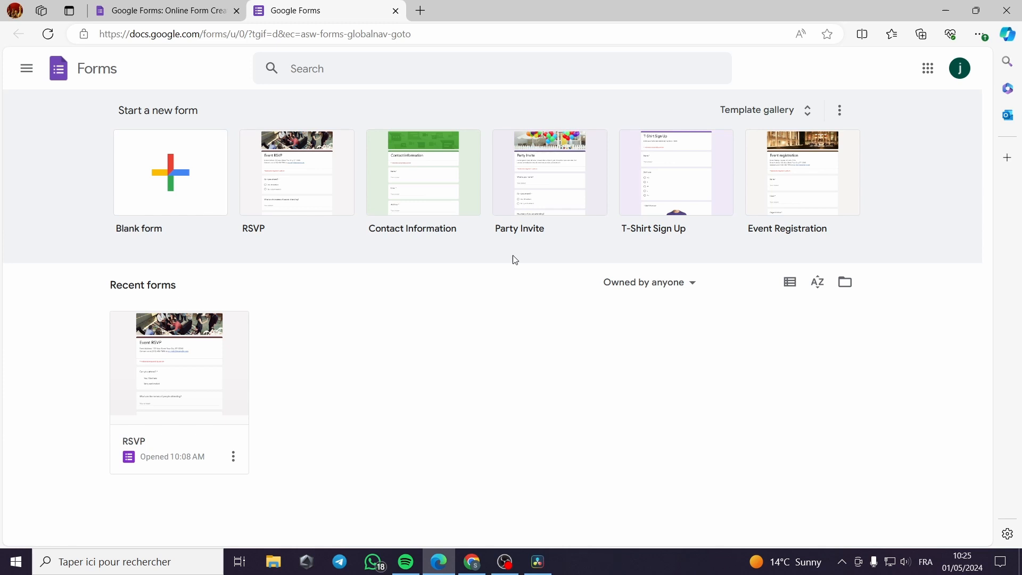
{"action": "mouse_move", "coordinate": [508, 262]}
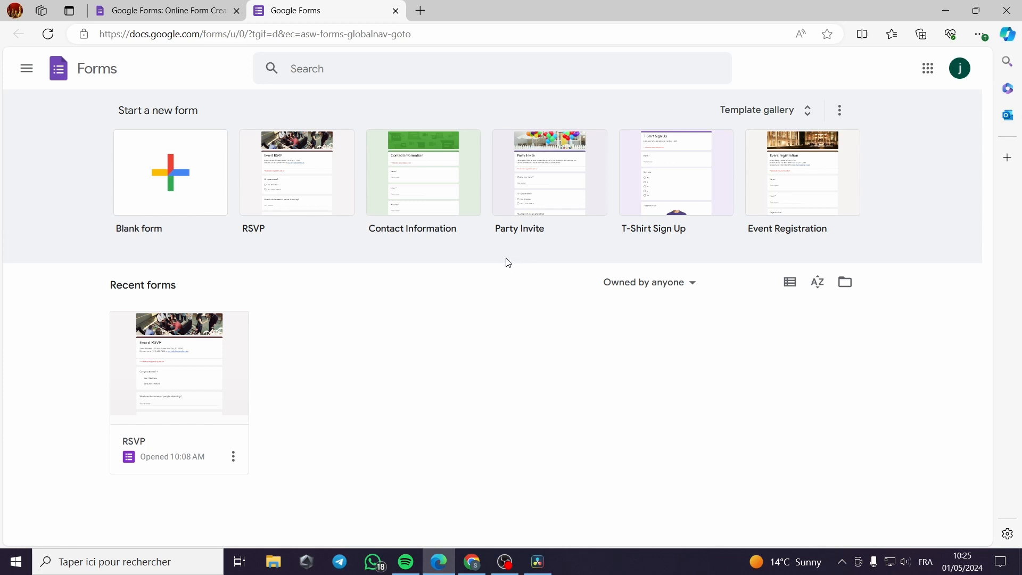
{"action": "mouse_move", "coordinate": [504, 262]}
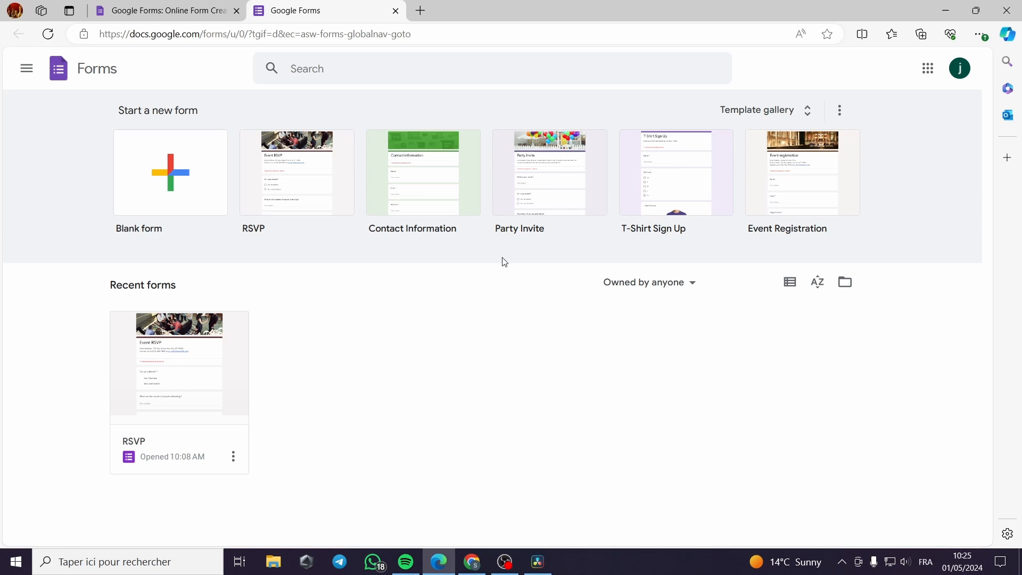
{"action": "mouse_move", "coordinate": [511, 258]}
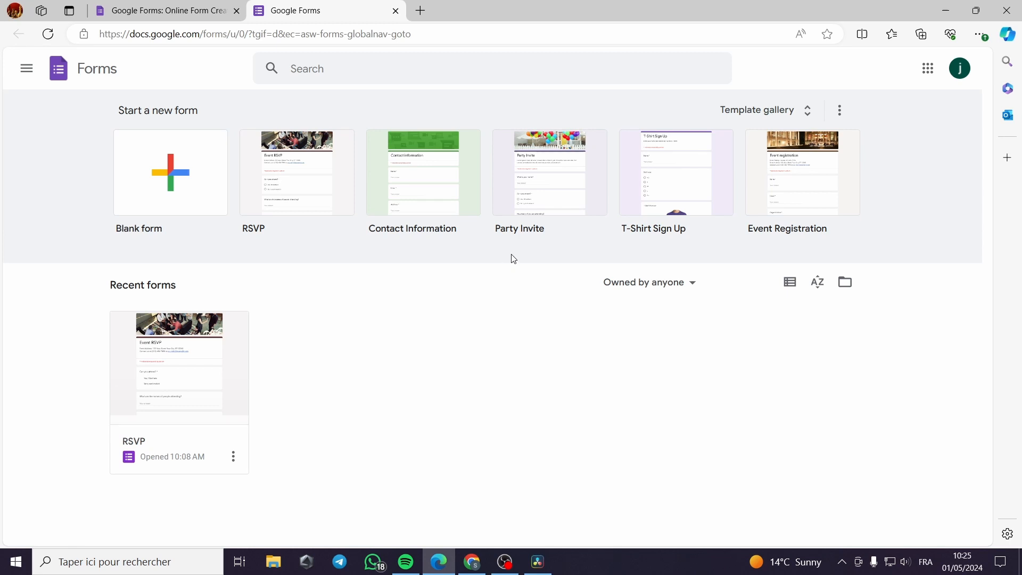
{"action": "mouse_move", "coordinate": [514, 255]}
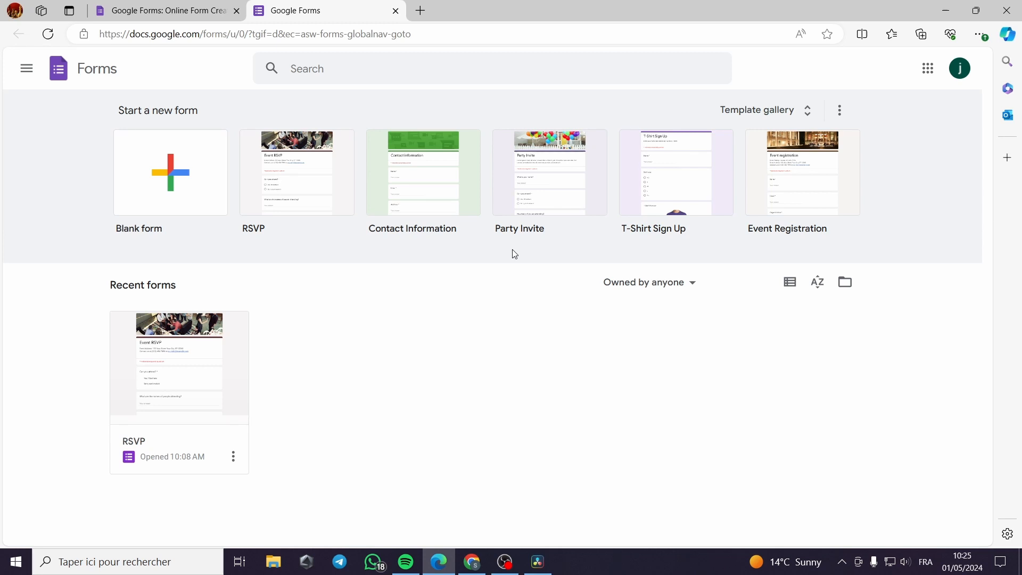
{"action": "mouse_move", "coordinate": [509, 253]}
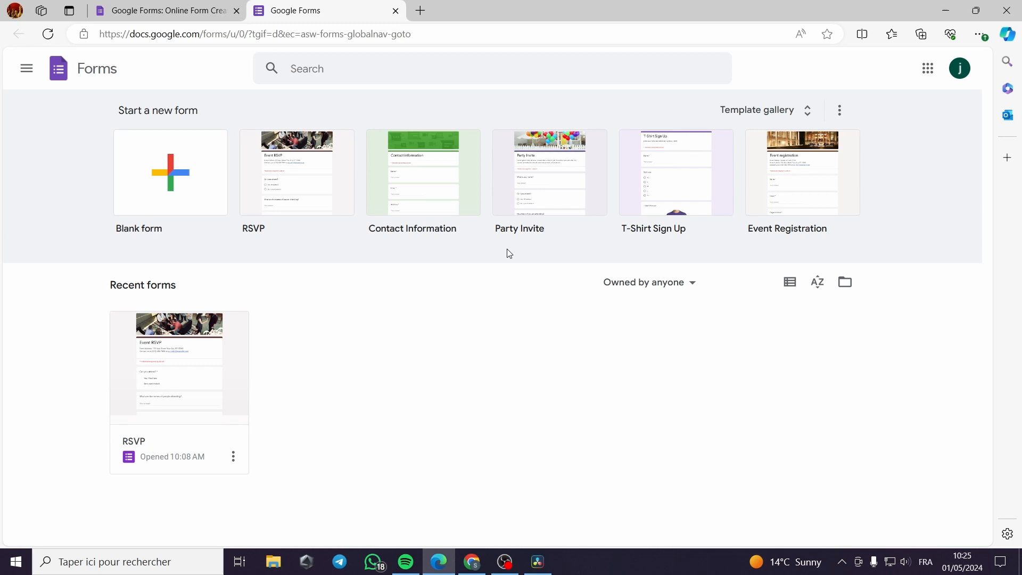
{"action": "mouse_move", "coordinate": [469, 240]}
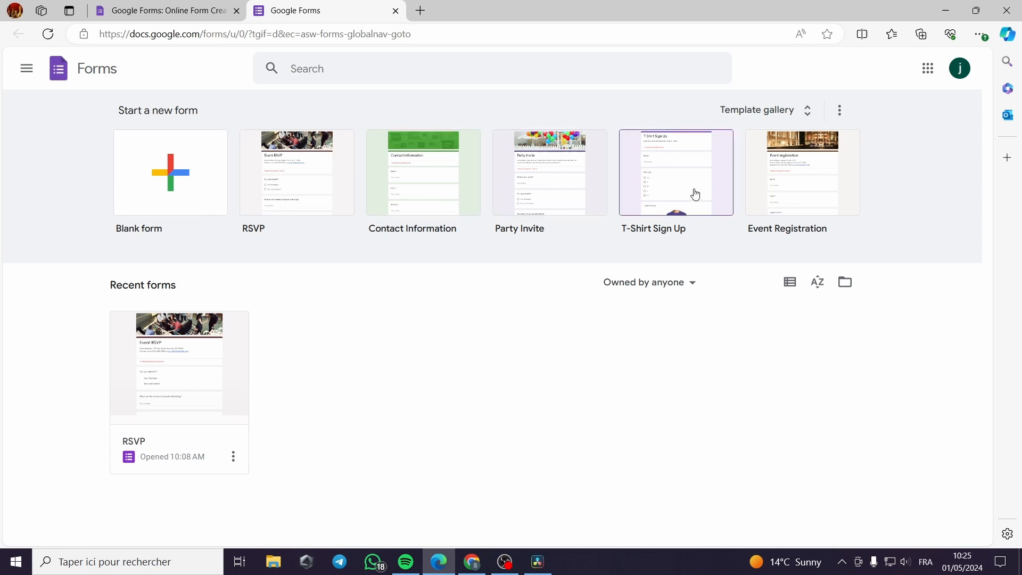
{"action": "mouse_move", "coordinate": [743, 180]}
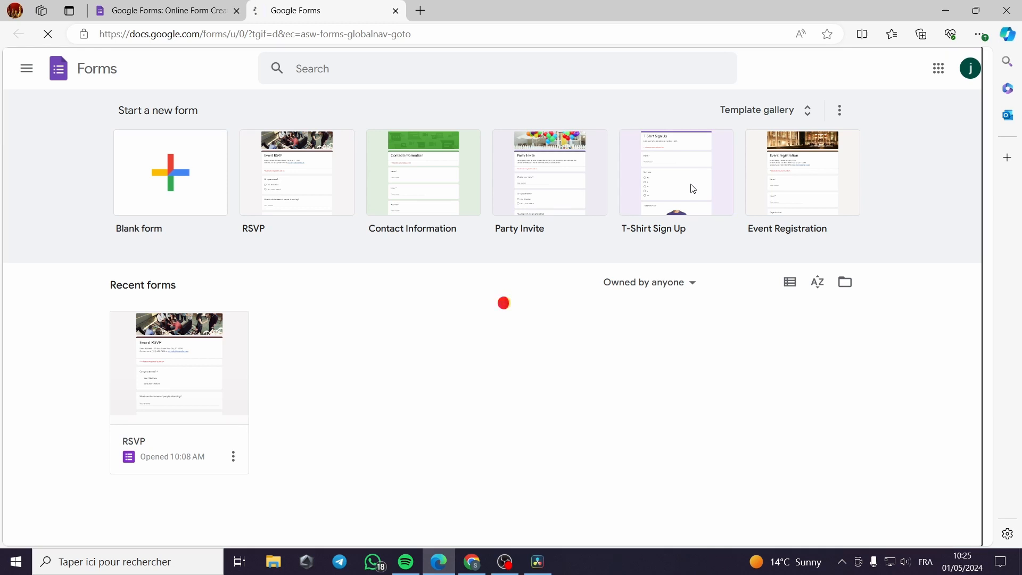
{"action": "left_click", "coordinate": [676, 172]}
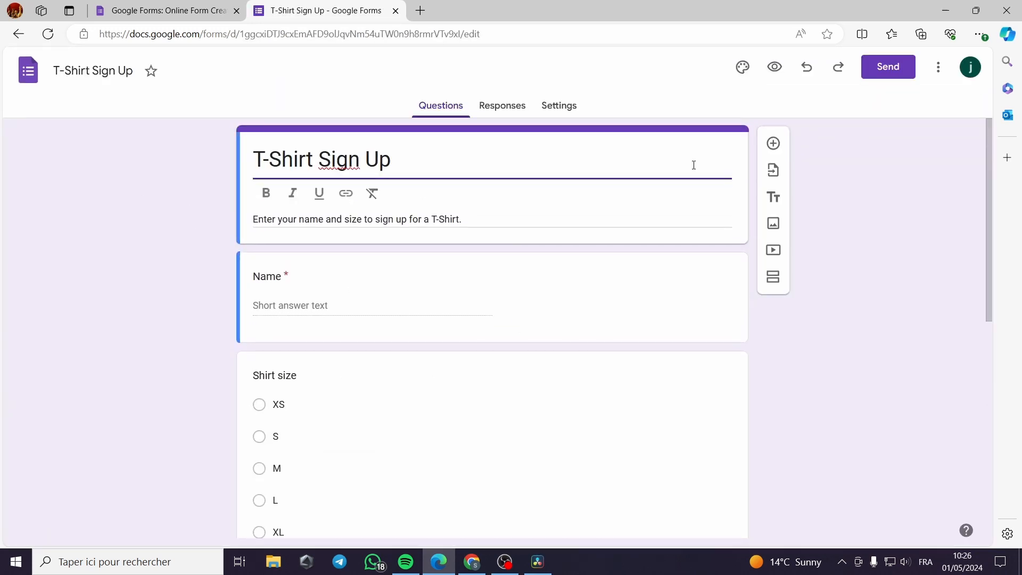
{"action": "left_click", "coordinate": [741, 67]}
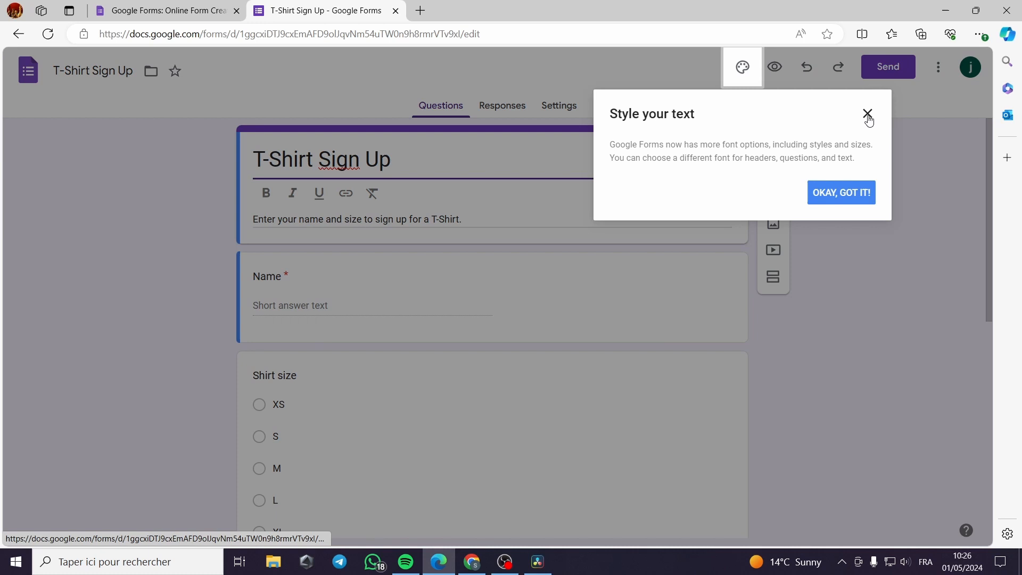
{"action": "left_click", "coordinate": [867, 113]}
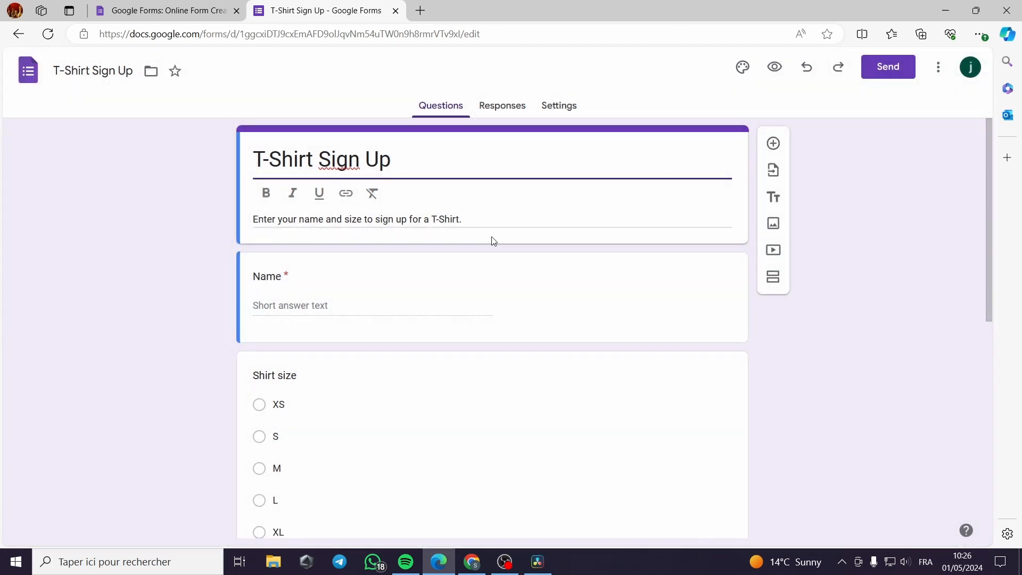
{"action": "mouse_move", "coordinate": [372, 193]}
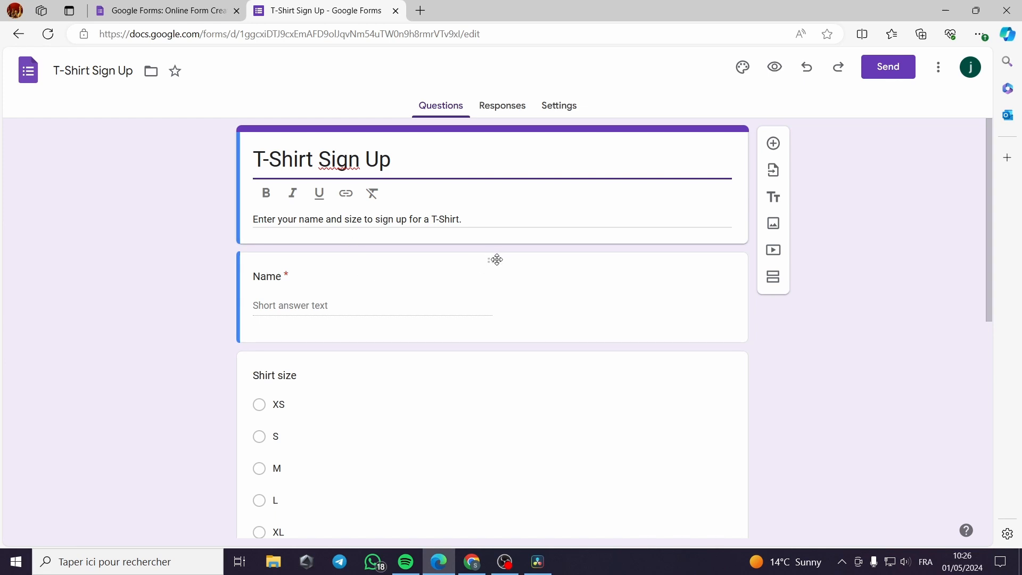
{"action": "left_click", "coordinate": [278, 286]}
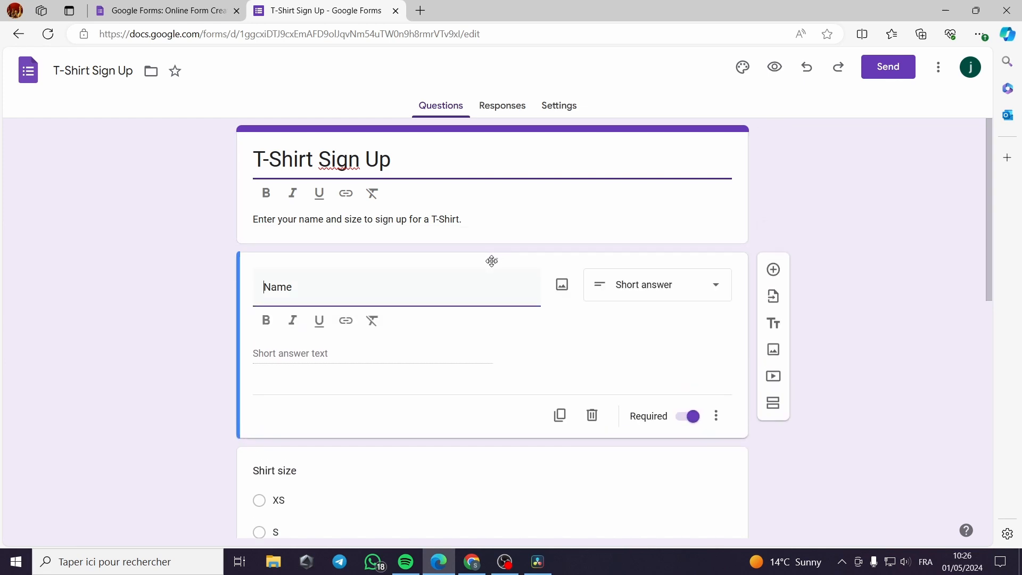
{"action": "mouse_move", "coordinate": [407, 352]}
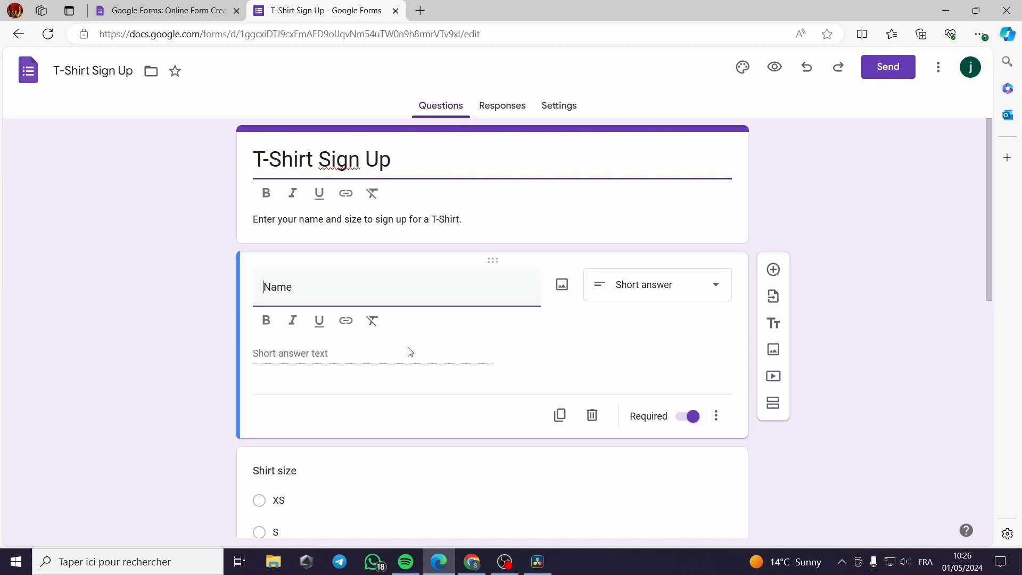
{"action": "scroll", "scroll_direction": "down", "scroll_amount": 3}
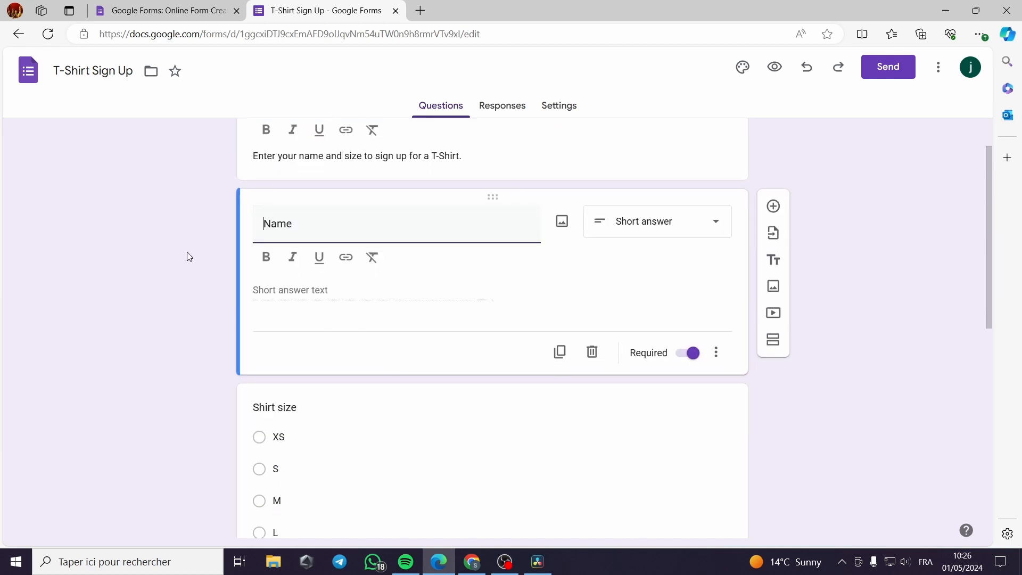
{"action": "scroll", "scroll_direction": "up", "scroll_amount": 3}
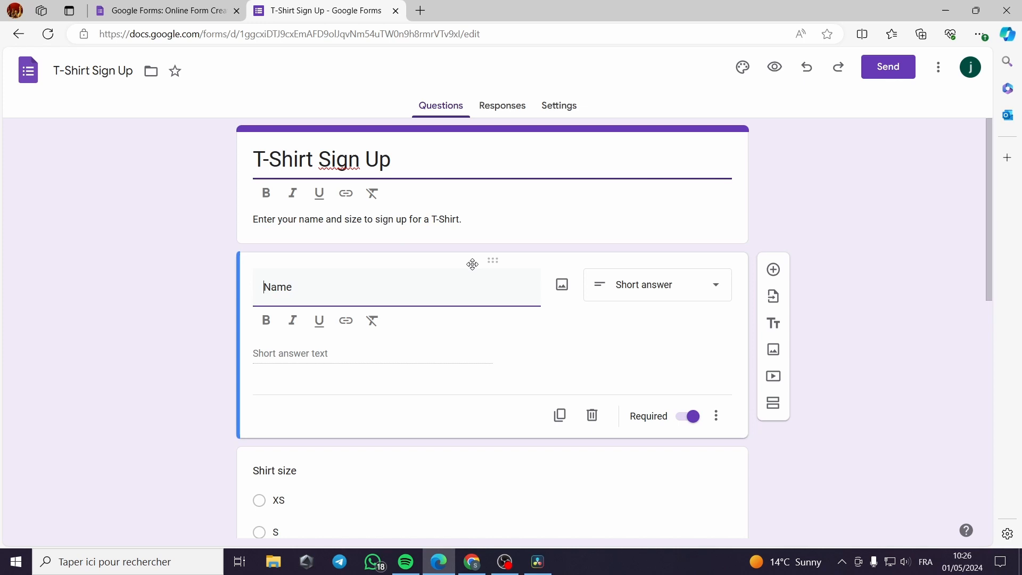
{"action": "mouse_move", "coordinate": [606, 428]}
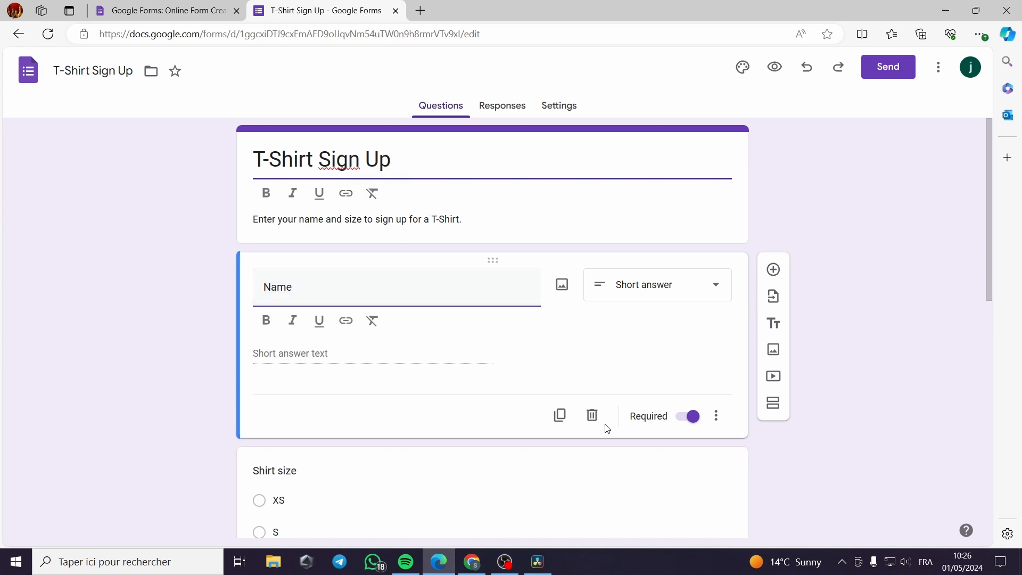
{"action": "mouse_move", "coordinate": [591, 416]}
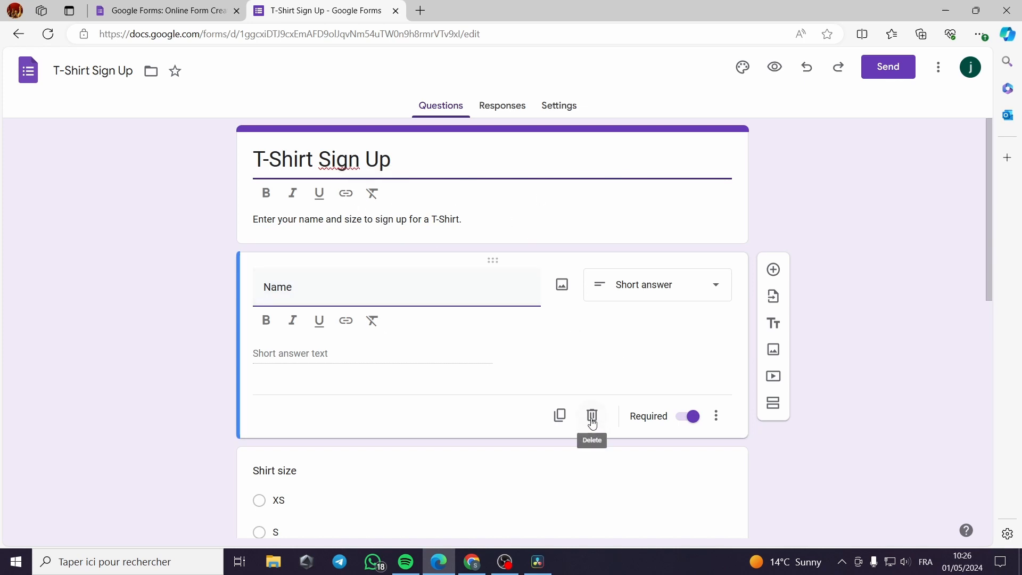
Delete the Name and Other thoughts or comments questions and add a sixth Shirt size option.
{"action": "left_click", "coordinate": [590, 416]}
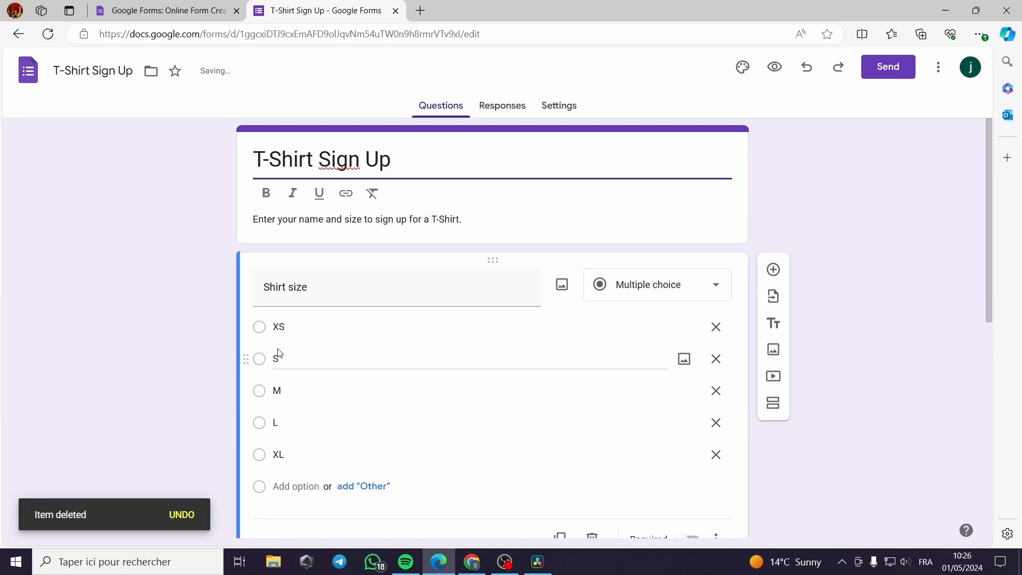
{"action": "scroll", "scroll_direction": "down", "scroll_amount": 3}
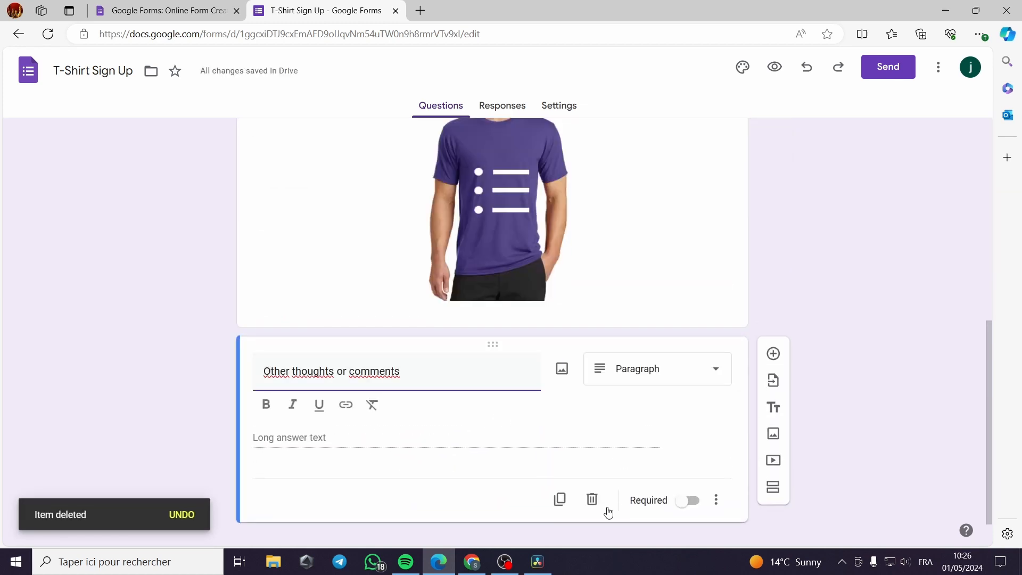
{"action": "mouse_move", "coordinate": [592, 500]}
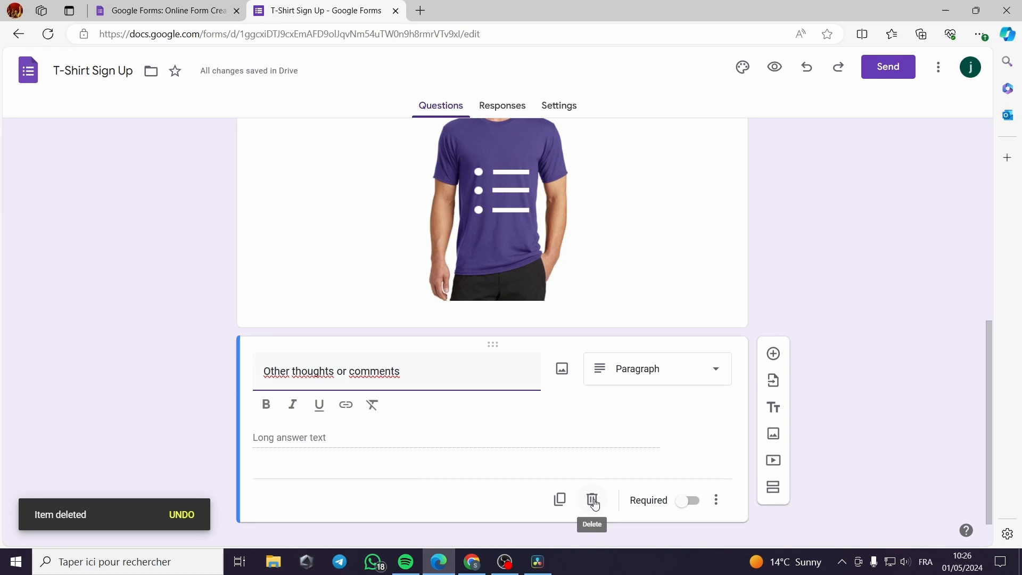
{"action": "left_click", "coordinate": [592, 500]}
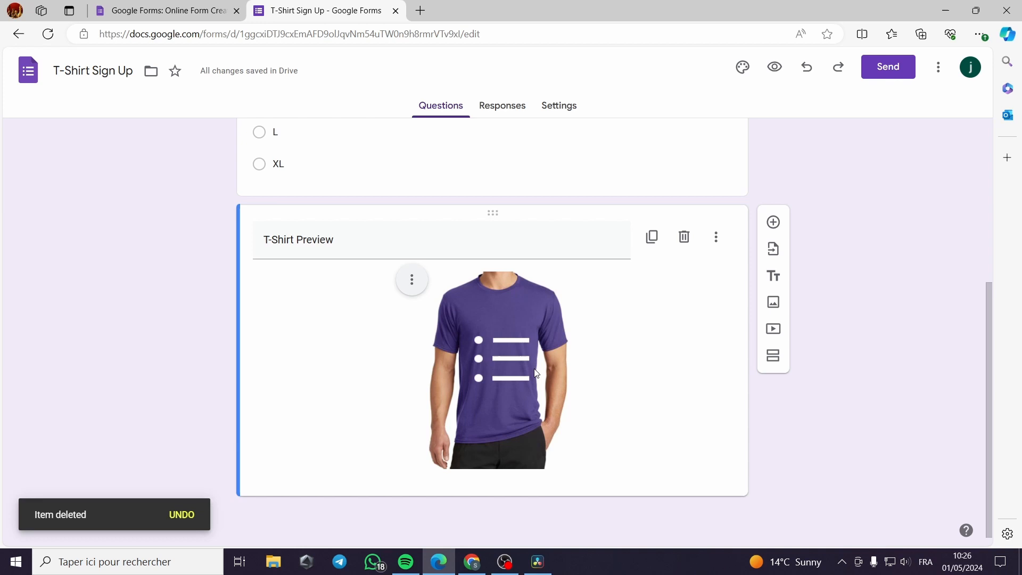
{"action": "mouse_move", "coordinate": [532, 360]}
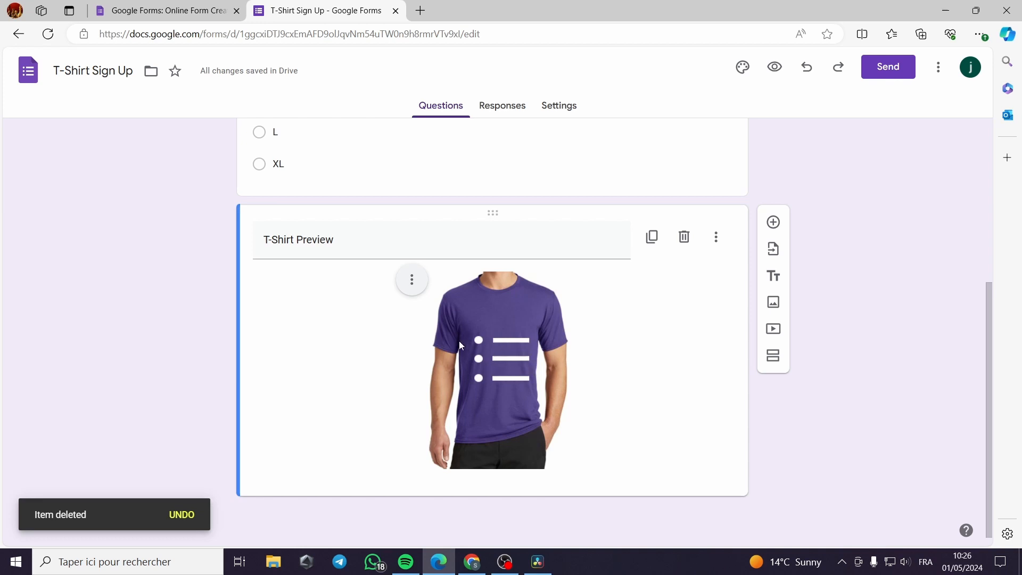
{"action": "left_click", "coordinate": [496, 368]}
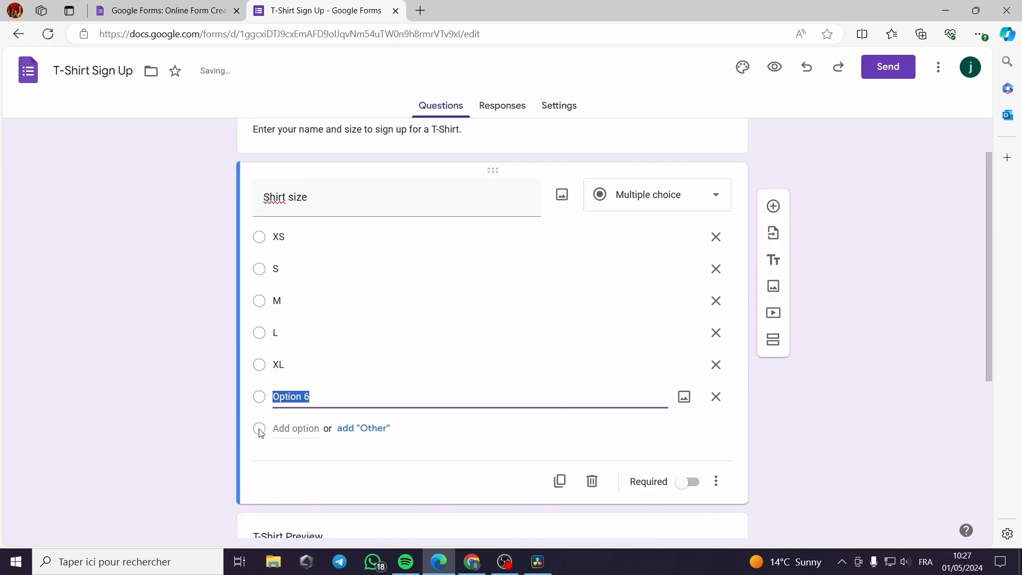
Add Option 7 and Option 8, then drag Options 8, 7 and 6 above XS.
{"action": "left_click", "coordinate": [295, 428]}
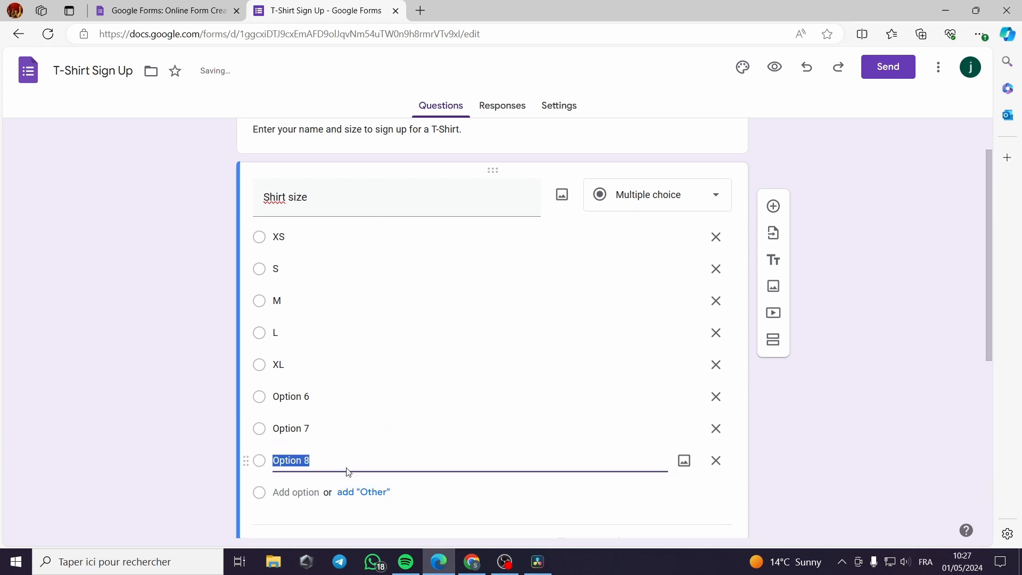
{"action": "left_click", "coordinate": [355, 460]}
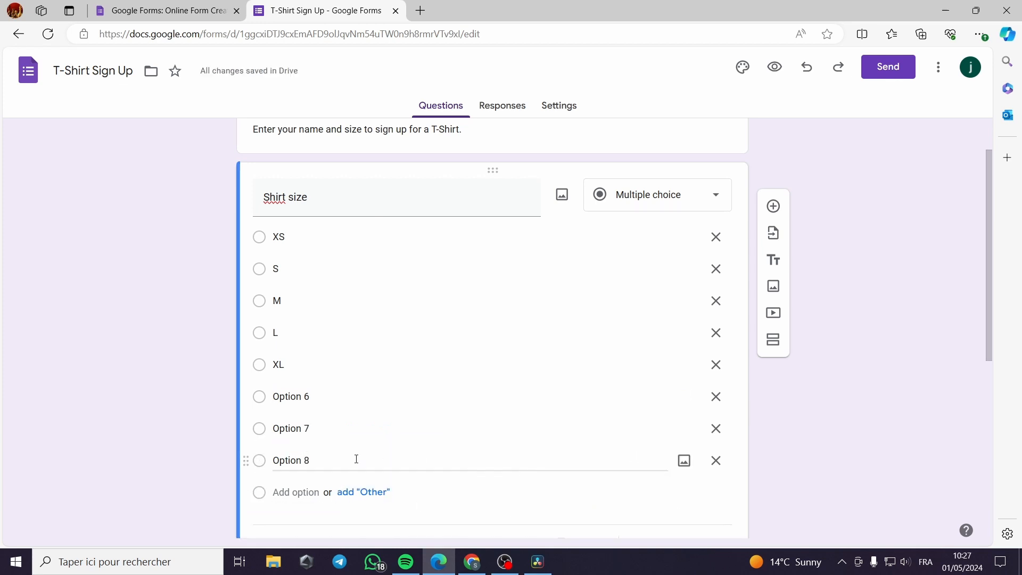
{"action": "left_click_drag", "start_coordinate": [246, 460], "coordinate": [259, 237]}
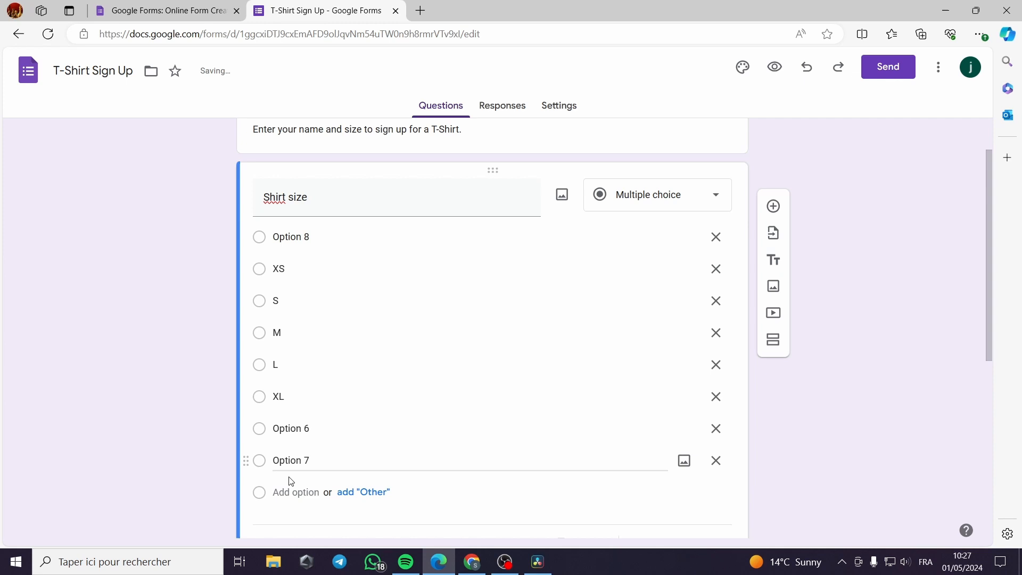
{"action": "left_click_drag", "start_coordinate": [246, 460], "coordinate": [246, 262]}
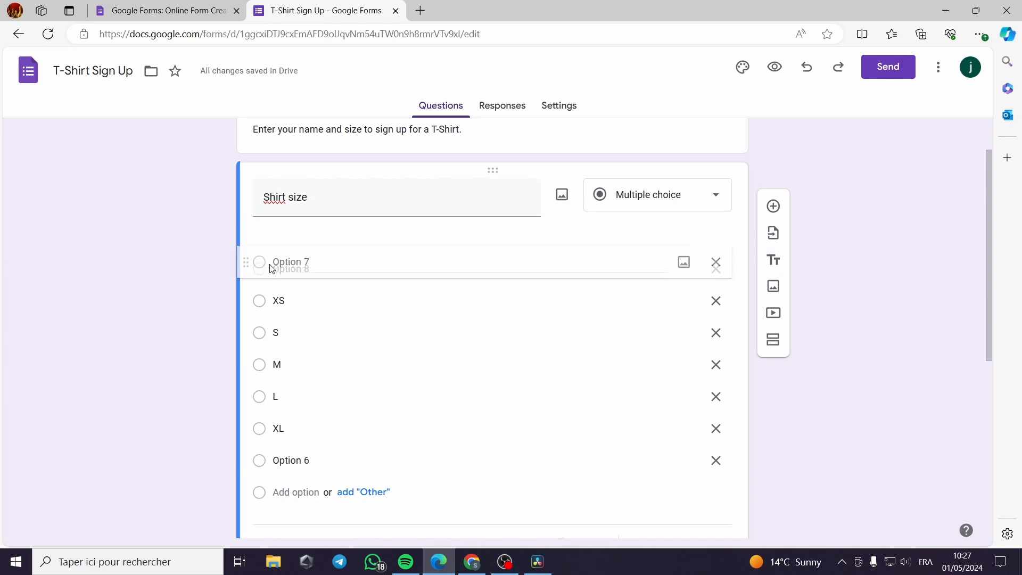
{"action": "left_click_drag", "start_coordinate": [246, 459], "coordinate": [245, 292]}
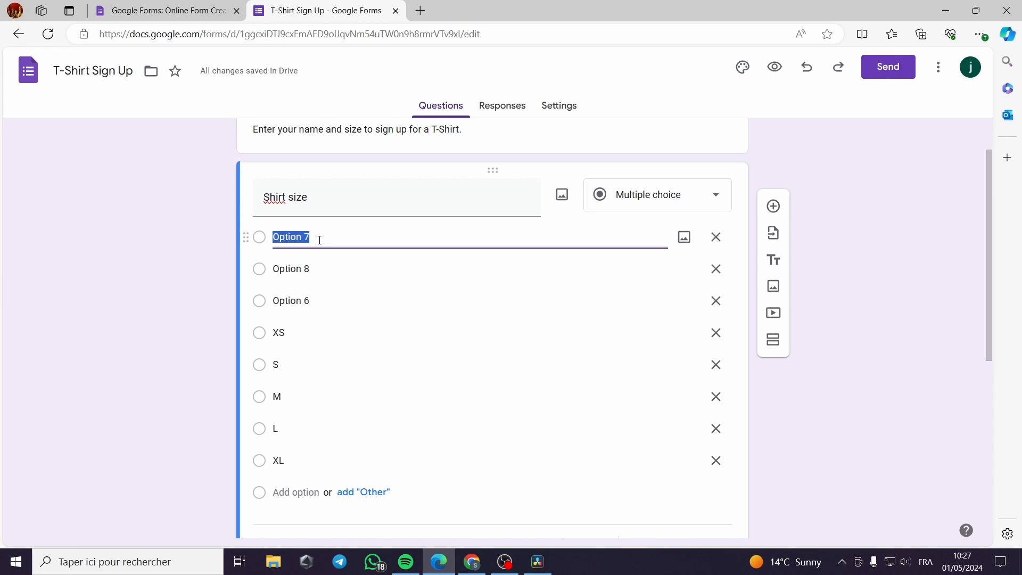
Retitle the top options 'Green tshirt -45$', 'blue tshirt - 35$', 'white tshirt - 25$' and remove XS and S.
{"action": "type", "text": "blue tshirt"}
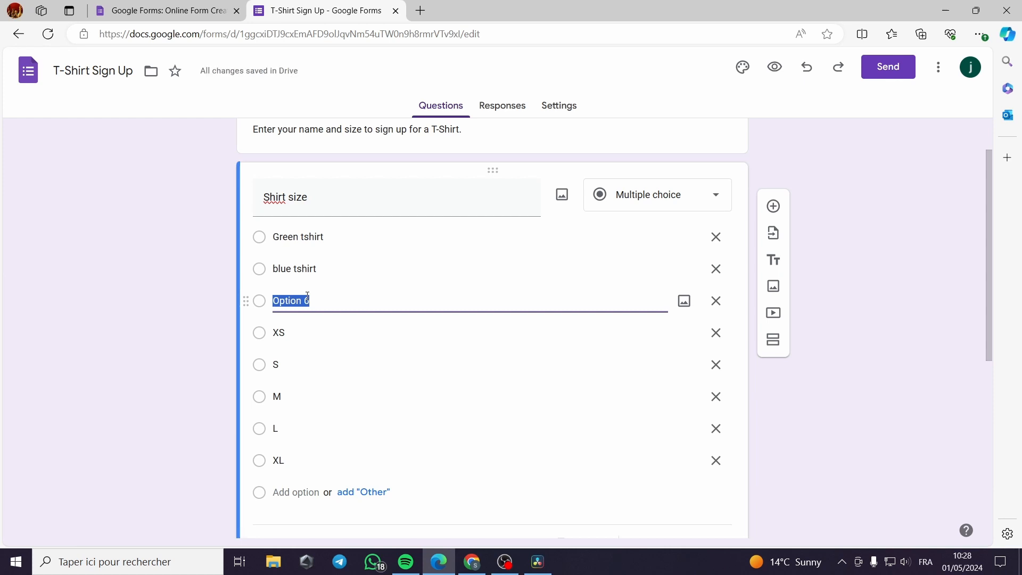
{"action": "type", "text": "white tshirt"}
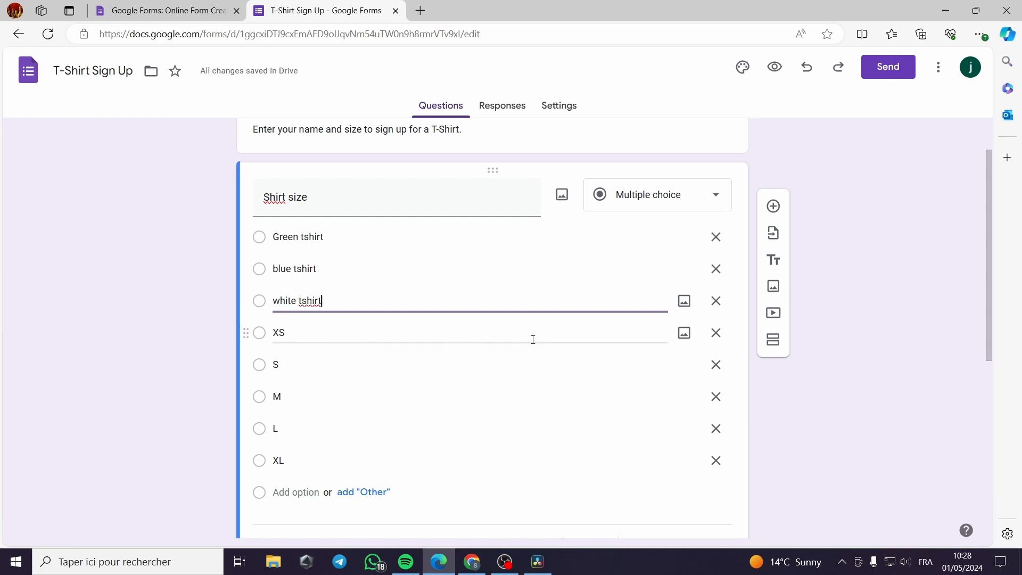
{"action": "scroll", "scroll_direction": "down", "scroll_amount": 3}
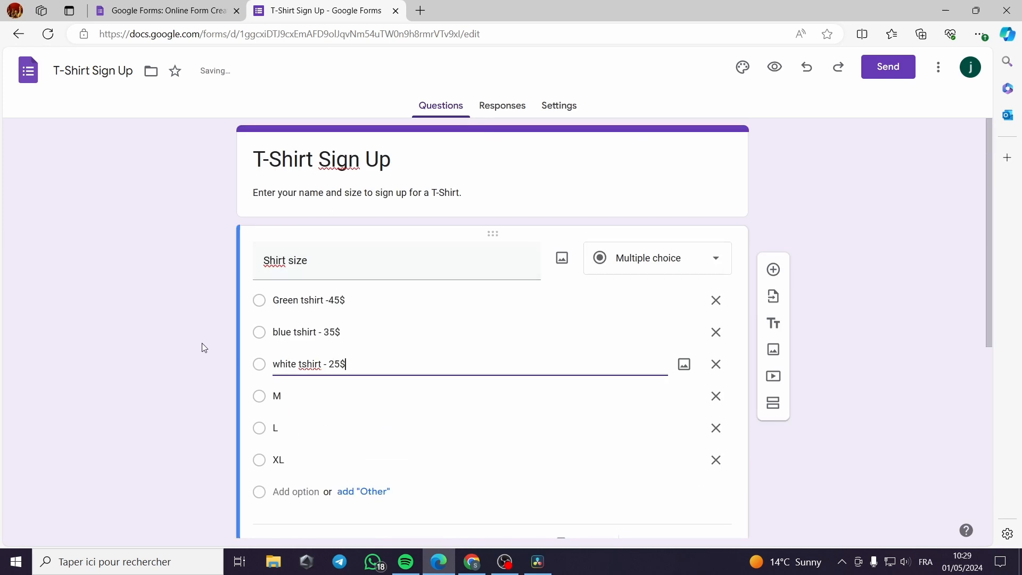
{"action": "scroll", "scroll_direction": "down", "scroll_amount": 3}
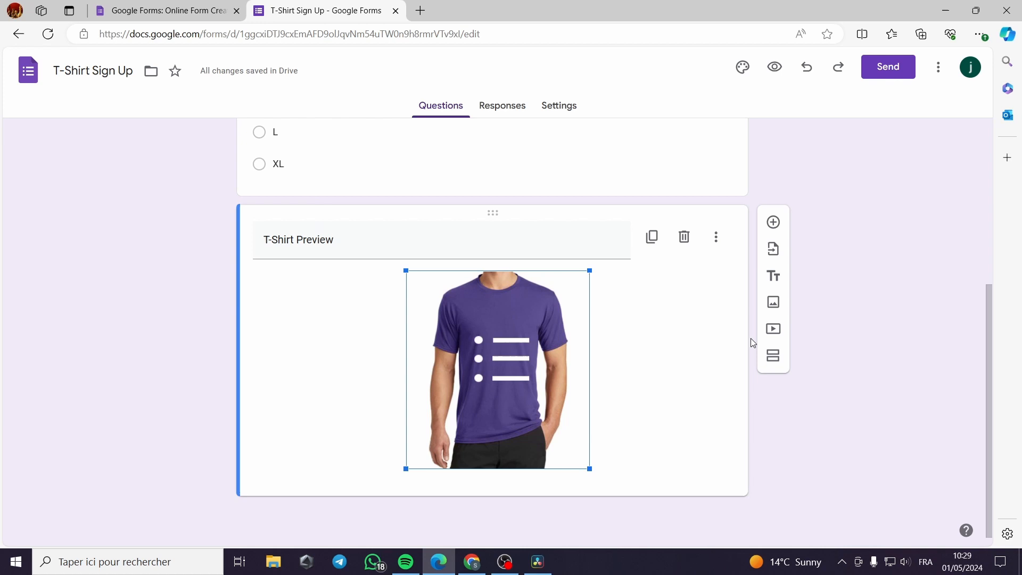
{"action": "mouse_move", "coordinate": [653, 237]}
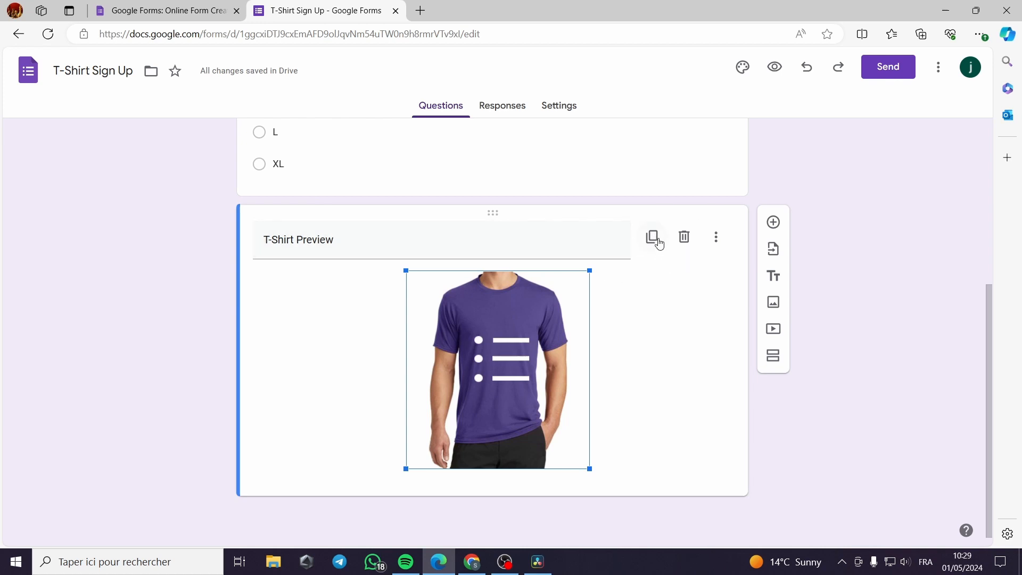
{"action": "mouse_move", "coordinate": [654, 239]}
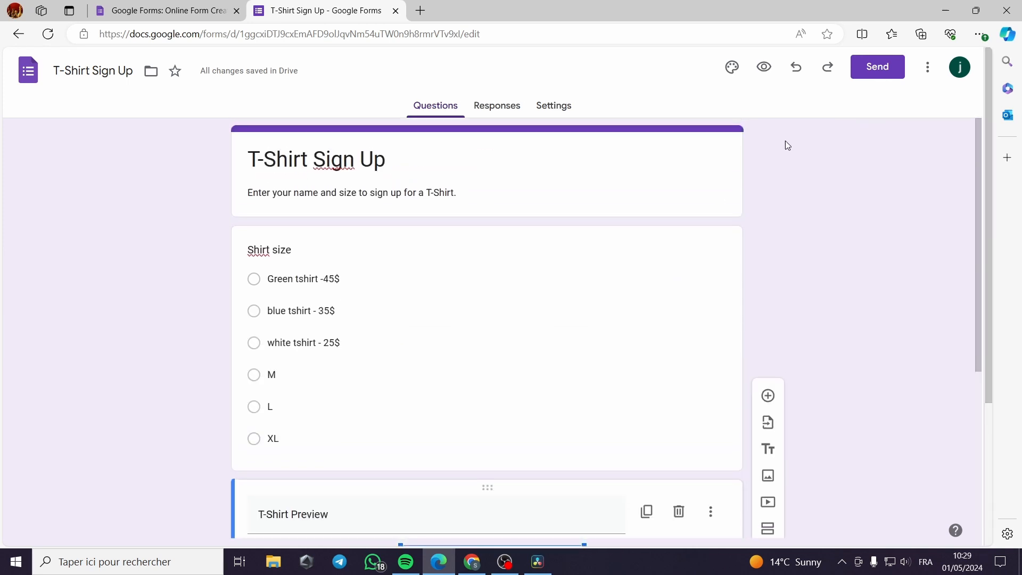
{"action": "mouse_move", "coordinate": [927, 67]}
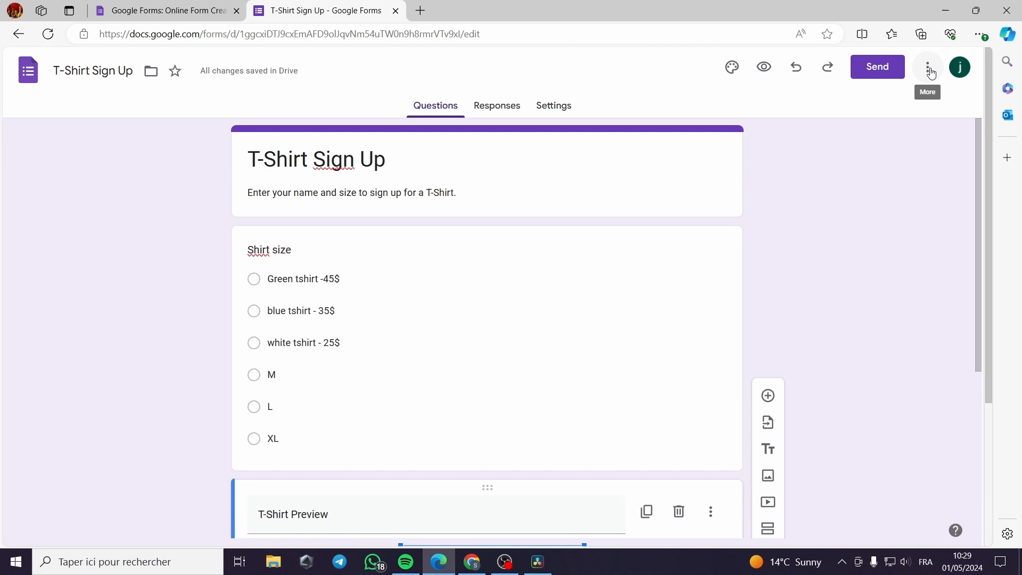
Search the form's add-ons Marketplace for 'Payable Forms' and open its listing.
{"action": "left_click", "coordinate": [927, 67]}
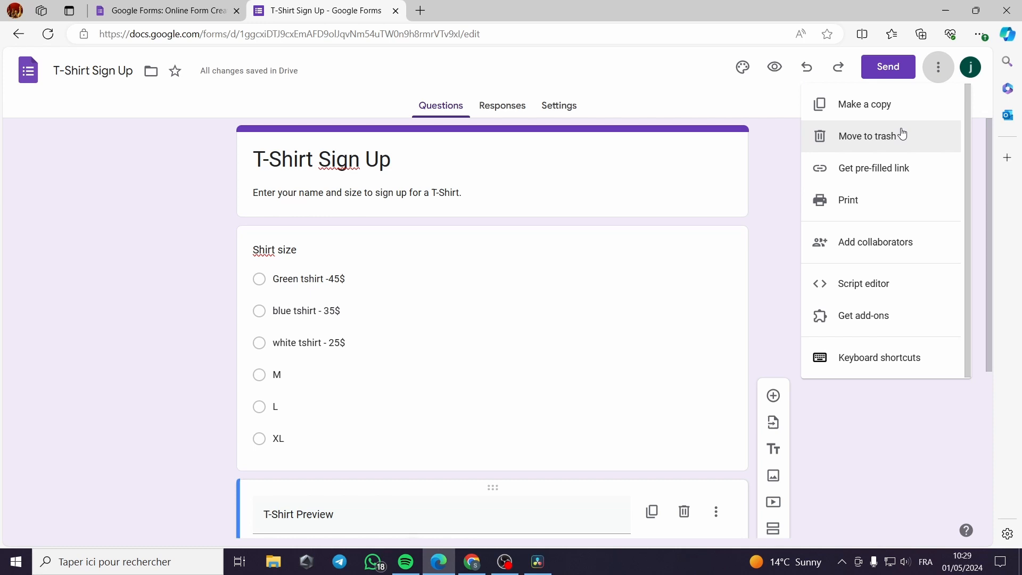
{"action": "mouse_move", "coordinate": [898, 319]}
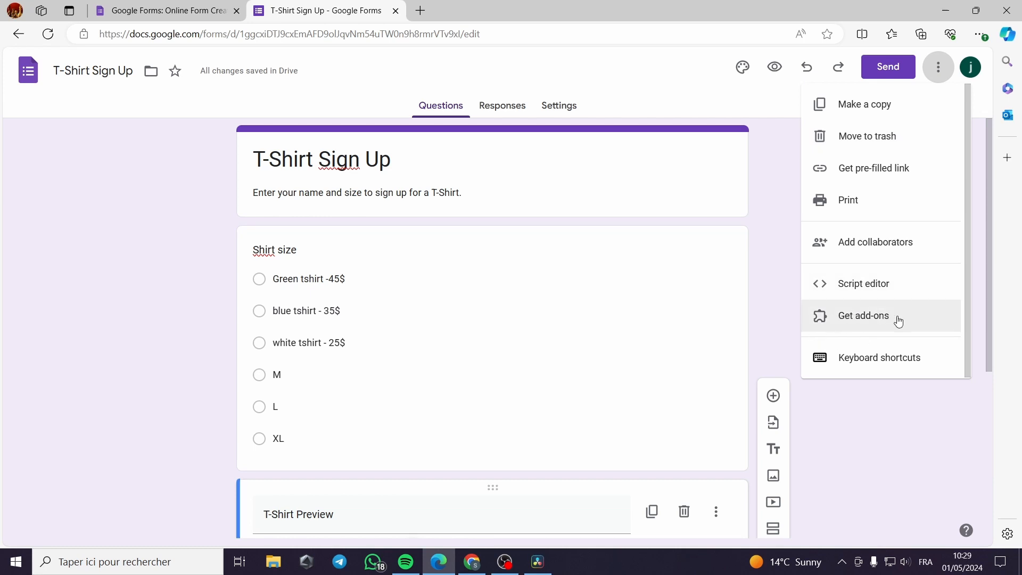
{"action": "left_click", "coordinate": [863, 316]}
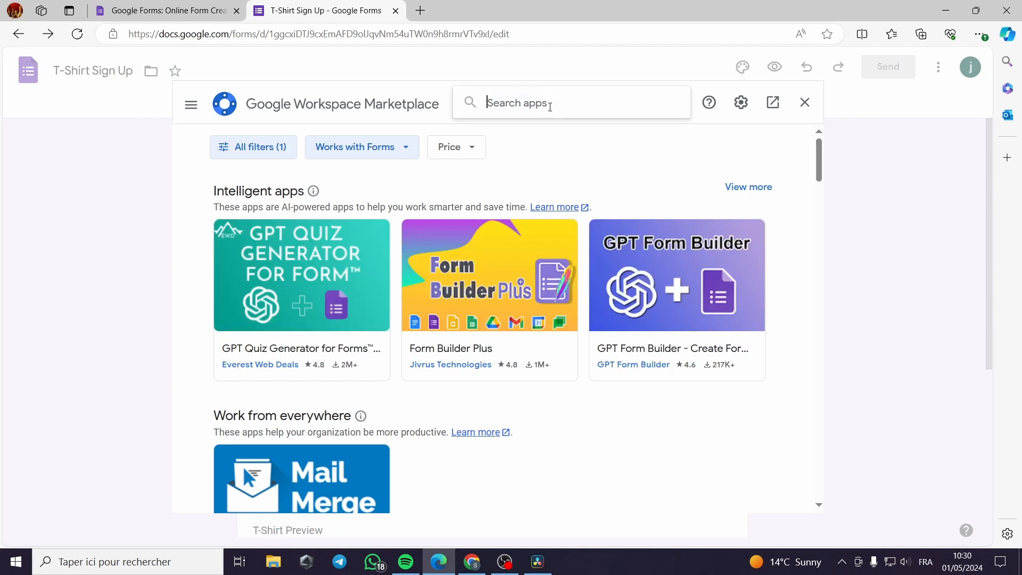
{"action": "type", "text": "payabele"}
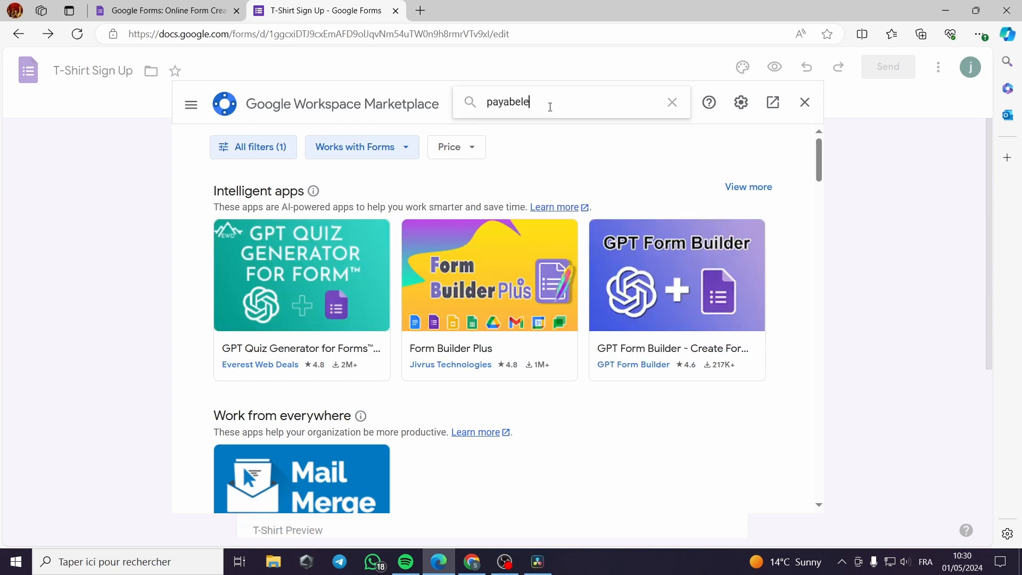
{"action": "type", "text": "forms"}
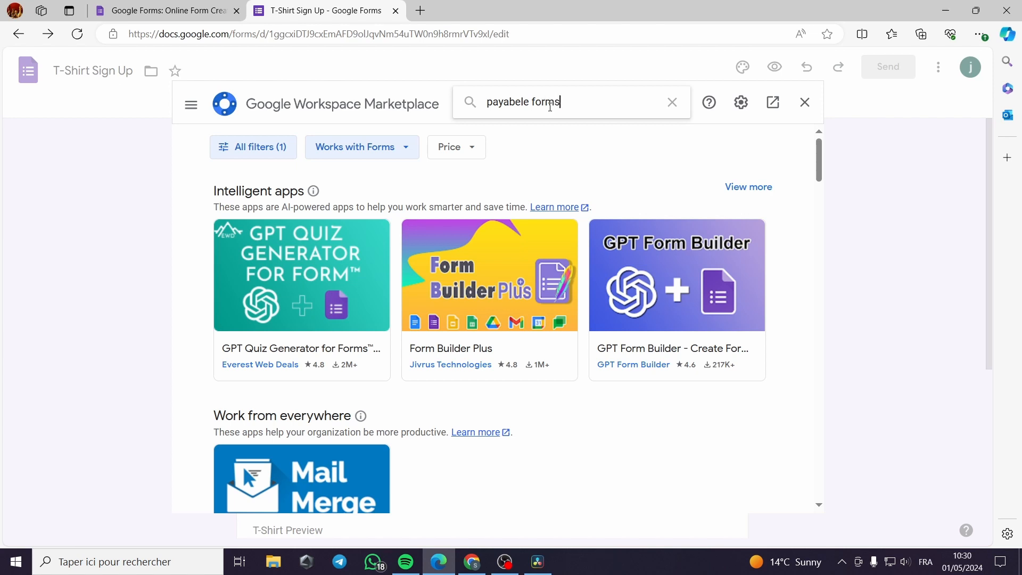
{"action": "key", "text": "Enter"}
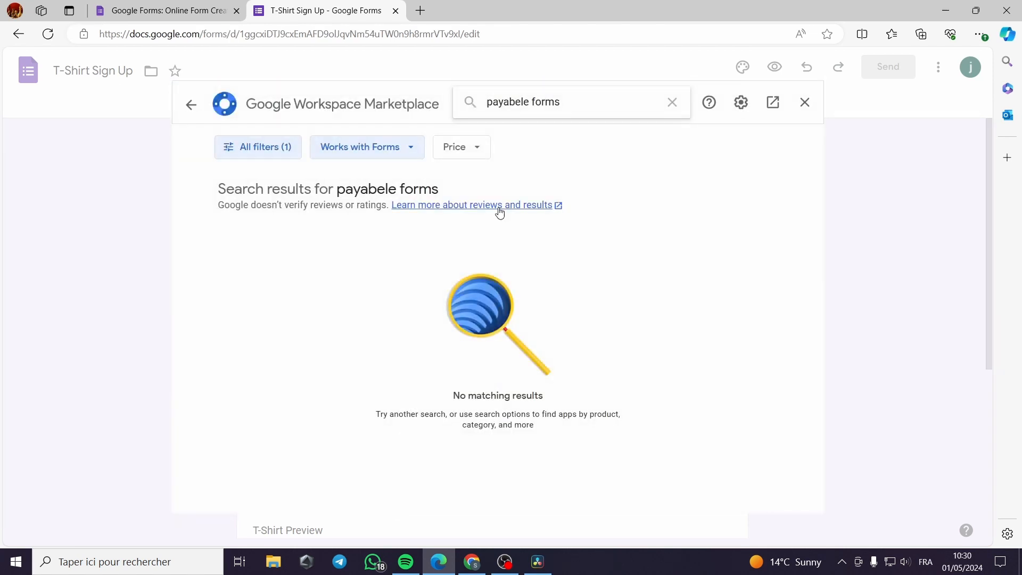
{"action": "type", "text": "Payable Forms"}
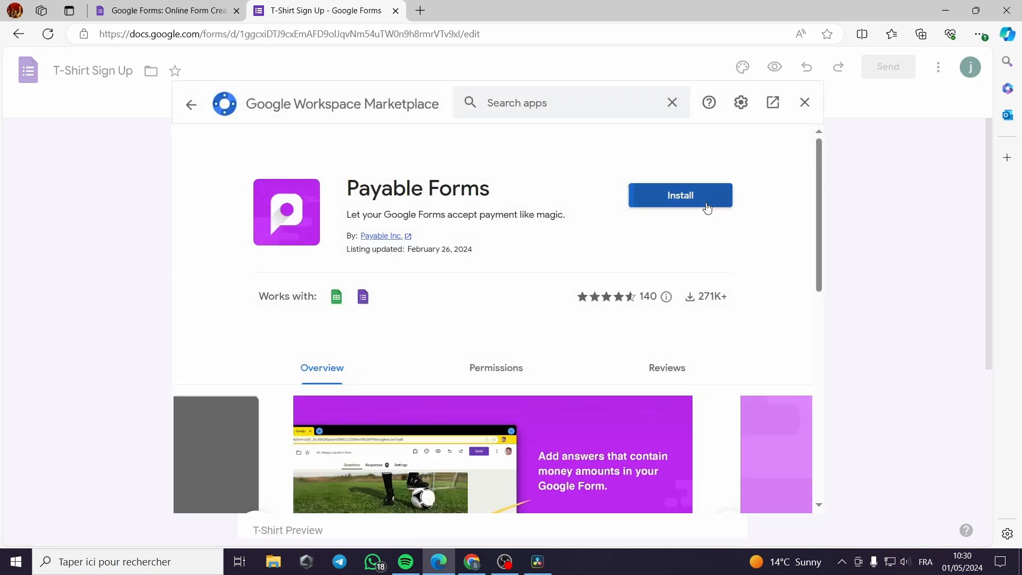
Install Payable Forms, accepting sign-in and permissions, then close the Marketplace.
{"action": "left_click", "coordinate": [680, 195]}
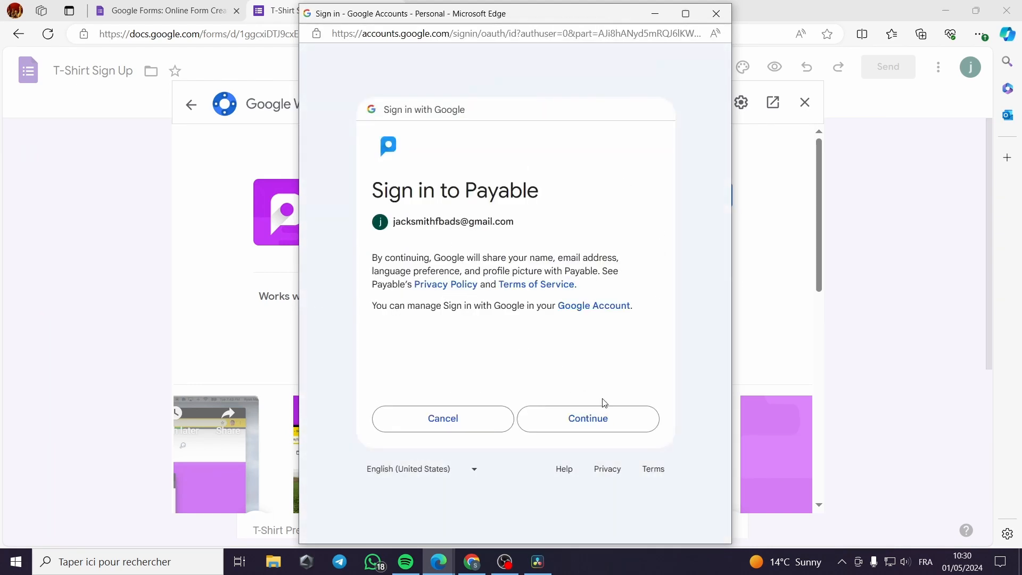
{"action": "left_click", "coordinate": [587, 419]}
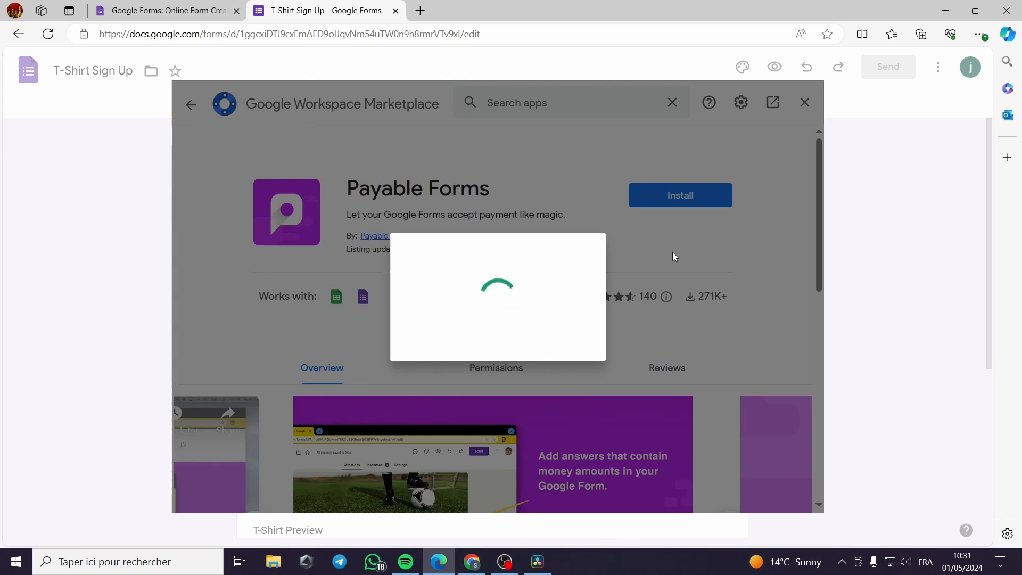
{"action": "left_click", "coordinate": [679, 195]}
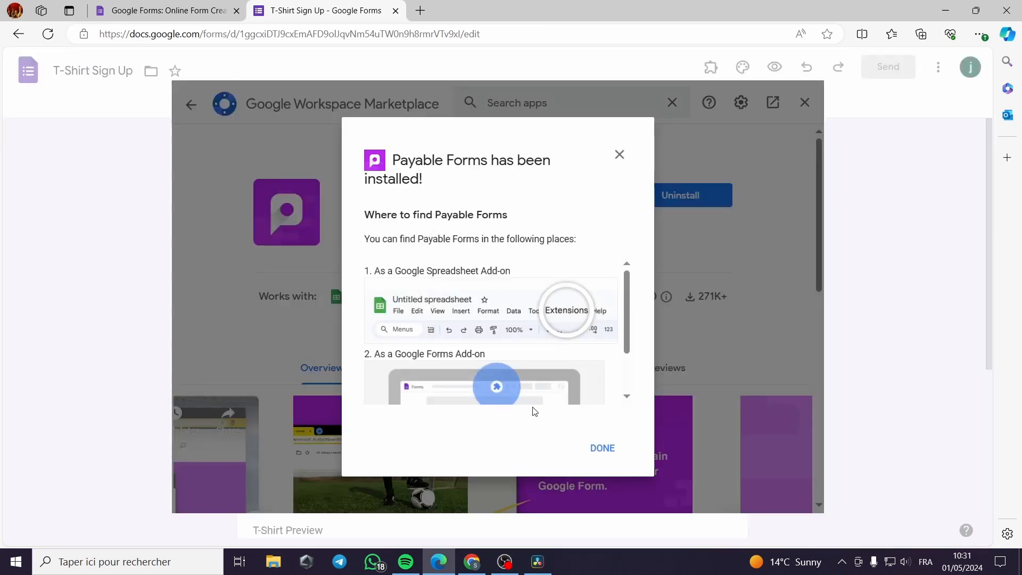
{"action": "left_click", "coordinate": [602, 447]}
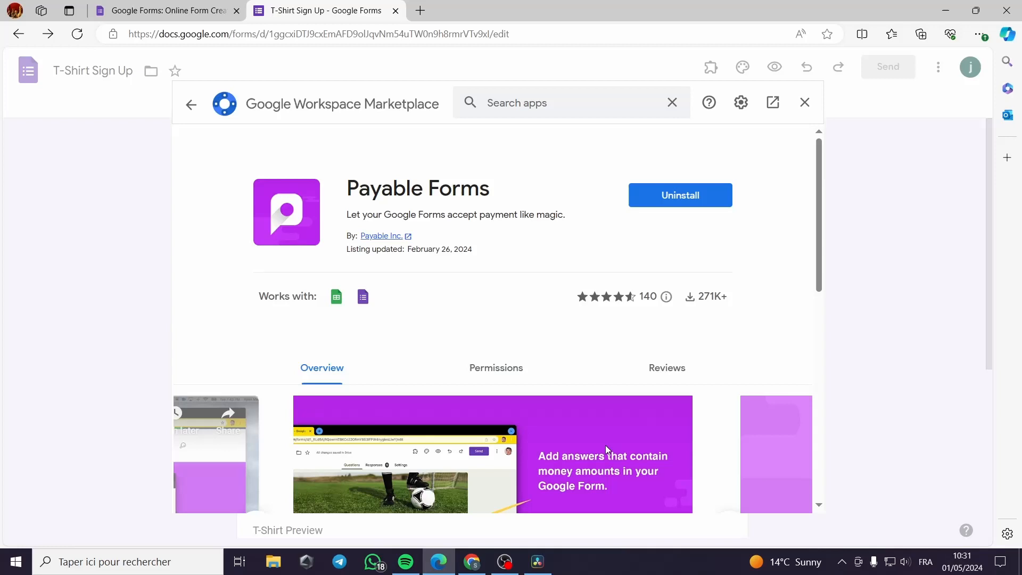
{"action": "left_click", "coordinate": [805, 102]}
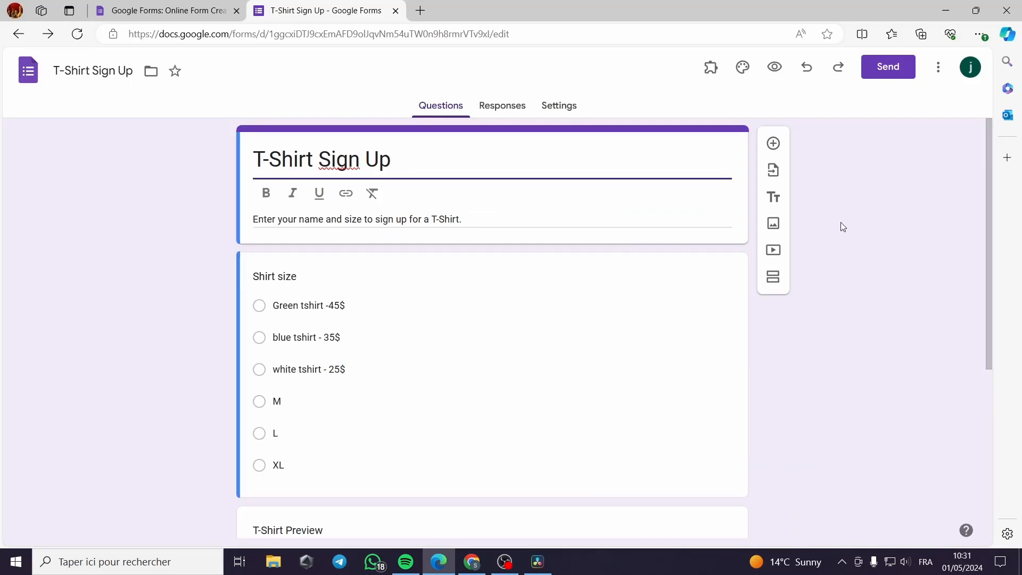
{"action": "mouse_move", "coordinate": [710, 67]}
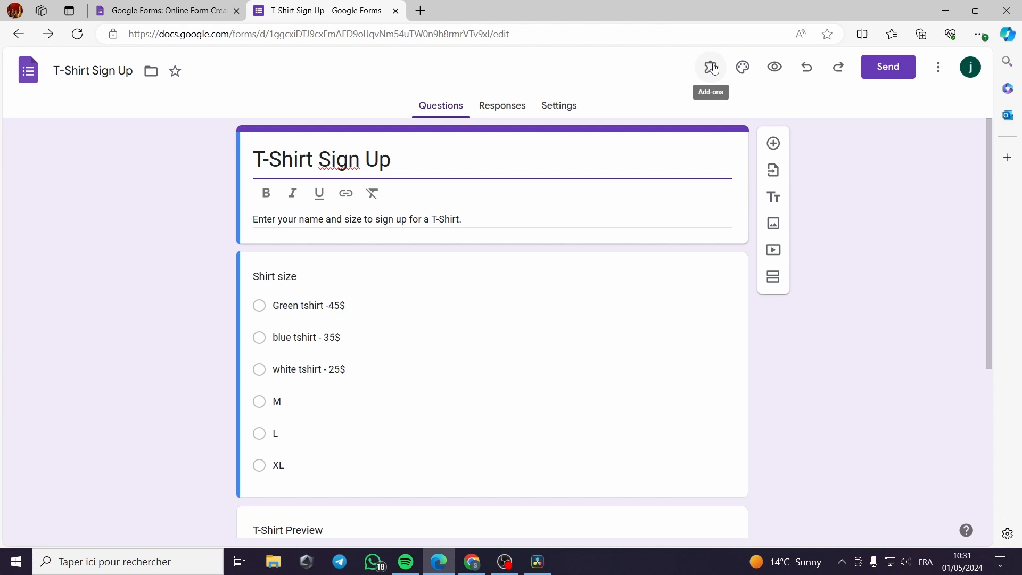
{"action": "mouse_move", "coordinate": [713, 73]}
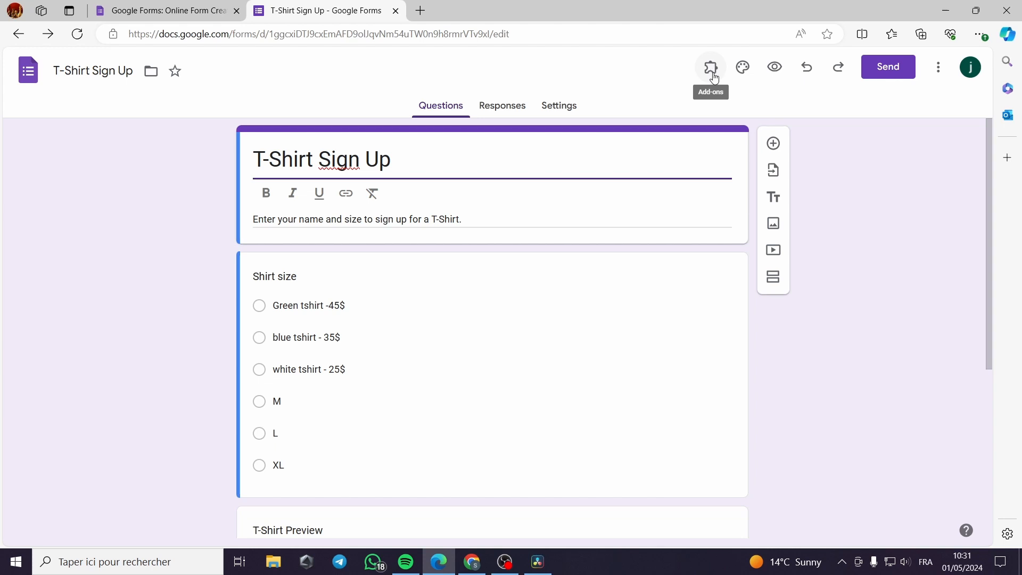
{"action": "mouse_move", "coordinate": [845, 200]}
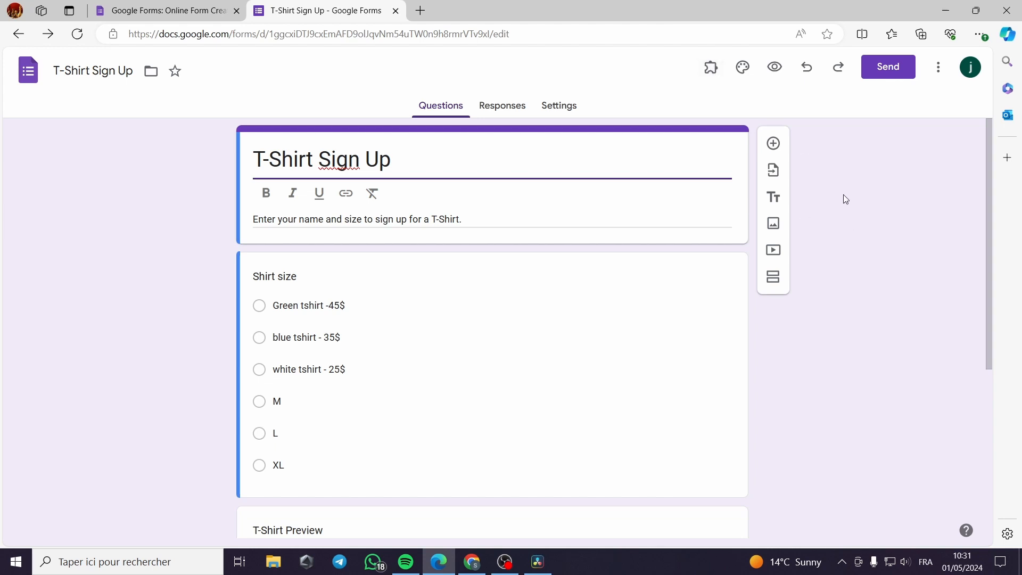
{"action": "mouse_move", "coordinate": [843, 200]}
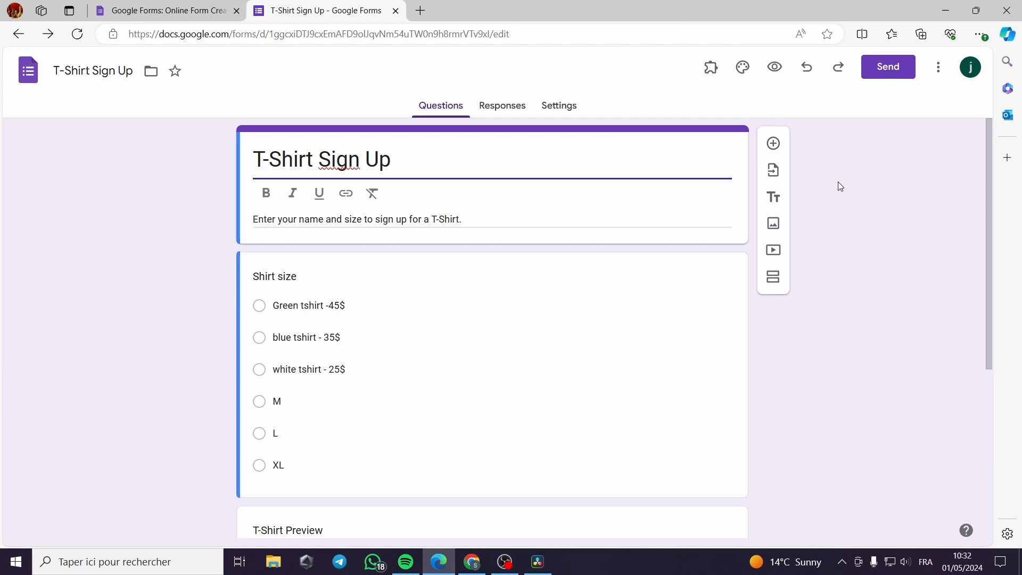
{"action": "mouse_move", "coordinate": [710, 67]}
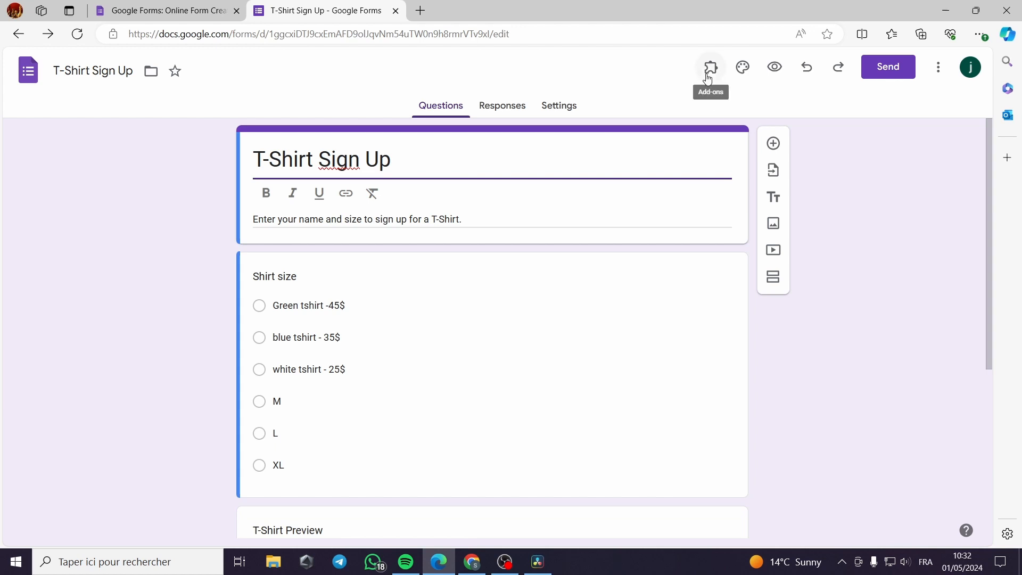
{"action": "mouse_move", "coordinate": [707, 75]}
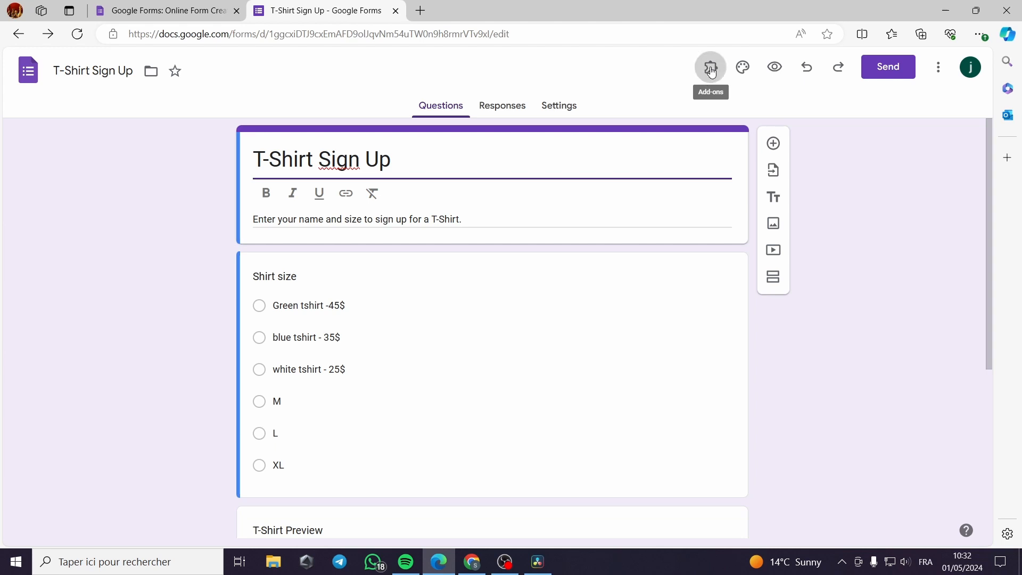
Run Auto-Configure Form and Sheet from the Payable Forms payment settings sidebar.
{"action": "left_click", "coordinate": [710, 67]}
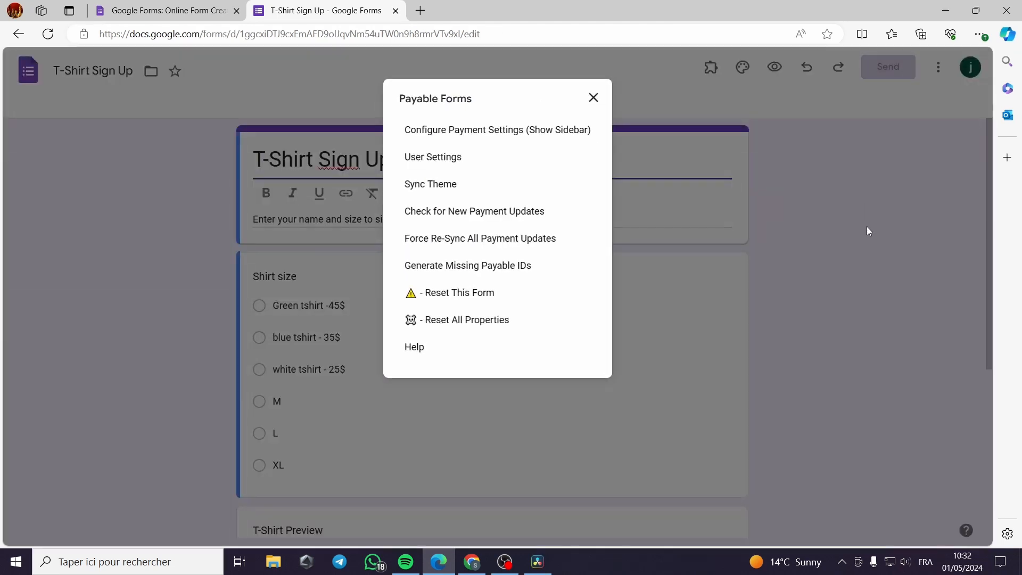
{"action": "mouse_move", "coordinate": [437, 139]}
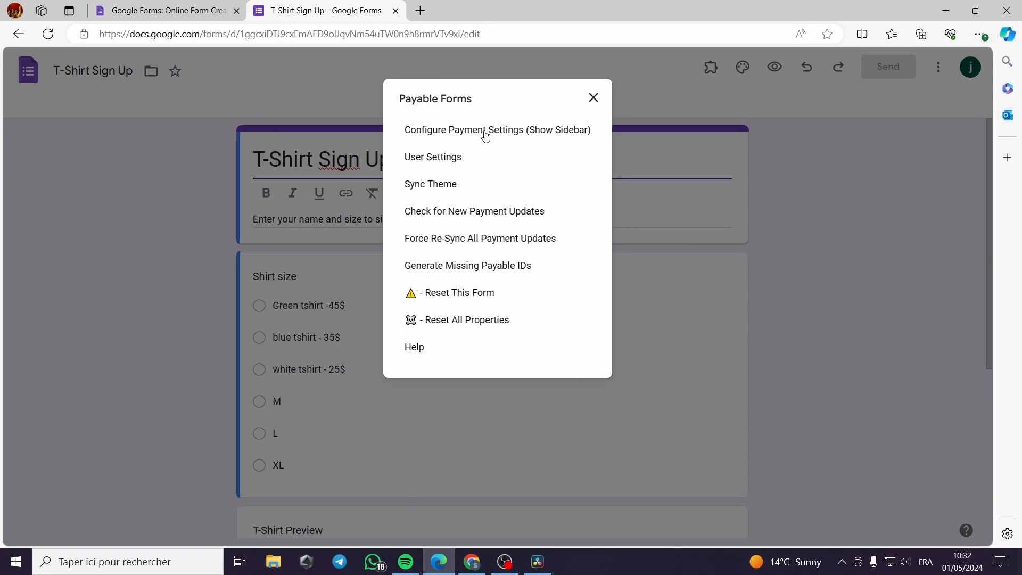
{"action": "left_click", "coordinate": [497, 130]}
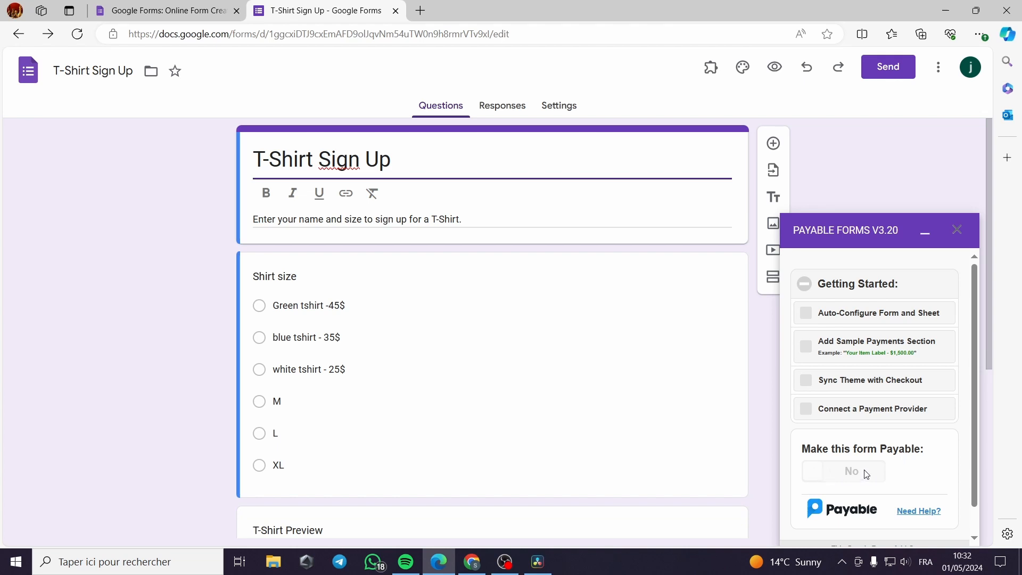
{"action": "mouse_move", "coordinate": [894, 478]}
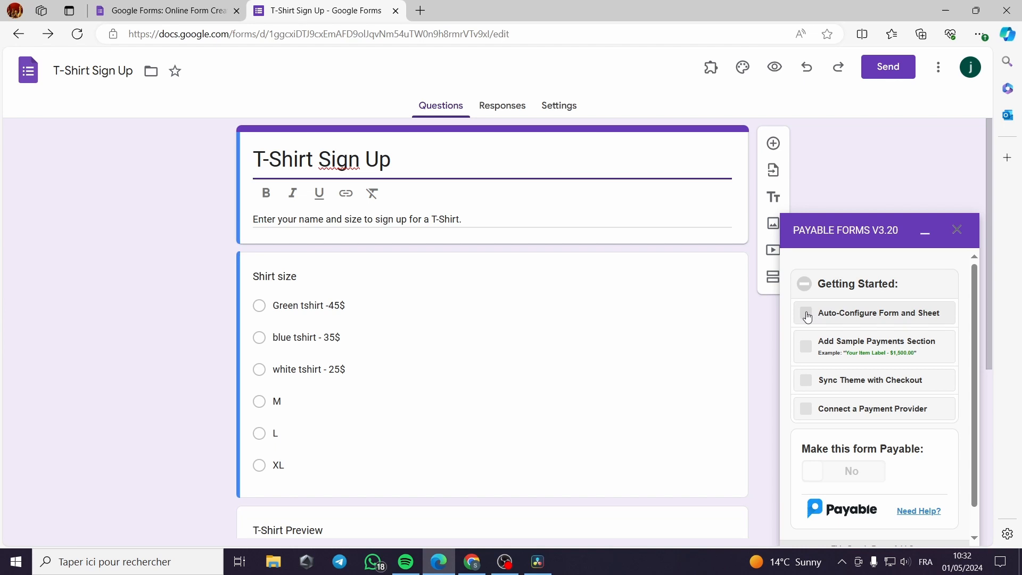
{"action": "left_click", "coordinate": [807, 313]}
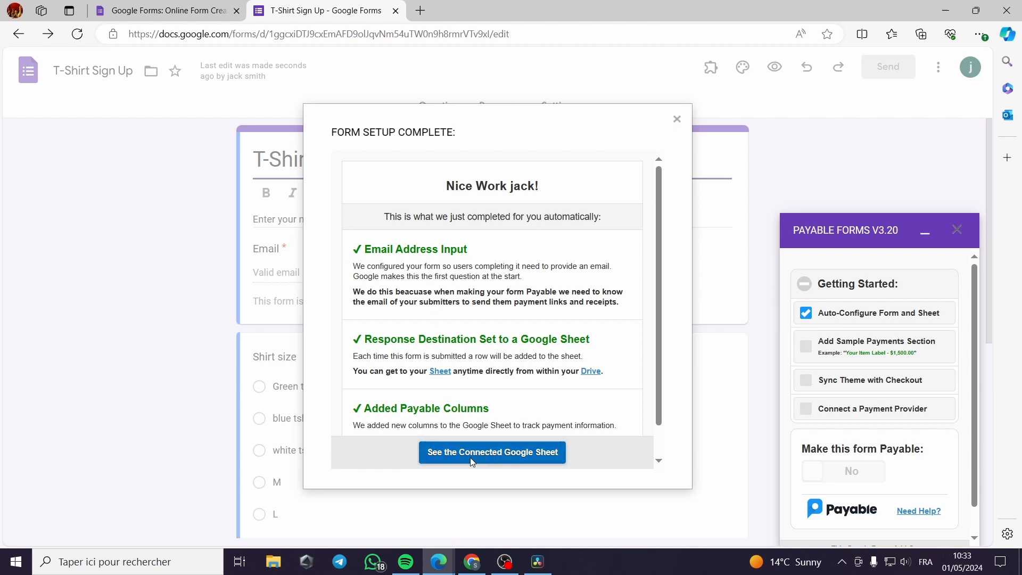
{"action": "left_click", "coordinate": [491, 452]}
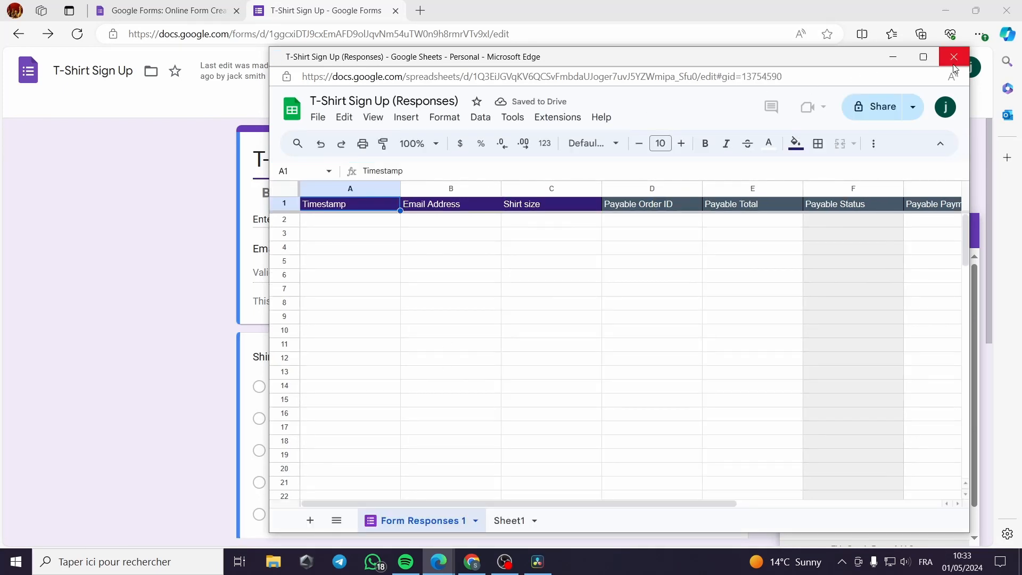
Close the response spreadsheet after reviewing its new payment columns.
{"action": "left_click", "coordinate": [952, 57]}
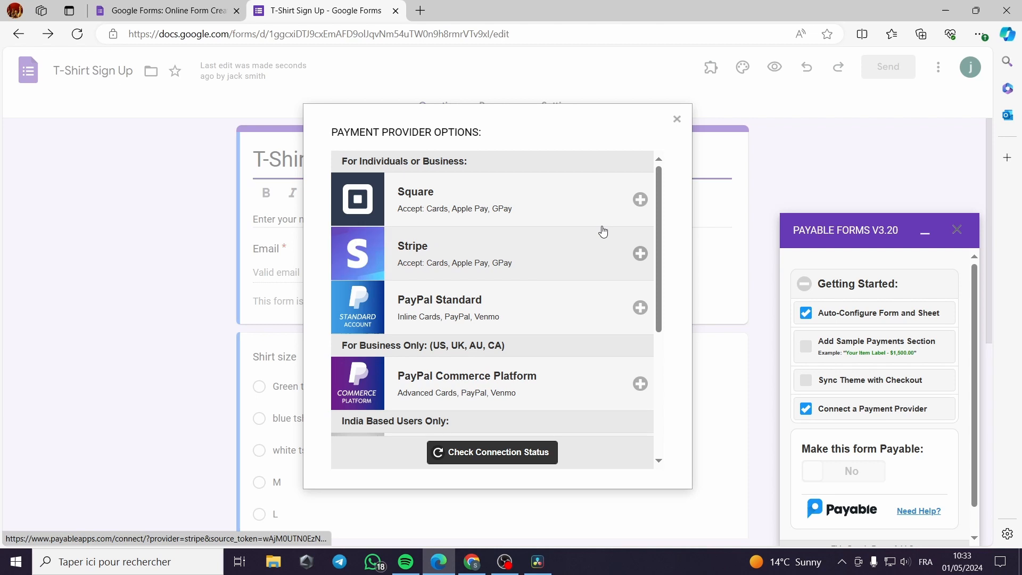
{"action": "mouse_move", "coordinate": [435, 212]}
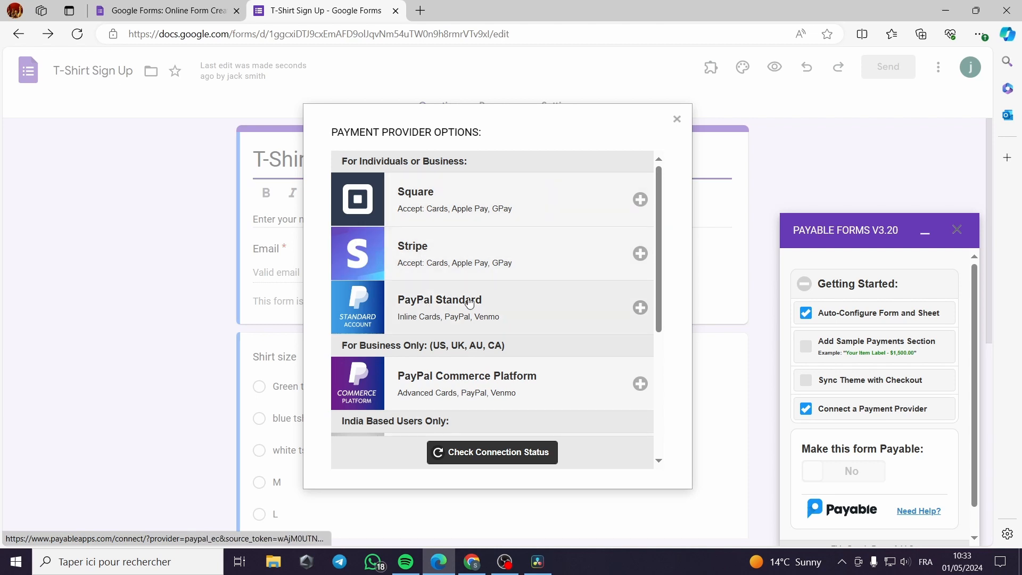
Pick PayPal Standard as the payment provider and begin linking a PayPal account.
{"action": "scroll", "scroll_direction": "down", "scroll_amount": 3}
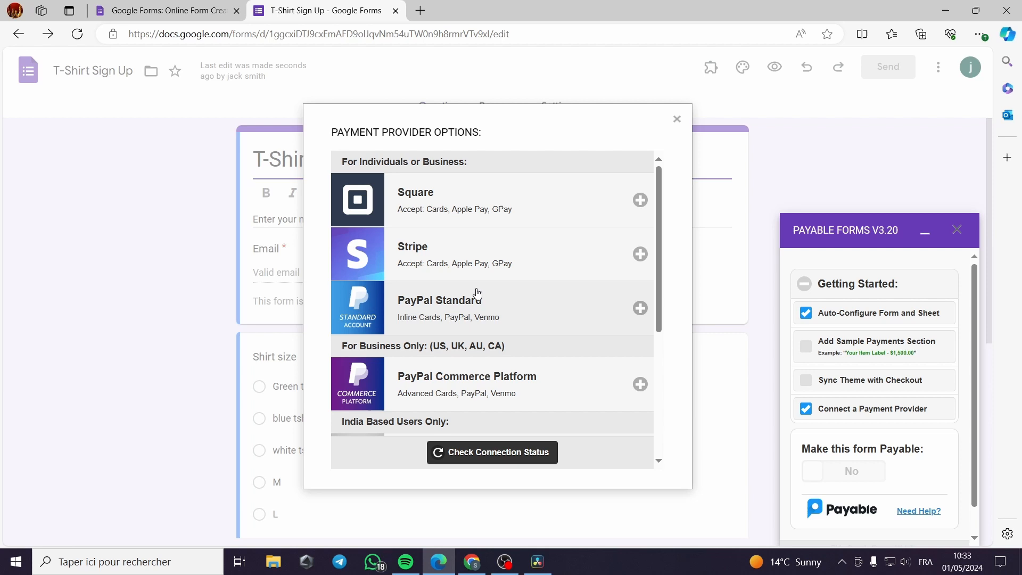
{"action": "left_click", "coordinate": [640, 308]}
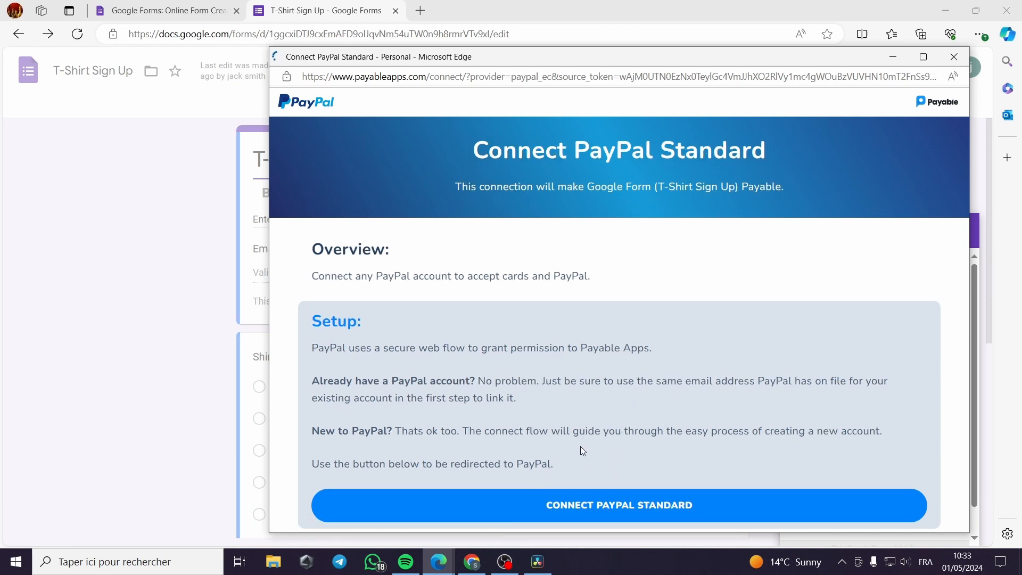
{"action": "left_click", "coordinate": [618, 505]}
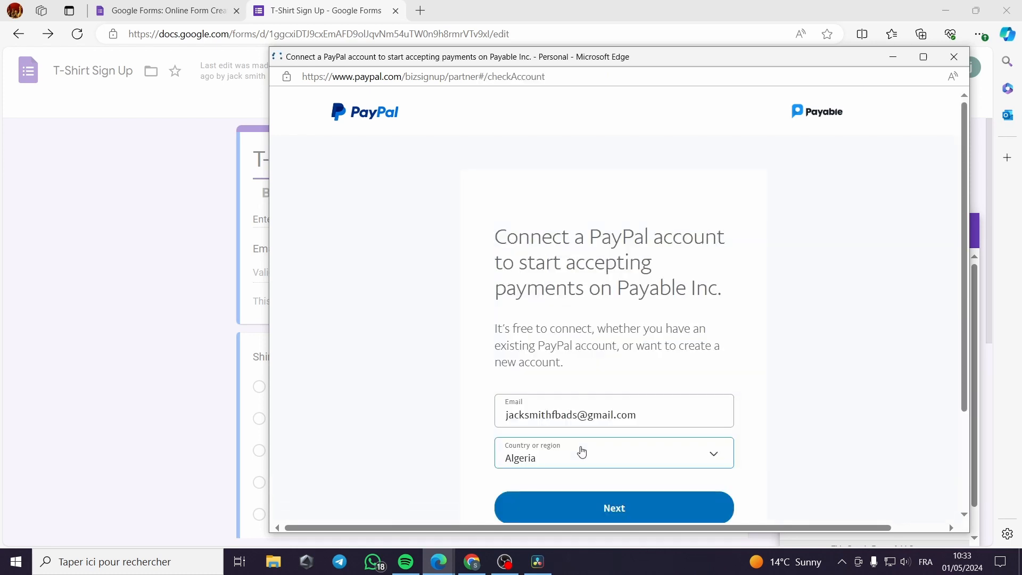
Log in to the PayPal account with its email and password.
{"action": "left_click", "coordinate": [613, 508]}
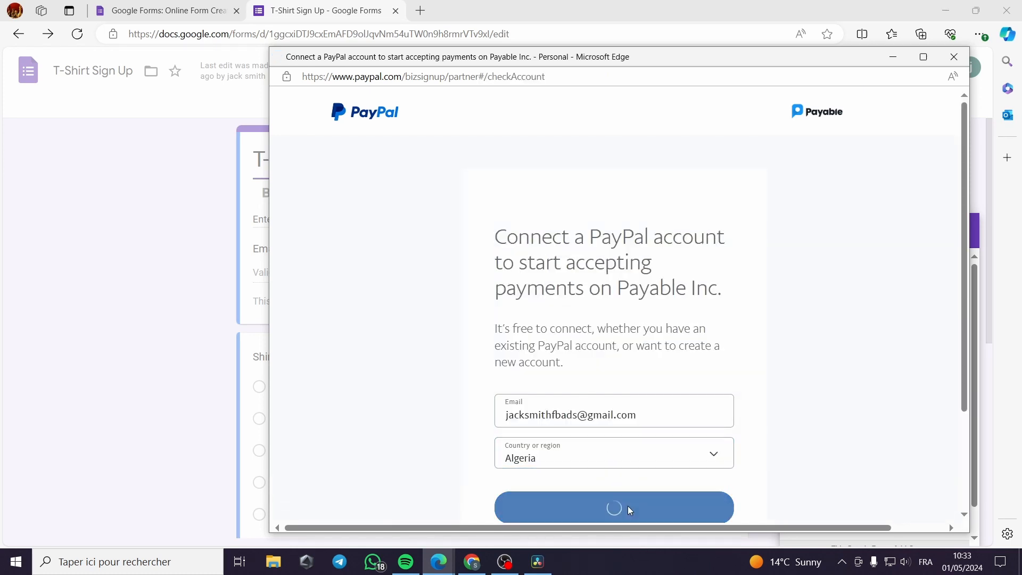
{"action": "left_click", "coordinate": [614, 507]}
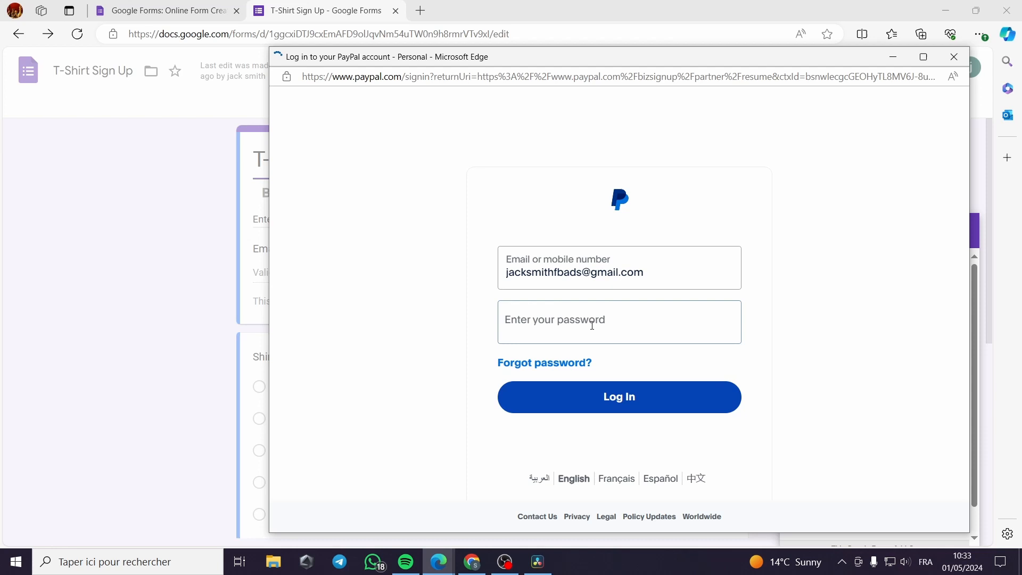
{"action": "type", "text": "••"}
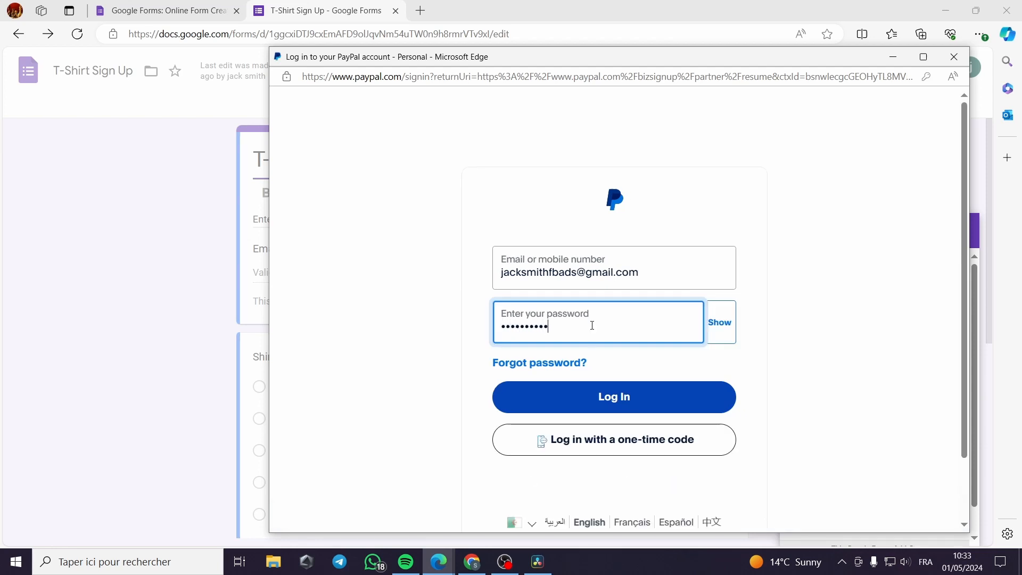
{"action": "left_click", "coordinate": [612, 398]}
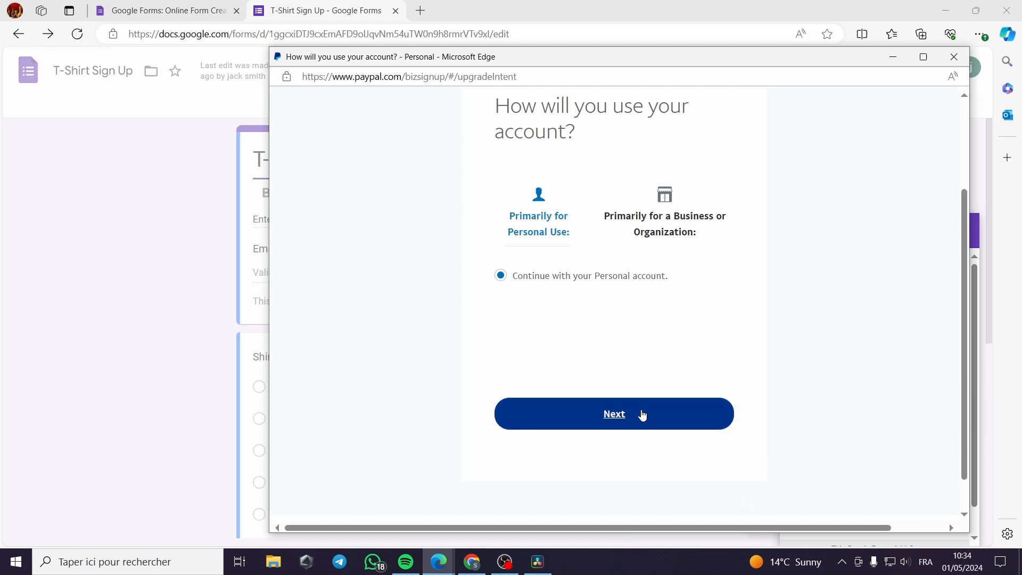
Continue as a personal account, grant Payable permissions, and close the setup window.
{"action": "left_click", "coordinate": [613, 413]}
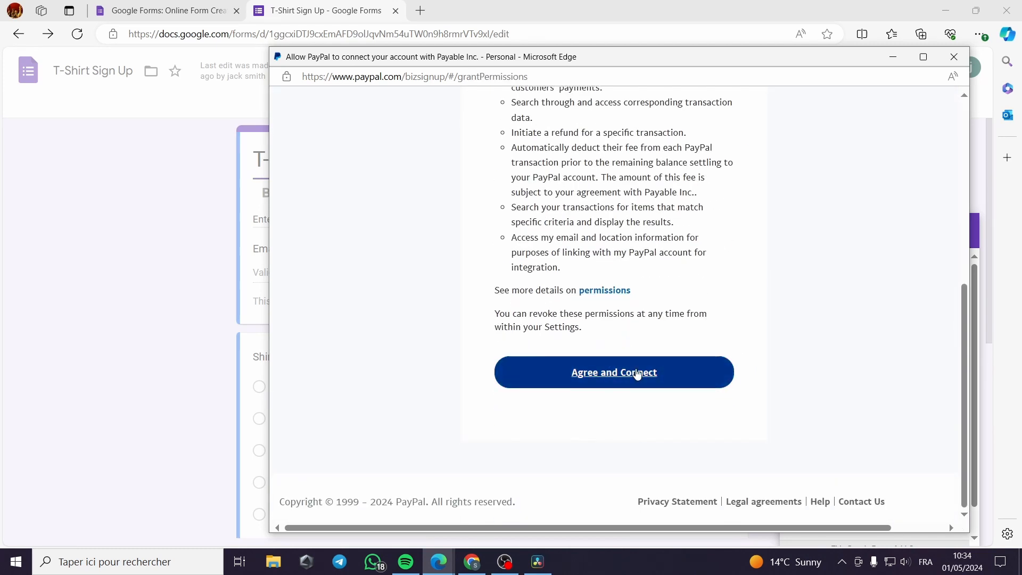
{"action": "left_click", "coordinate": [612, 372]}
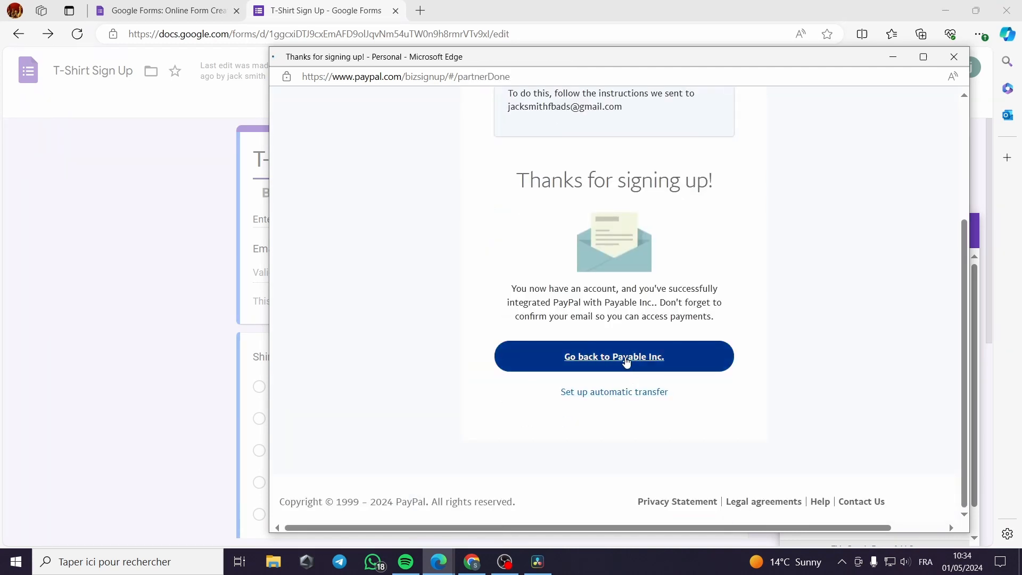
{"action": "left_click", "coordinate": [613, 356]}
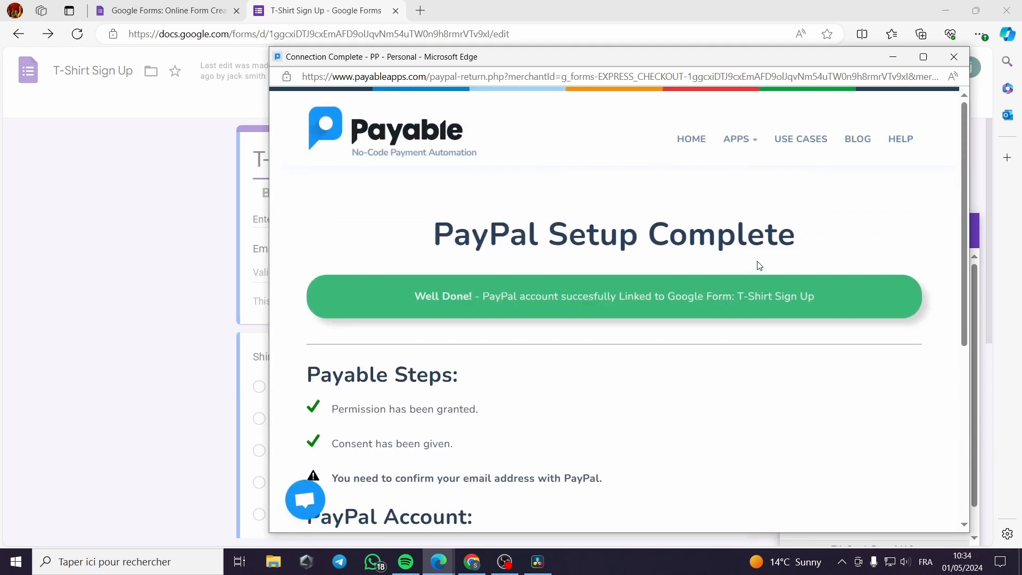
{"action": "scroll", "scroll_direction": "down", "scroll_amount": 3}
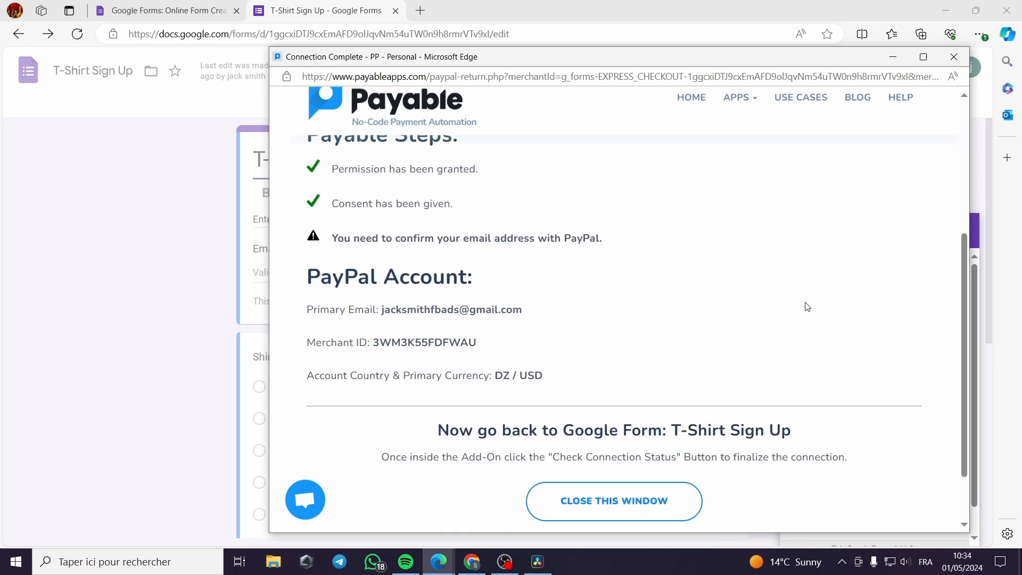
{"action": "left_click", "coordinate": [612, 500]}
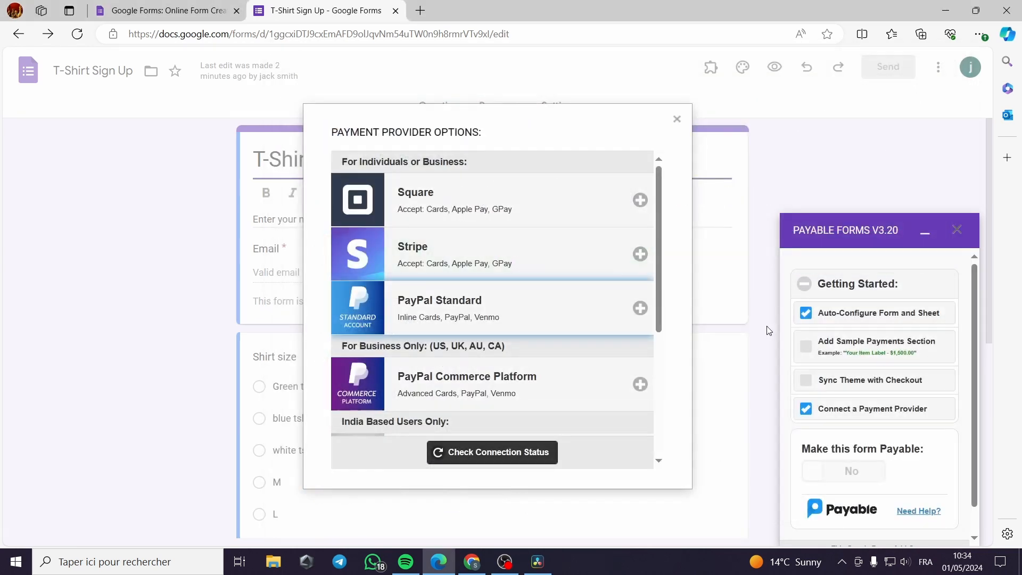
Verify PayPal shows as connected, dismiss the provider dialog, and set Make this form Payable to Yes.
{"action": "left_click", "coordinate": [639, 308]}
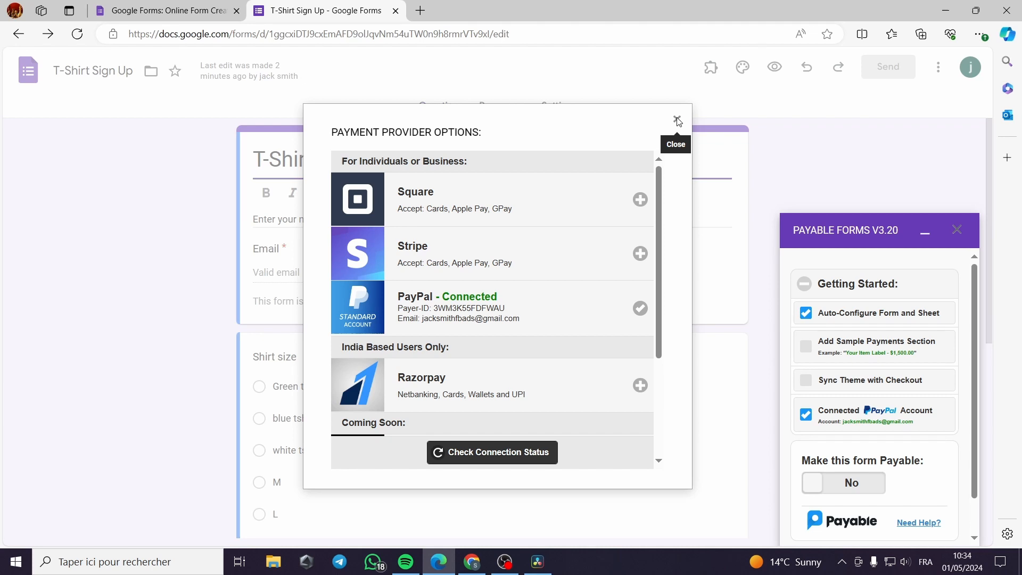
{"action": "left_click", "coordinate": [678, 121]}
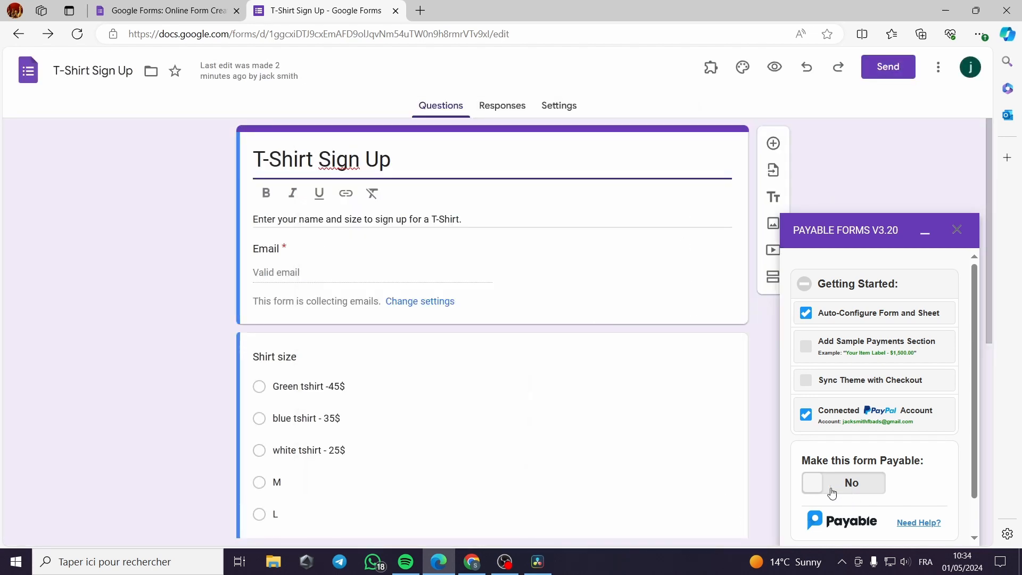
{"action": "mouse_move", "coordinate": [911, 467]}
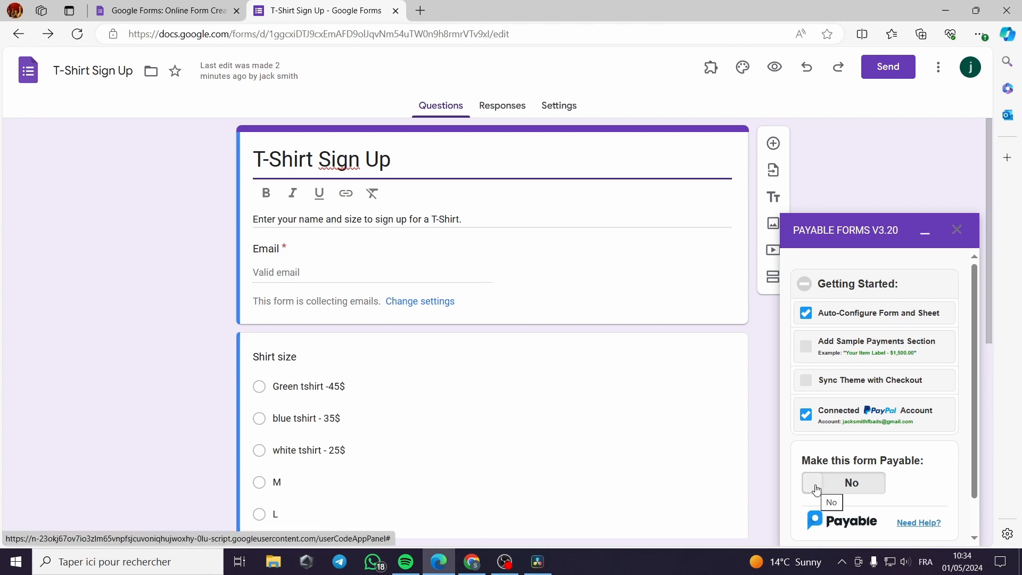
{"action": "left_click", "coordinate": [843, 482]}
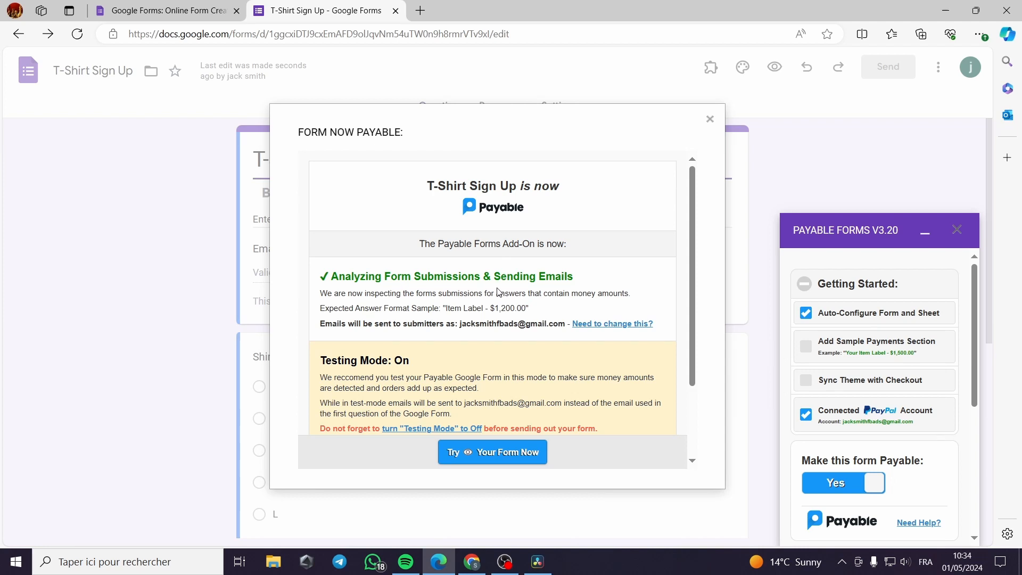
{"action": "mouse_move", "coordinate": [314, 139]}
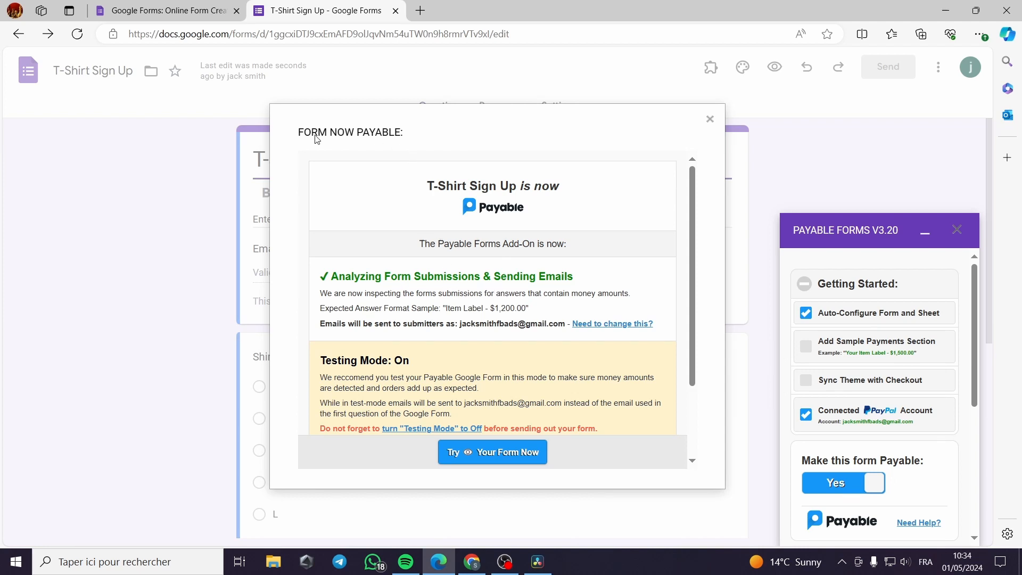
{"action": "mouse_move", "coordinate": [485, 325]}
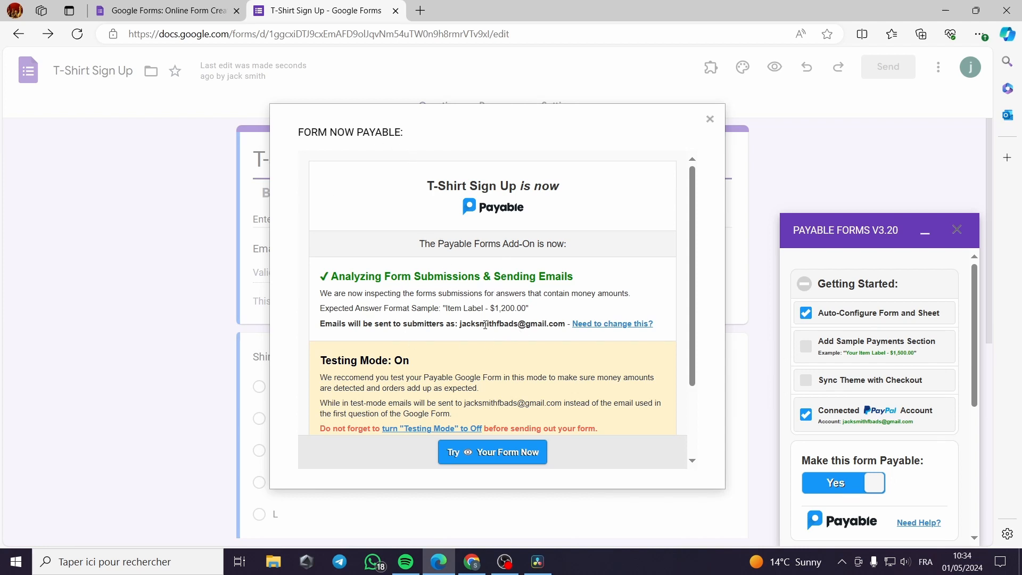
{"action": "mouse_move", "coordinate": [441, 333]}
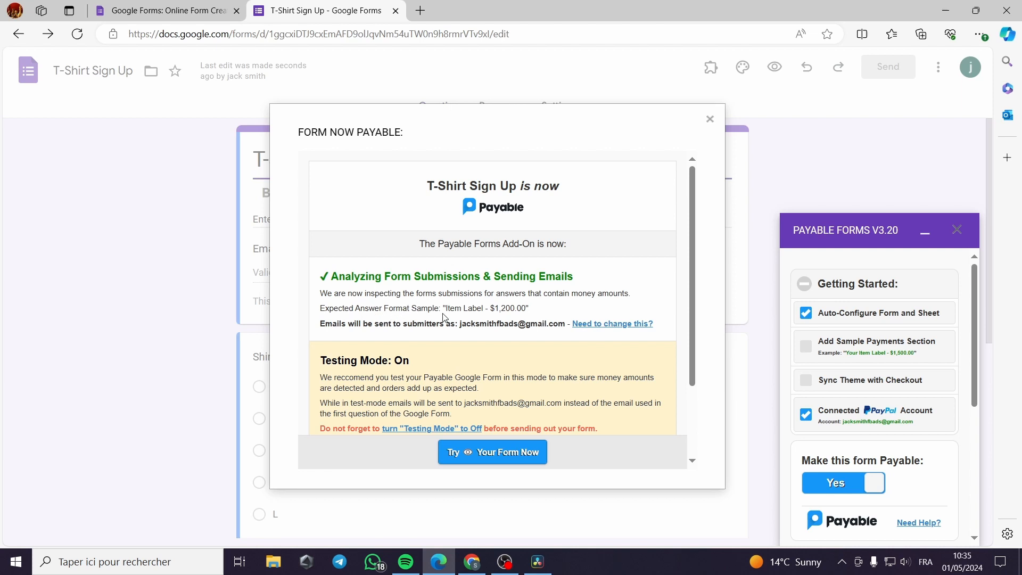
{"action": "double_click", "coordinate": [464, 308]}
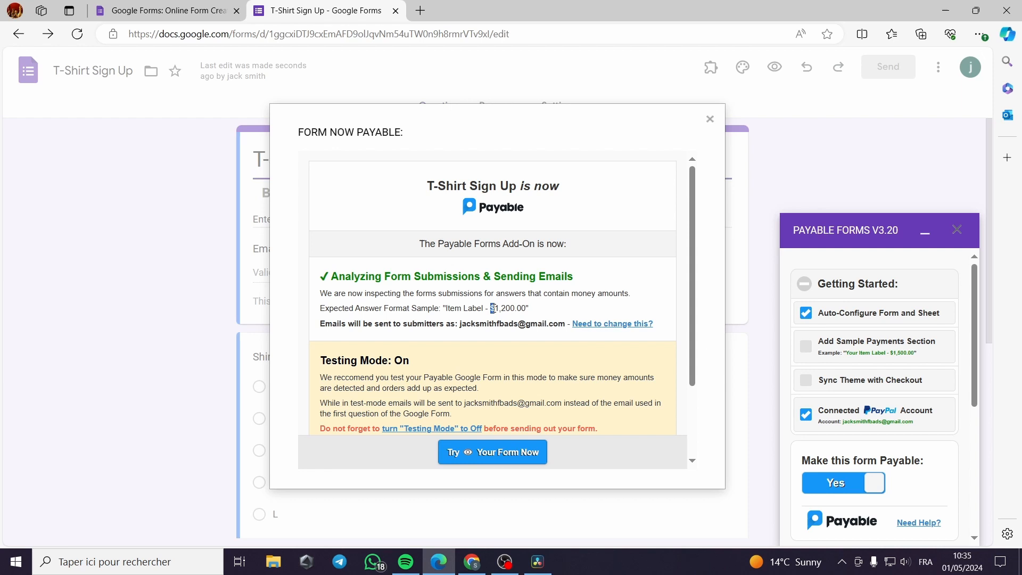
{"action": "scroll", "scroll_direction": "down", "scroll_amount": 3}
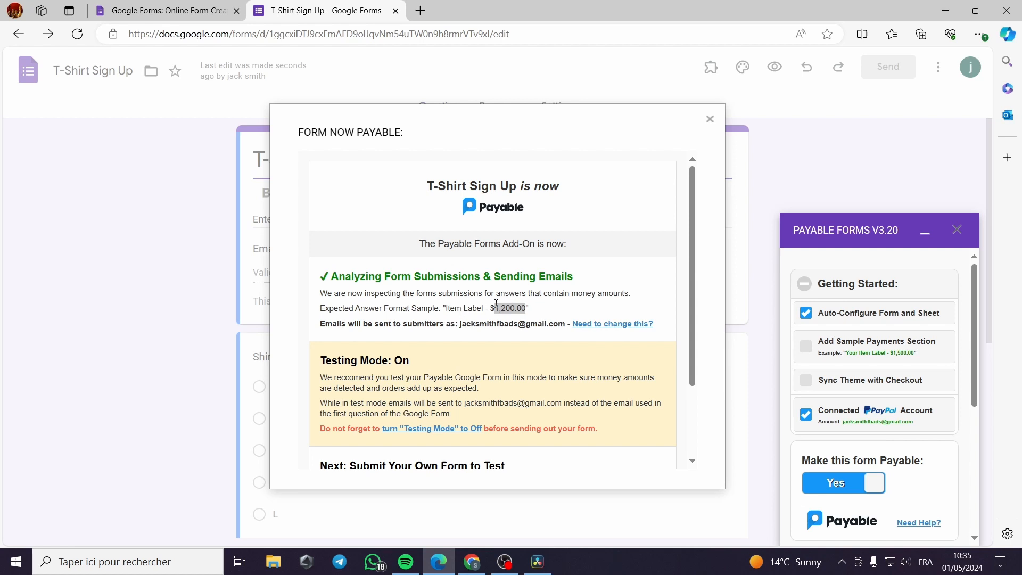
{"action": "mouse_move", "coordinate": [709, 119]}
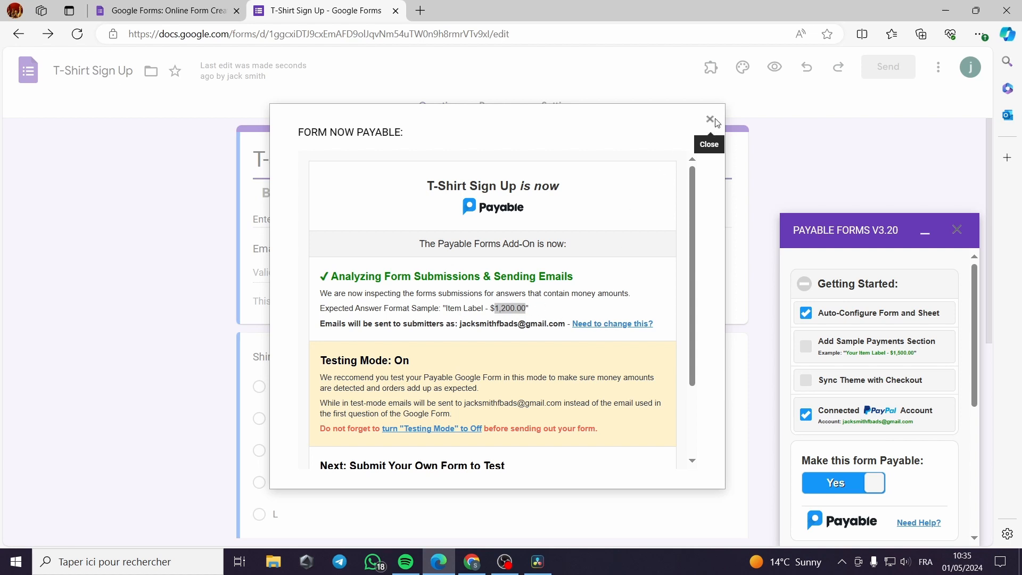
{"action": "mouse_move", "coordinate": [479, 308]}
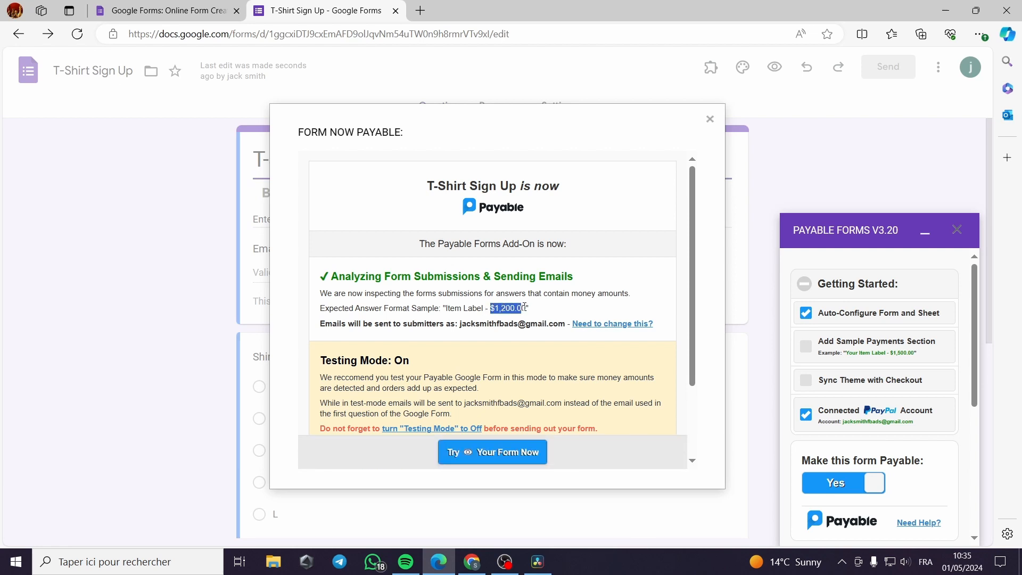
Close the payable summary and edit the Shirt size options to the $45, $35, $25 format.
{"action": "left_click", "coordinate": [709, 120]}
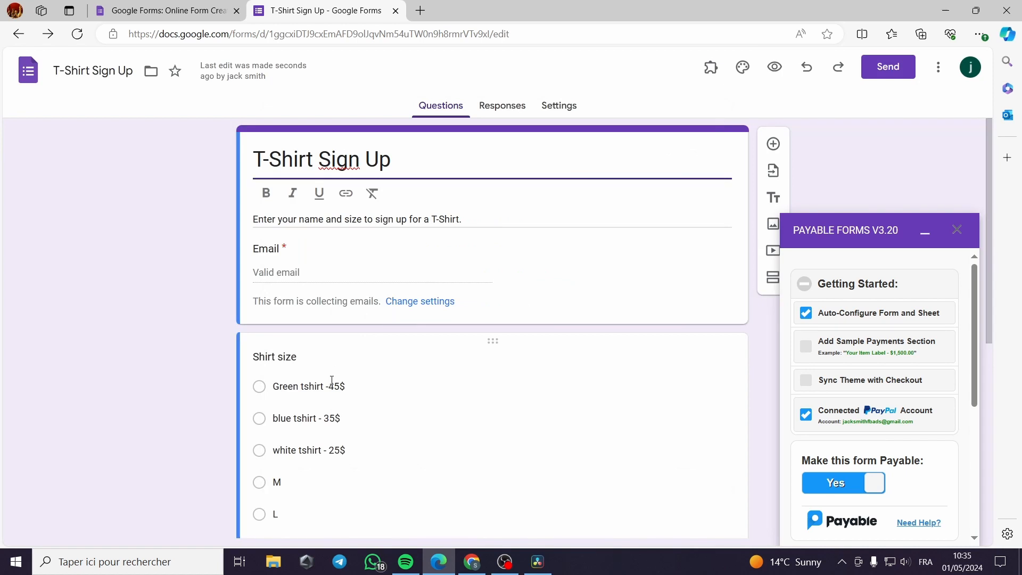
{"action": "left_click", "coordinate": [331, 386]}
{"action": "type", "text": "$"}
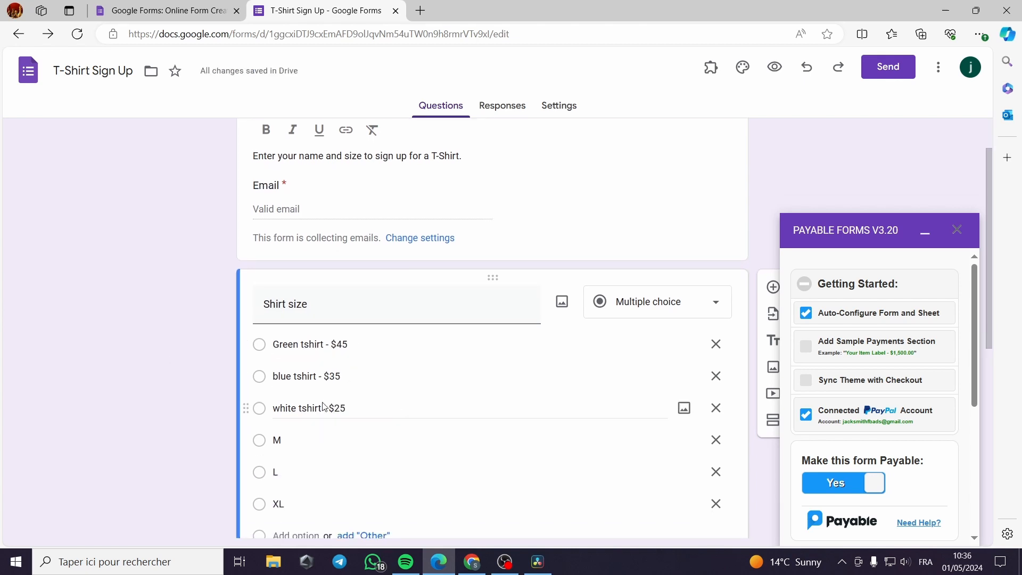
{"action": "scroll", "scroll_direction": "down", "scroll_amount": 3}
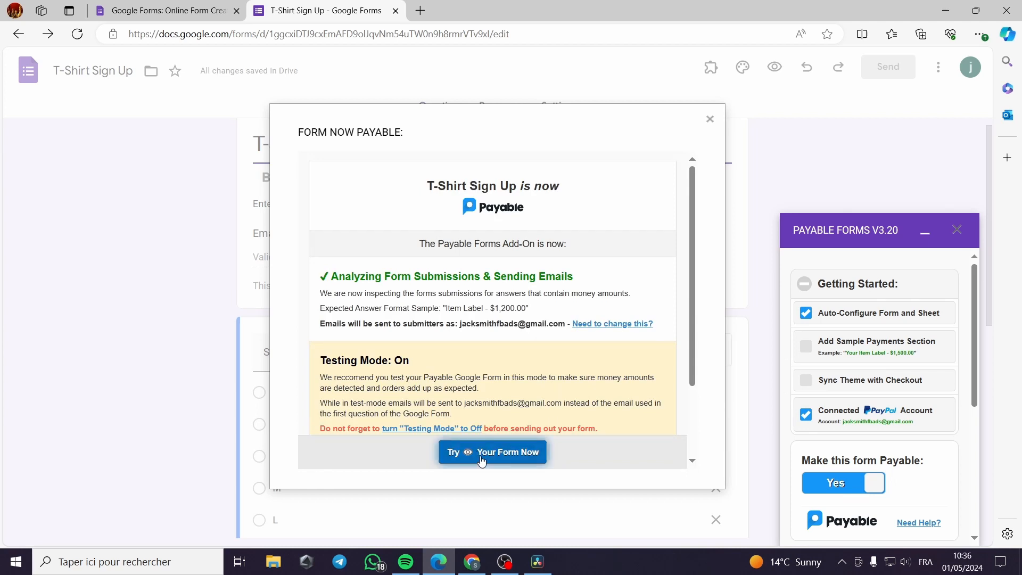
Preview the live form, choose Green tshirt - $45, and submit a test response.
{"action": "left_click", "coordinate": [492, 452]}
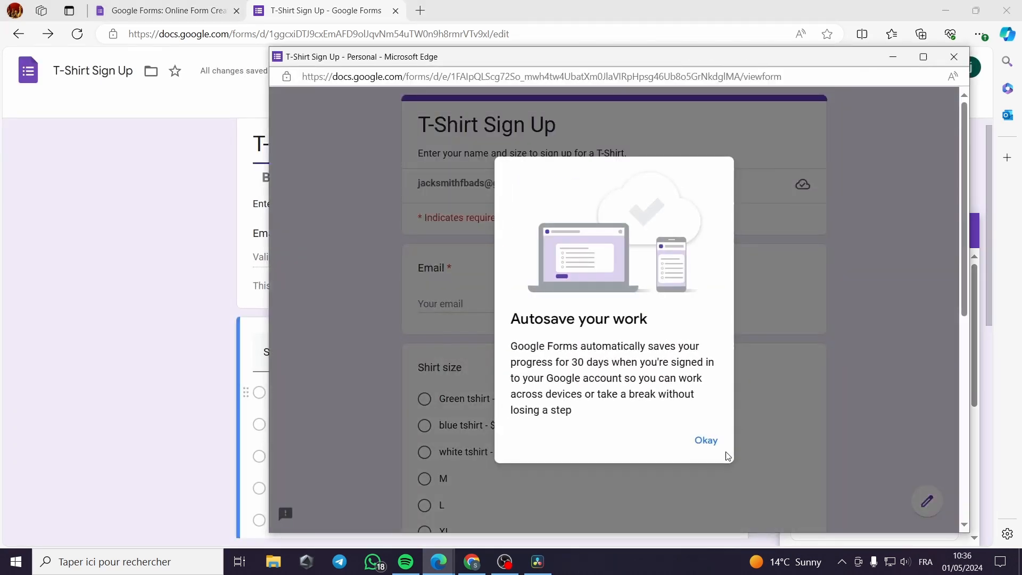
{"action": "left_click", "coordinate": [706, 440]}
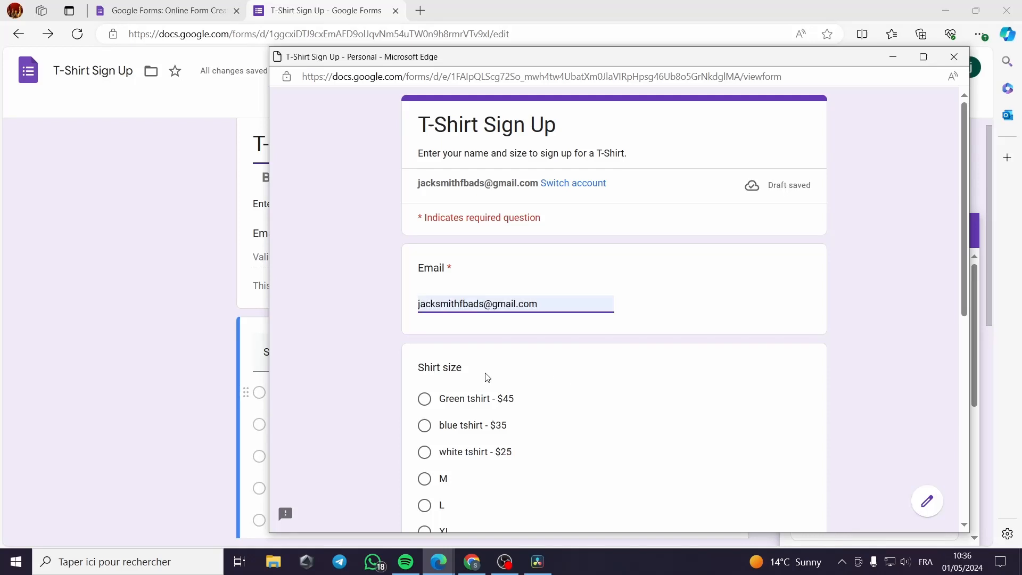
{"action": "scroll", "scroll_direction": "down", "scroll_amount": 3}
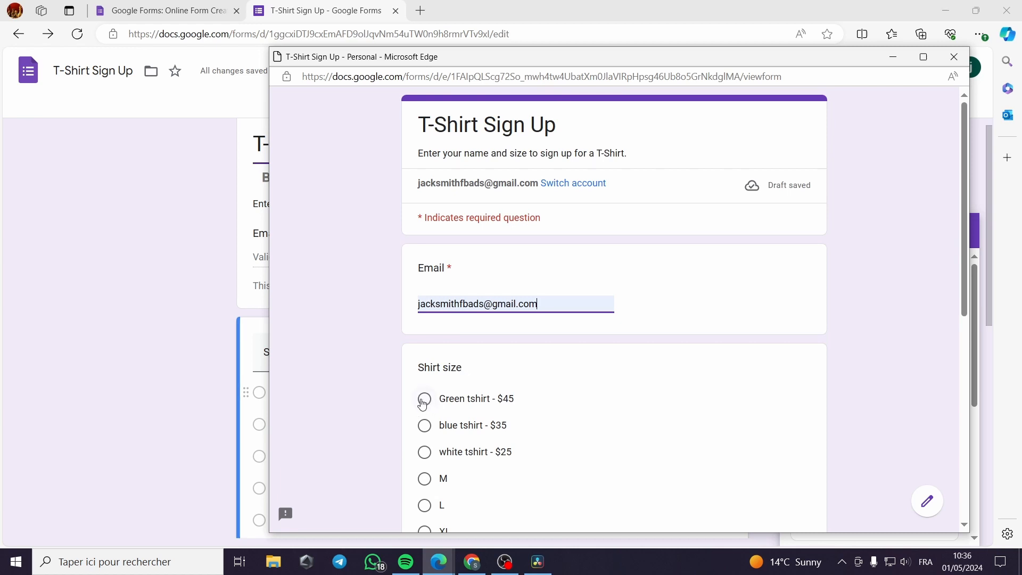
{"action": "left_click", "coordinate": [424, 398]}
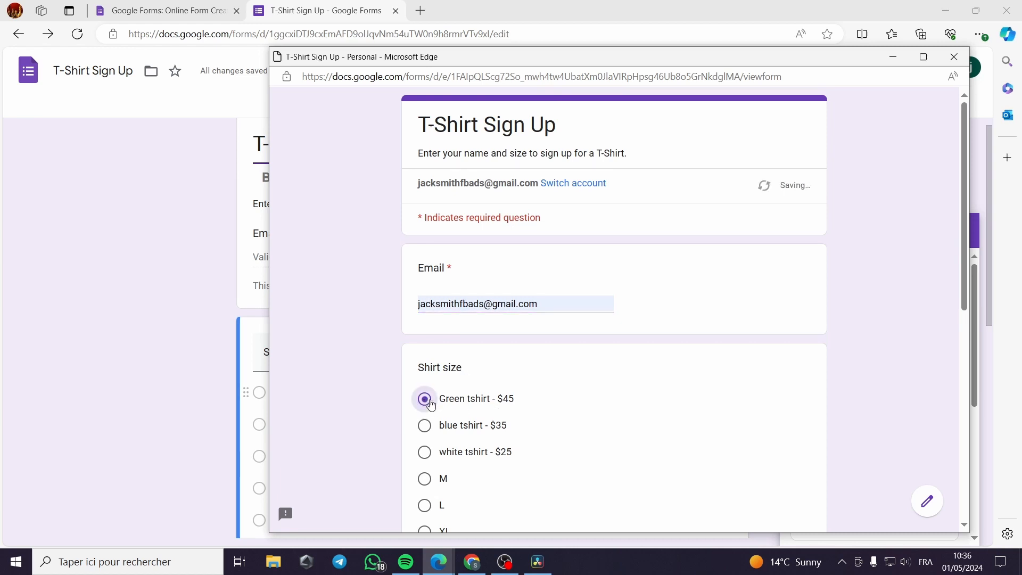
{"action": "scroll", "scroll_direction": "down", "scroll_amount": 3}
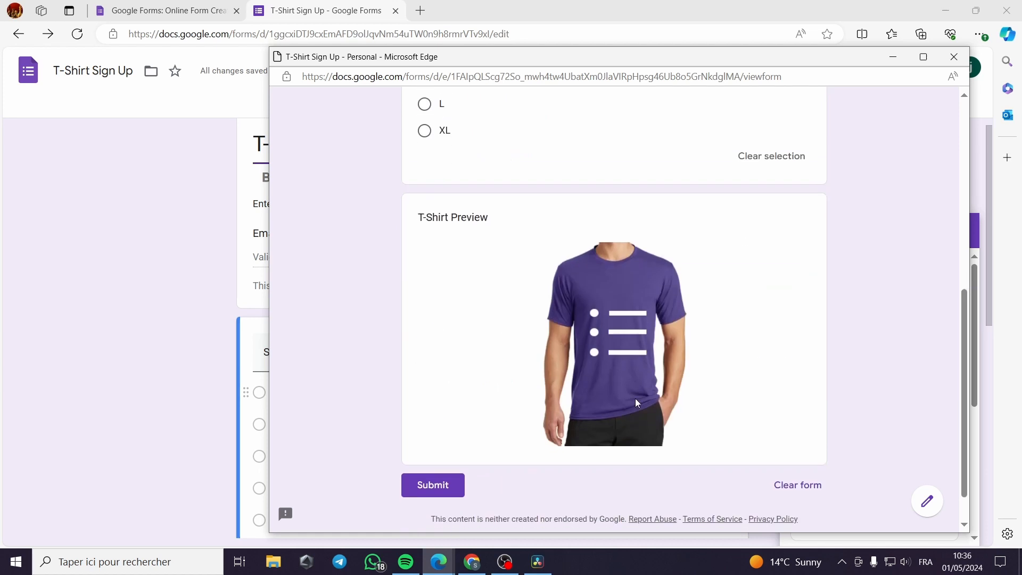
{"action": "left_click", "coordinate": [432, 485]}
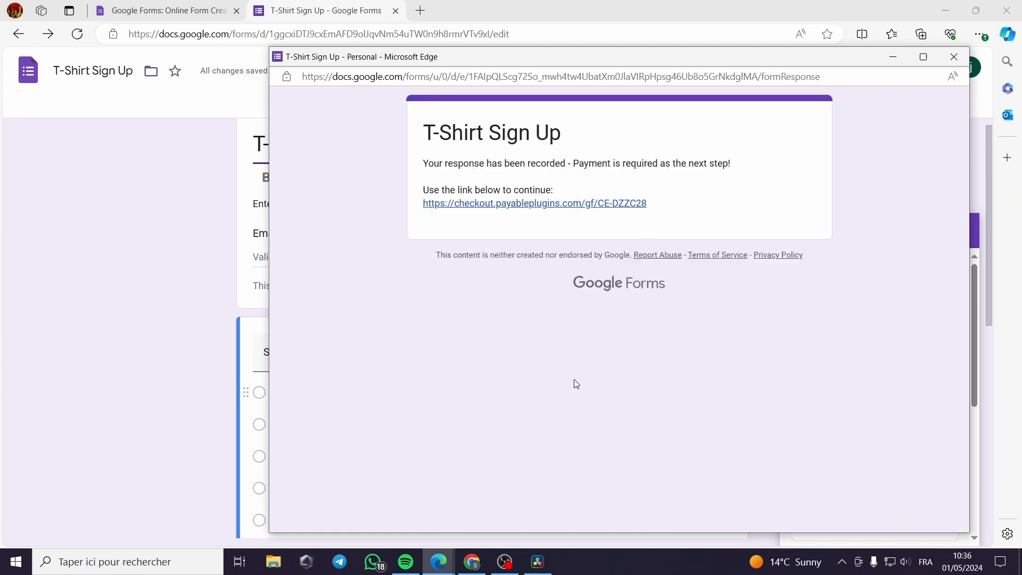
{"action": "mouse_move", "coordinate": [441, 203]}
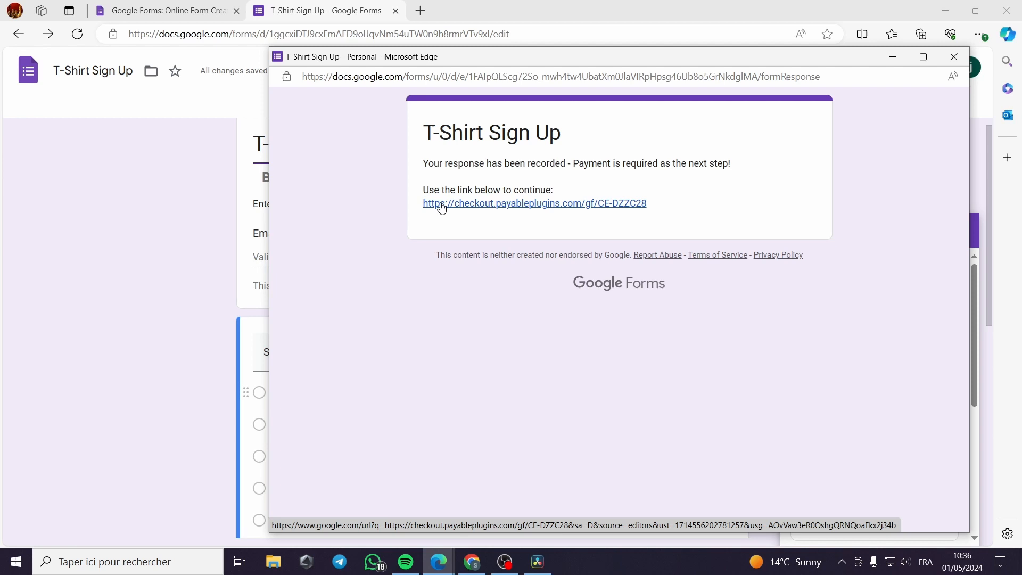
{"action": "mouse_move", "coordinate": [499, 212]}
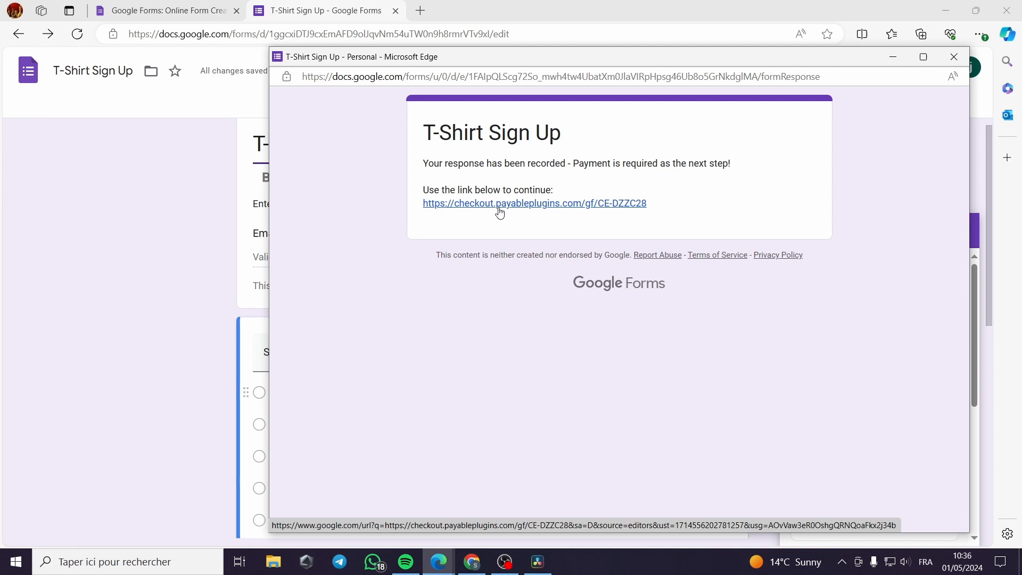
Open the checkout link and review test order CE-TF-PUTUT for Green tshirt, $45.00 due.
{"action": "left_click", "coordinate": [533, 203]}
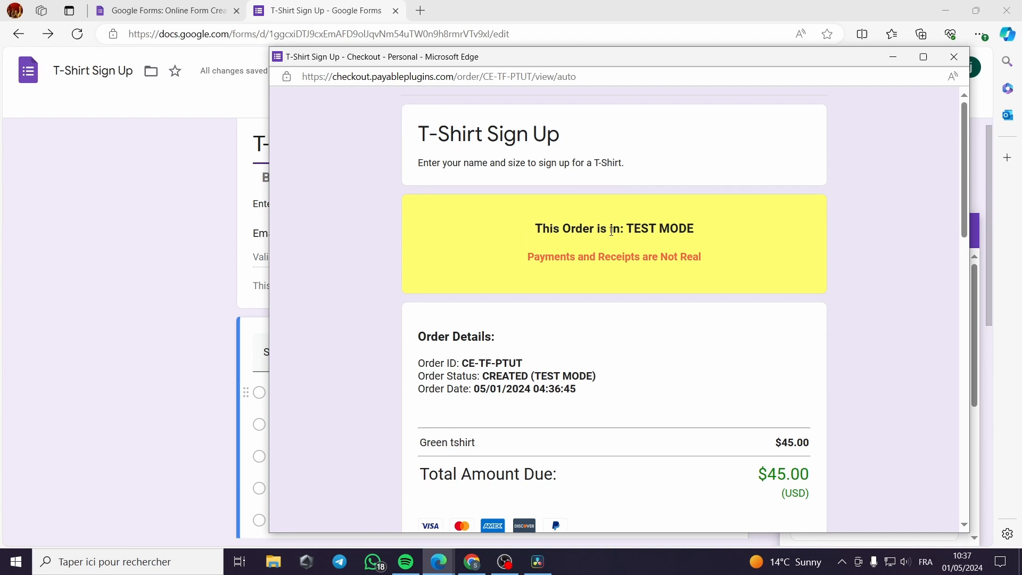
{"action": "scroll", "scroll_direction": "down", "scroll_amount": 3}
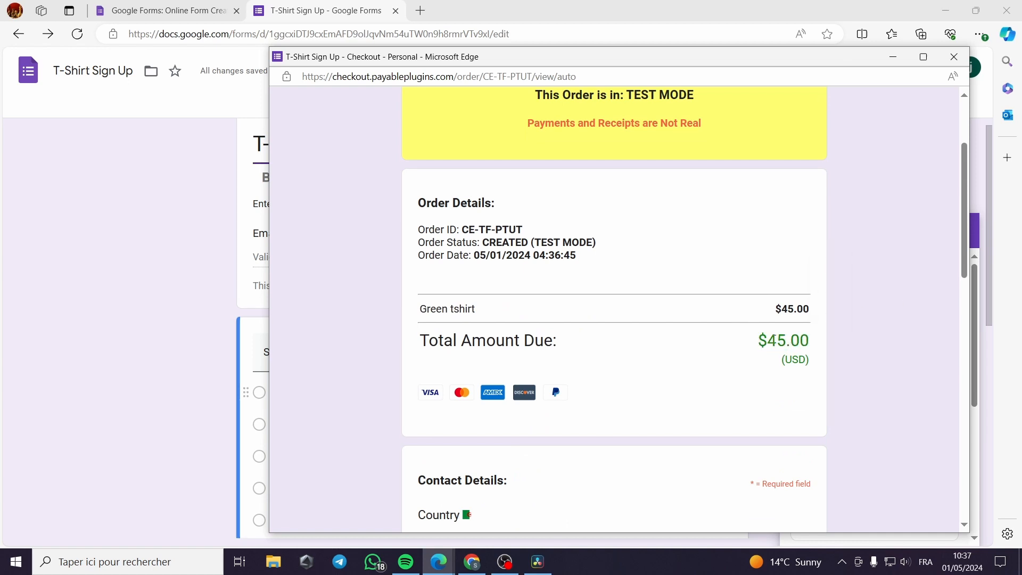
{"action": "scroll", "scroll_direction": "down", "scroll_amount": 3}
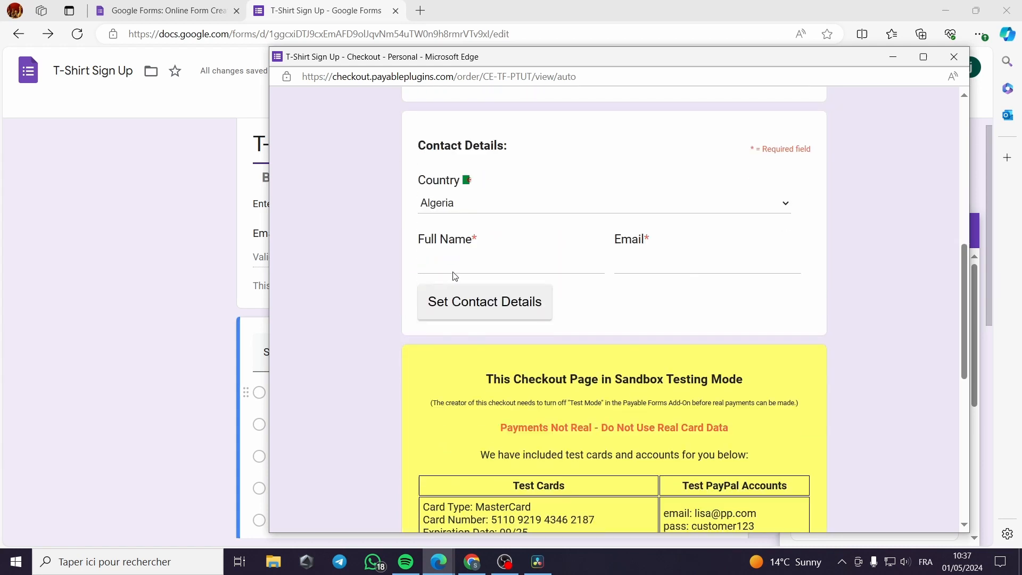
{"action": "scroll", "scroll_direction": "down", "scroll_amount": 3}
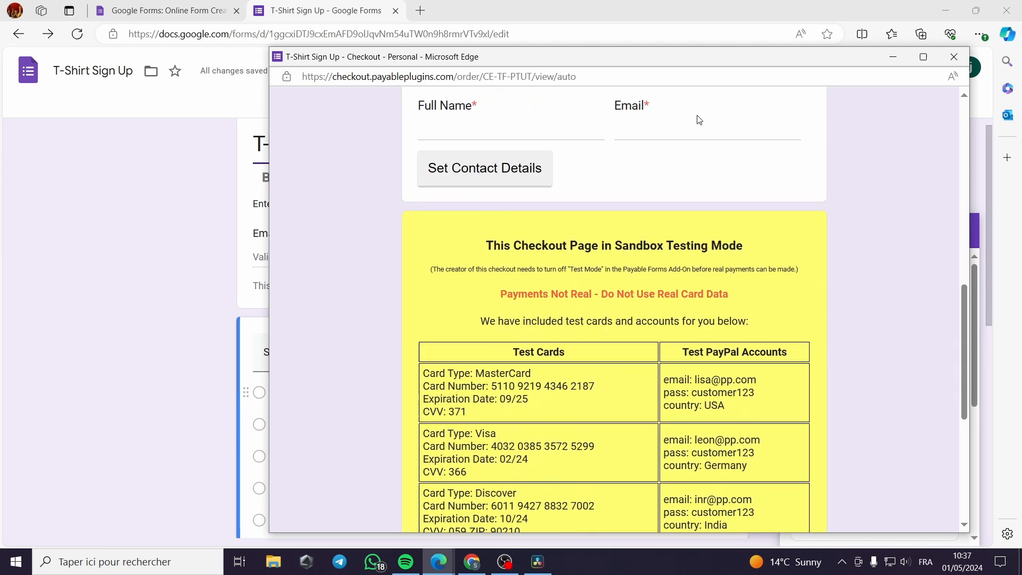
{"action": "scroll", "scroll_direction": "down", "scroll_amount": 3}
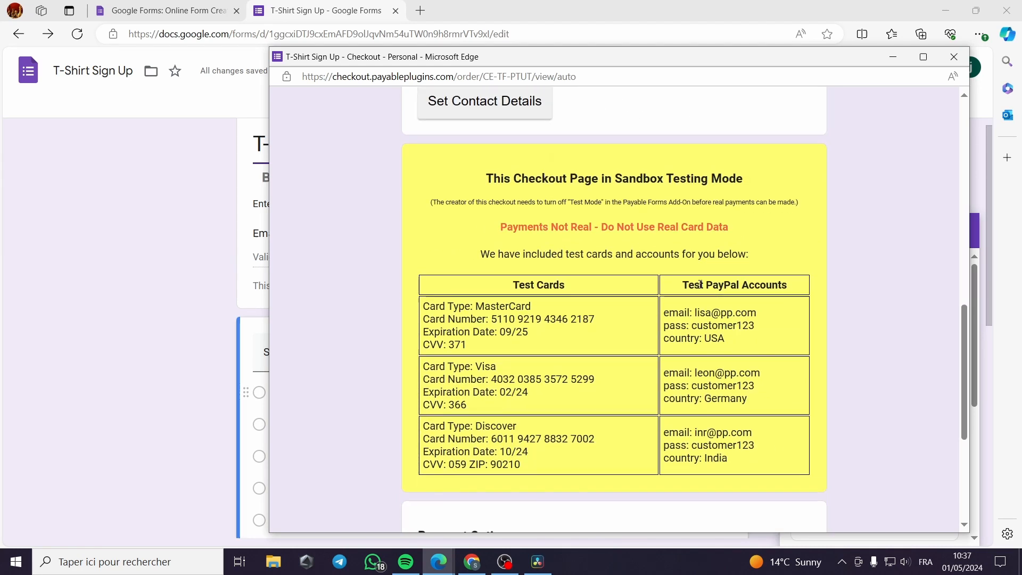
{"action": "scroll", "scroll_direction": "down", "scroll_amount": 3}
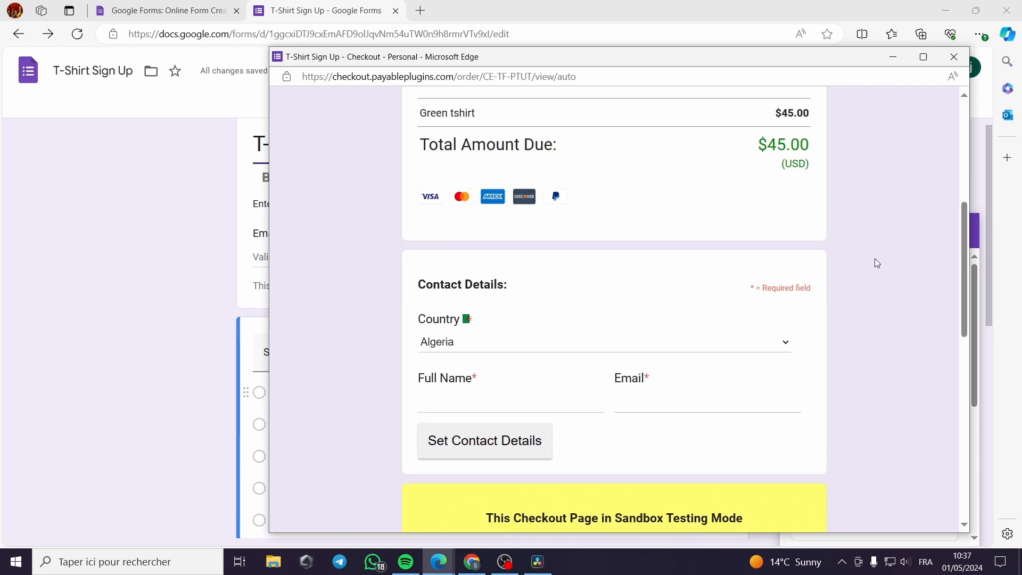
Set the Payable Forms Testing Mode to Off - Real Money.
{"action": "left_click", "coordinate": [953, 57]}
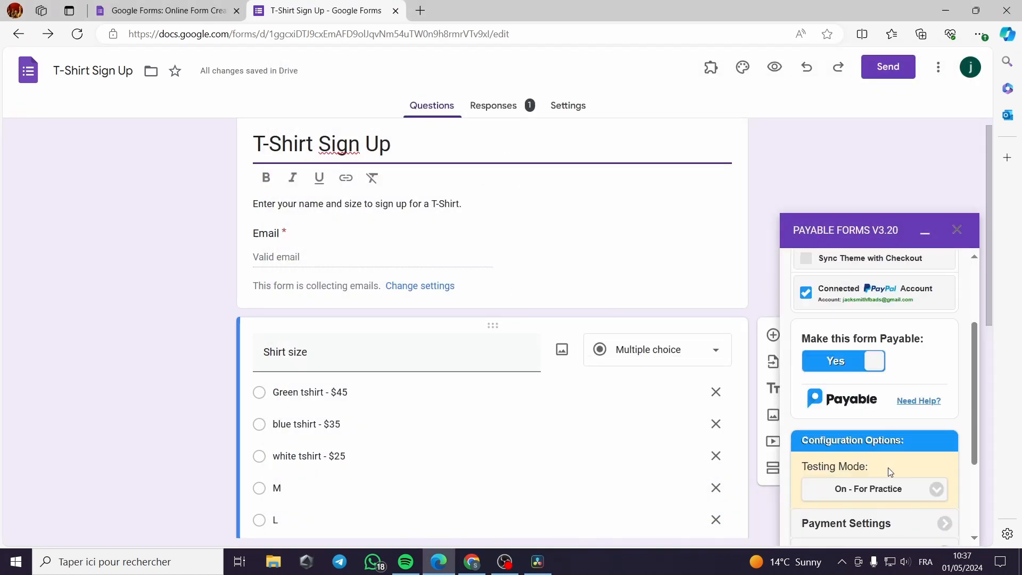
{"action": "scroll", "scroll_direction": "down", "scroll_amount": 3}
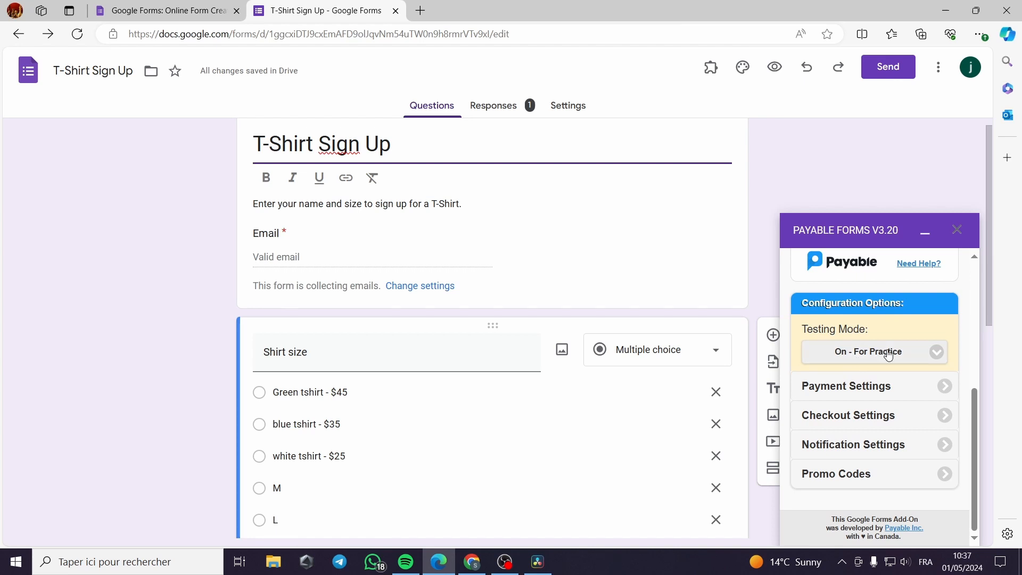
{"action": "left_click", "coordinate": [874, 352]}
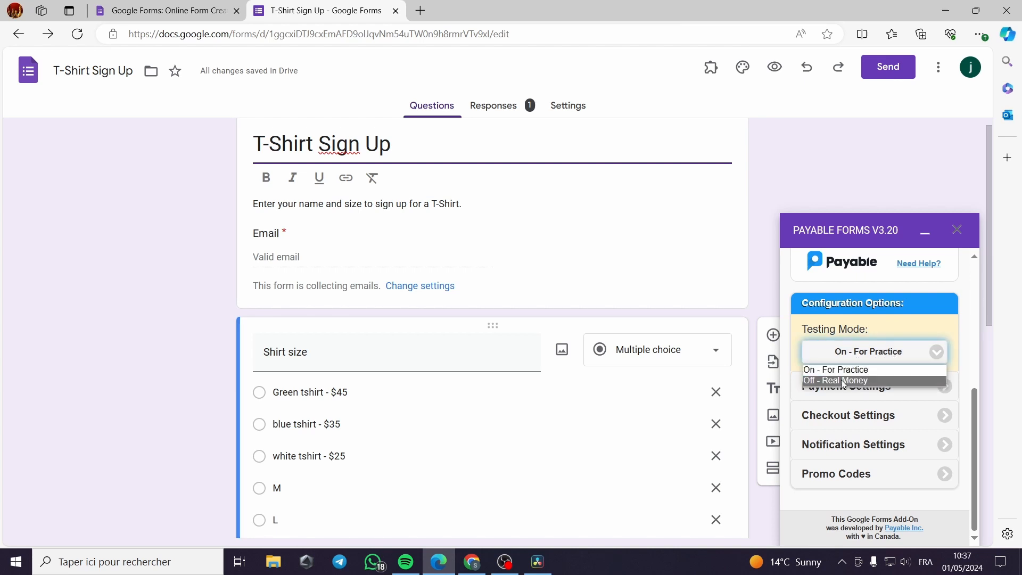
{"action": "left_click", "coordinate": [837, 380]}
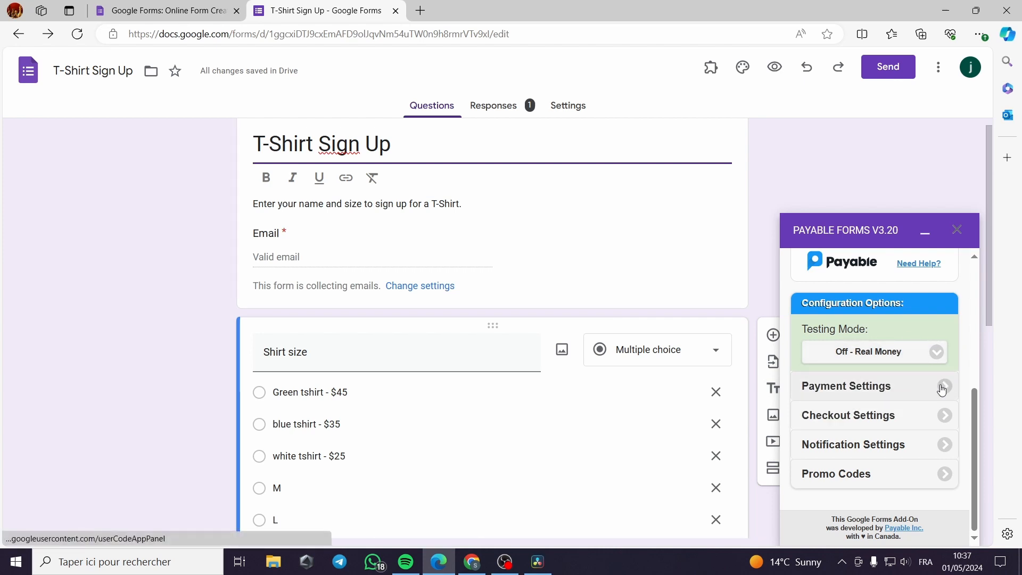
Confirm the payment currency stays US Dollars in Payment Settings.
{"action": "left_click", "coordinate": [846, 385]}
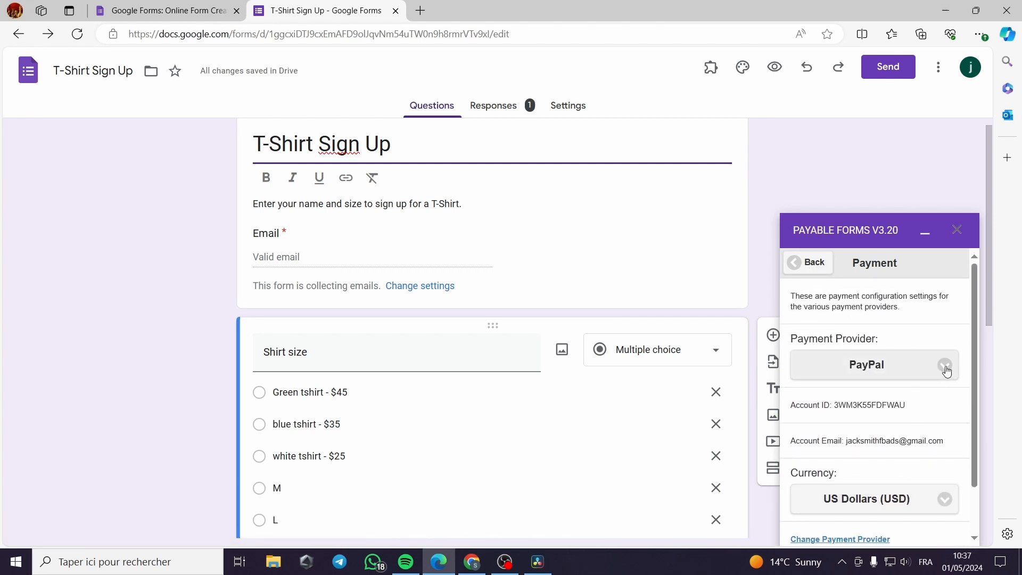
{"action": "left_click", "coordinate": [873, 499]}
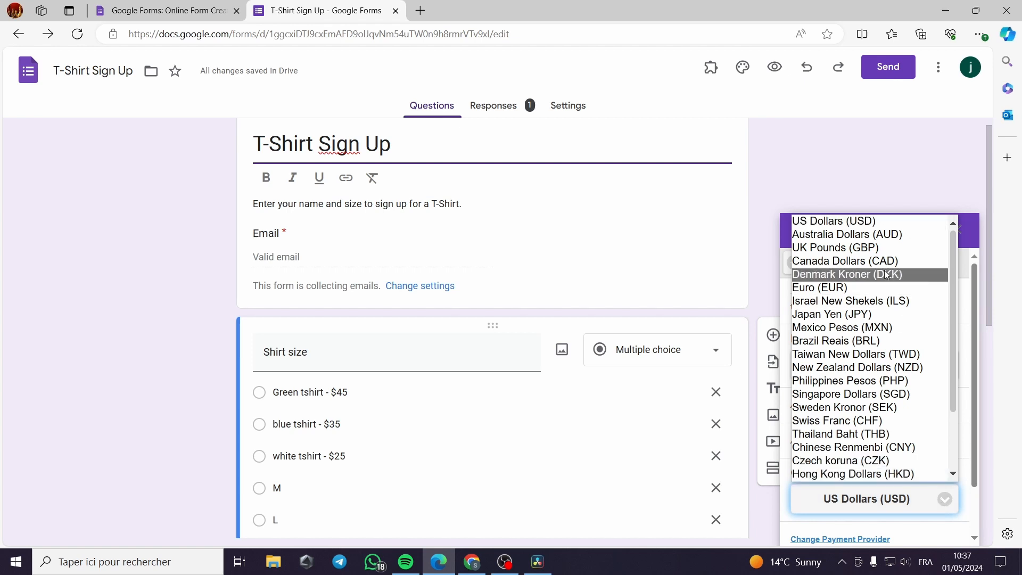
{"action": "mouse_move", "coordinate": [870, 288]}
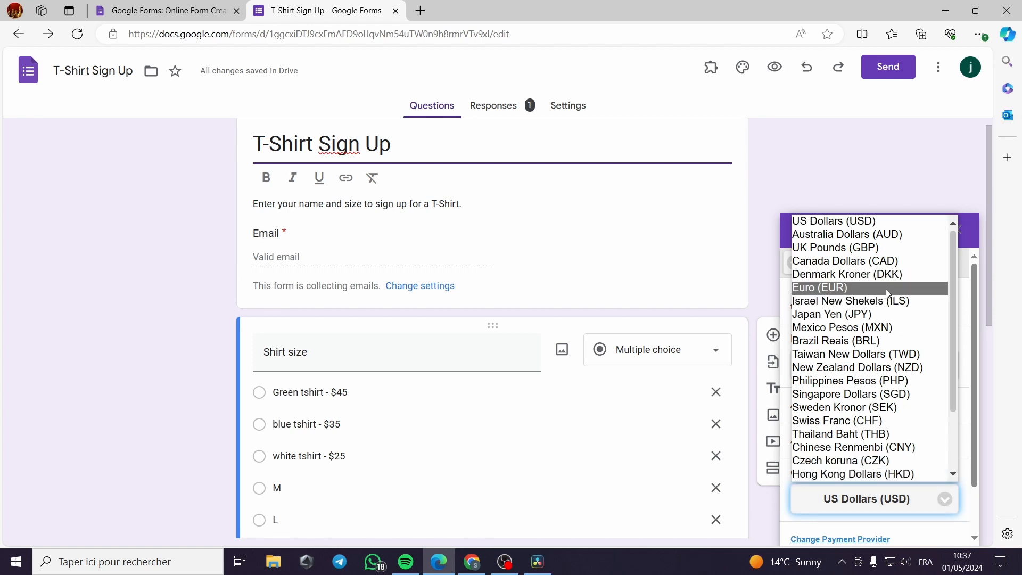
{"action": "mouse_move", "coordinate": [865, 235]}
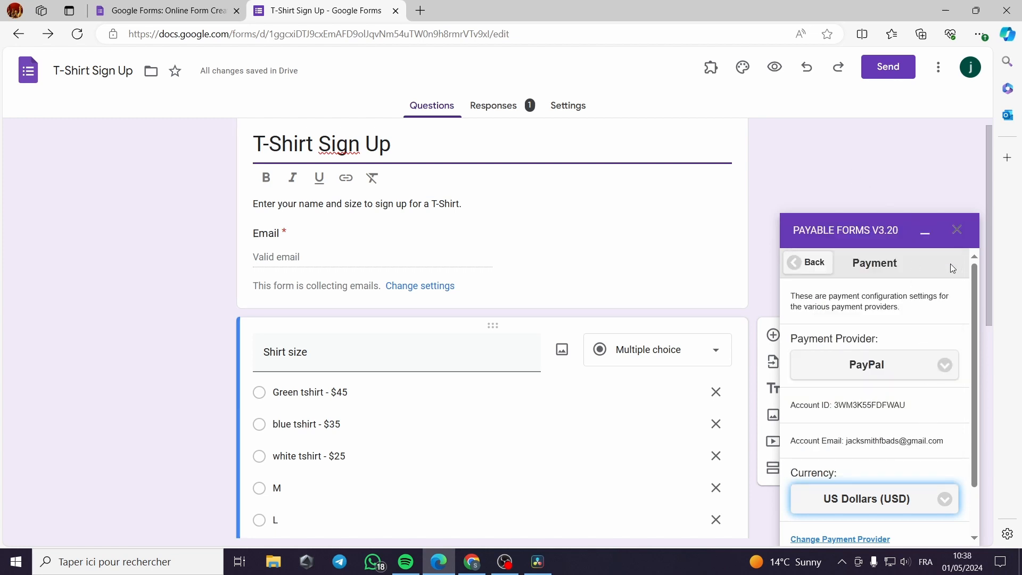
{"action": "left_click", "coordinate": [813, 262]}
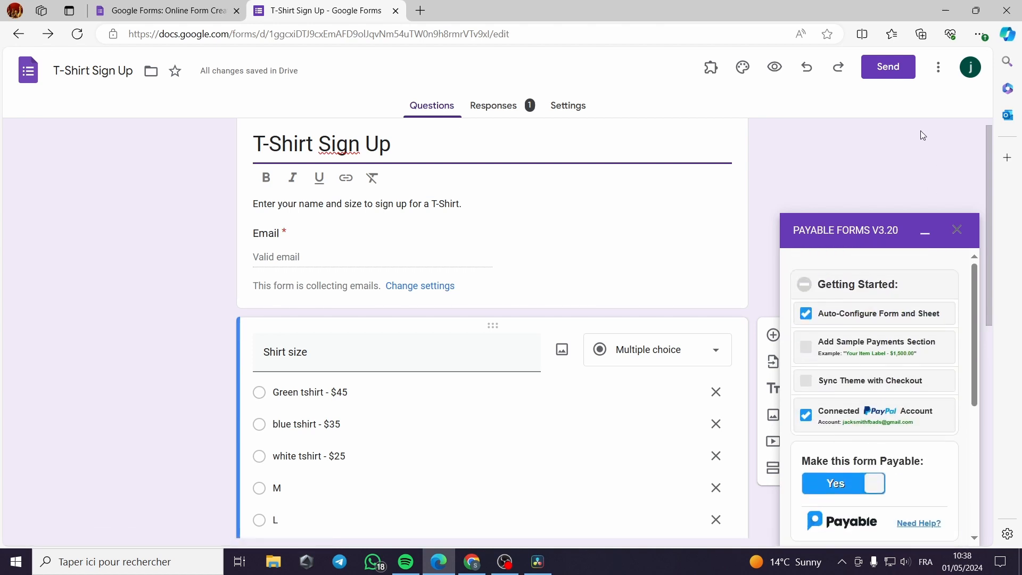
Open the three-dot More menu for the T-Shirt Sign Up form.
{"action": "left_click", "coordinate": [937, 67]}
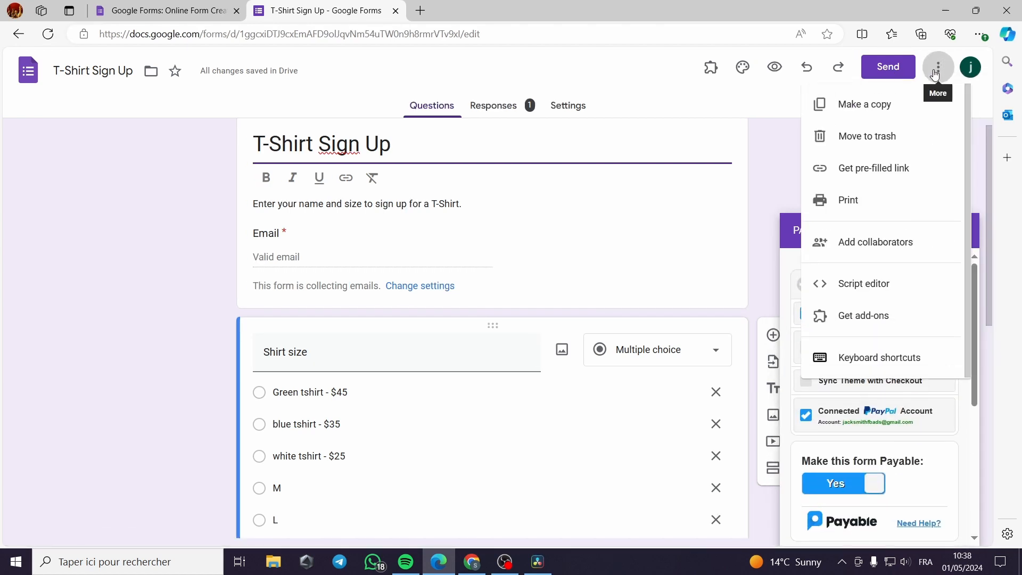
{"action": "mouse_move", "coordinate": [865, 104]}
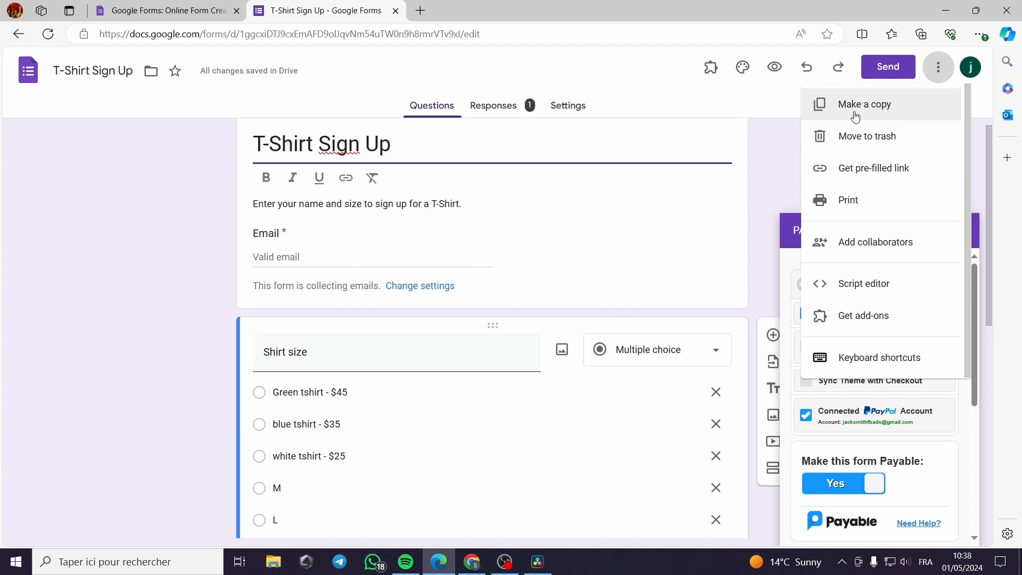
{"action": "mouse_move", "coordinate": [848, 199]}
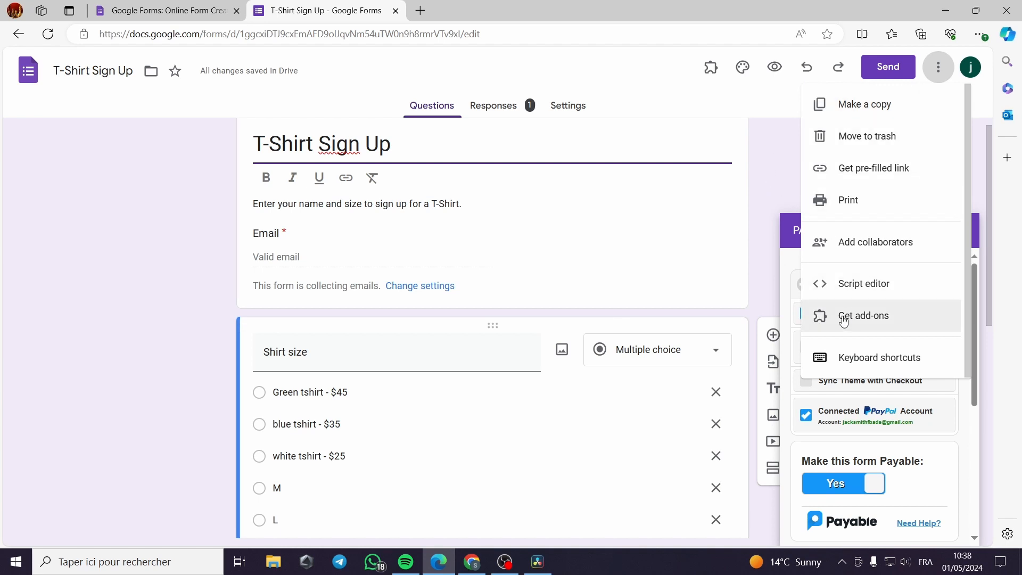
{"action": "mouse_move", "coordinate": [470, 251]}
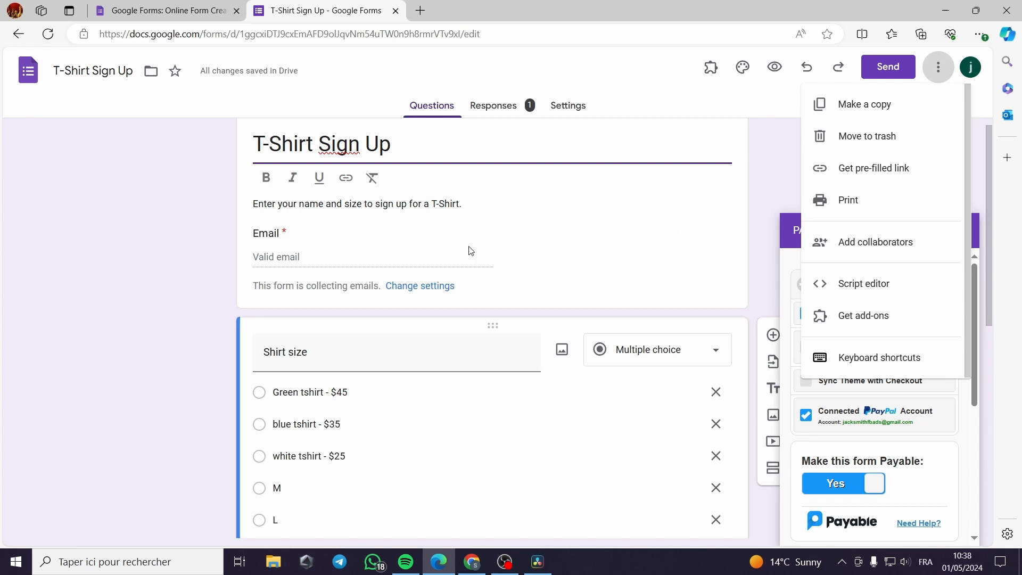
{"action": "mouse_move", "coordinate": [511, 111]}
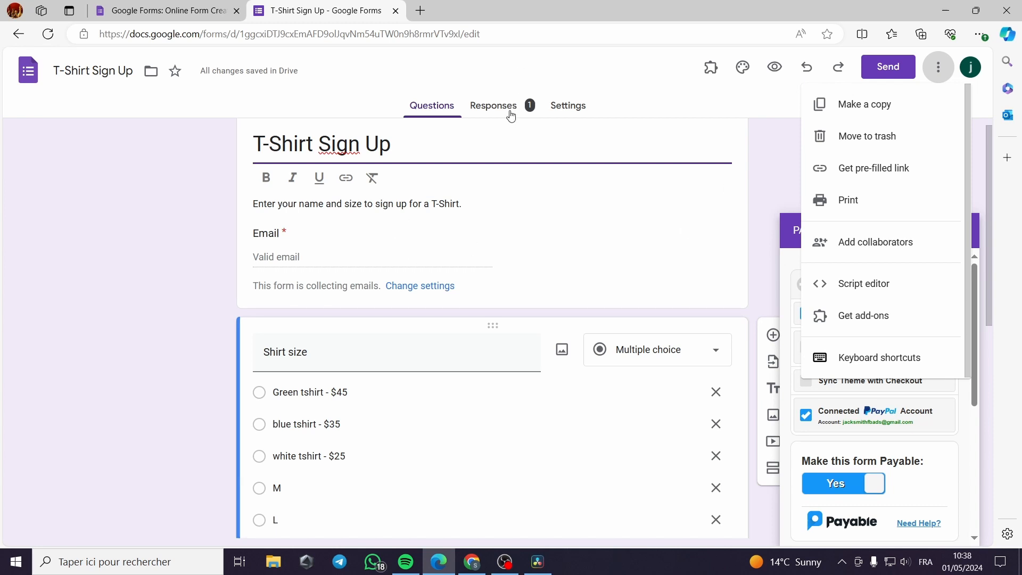
{"action": "mouse_move", "coordinate": [510, 236]}
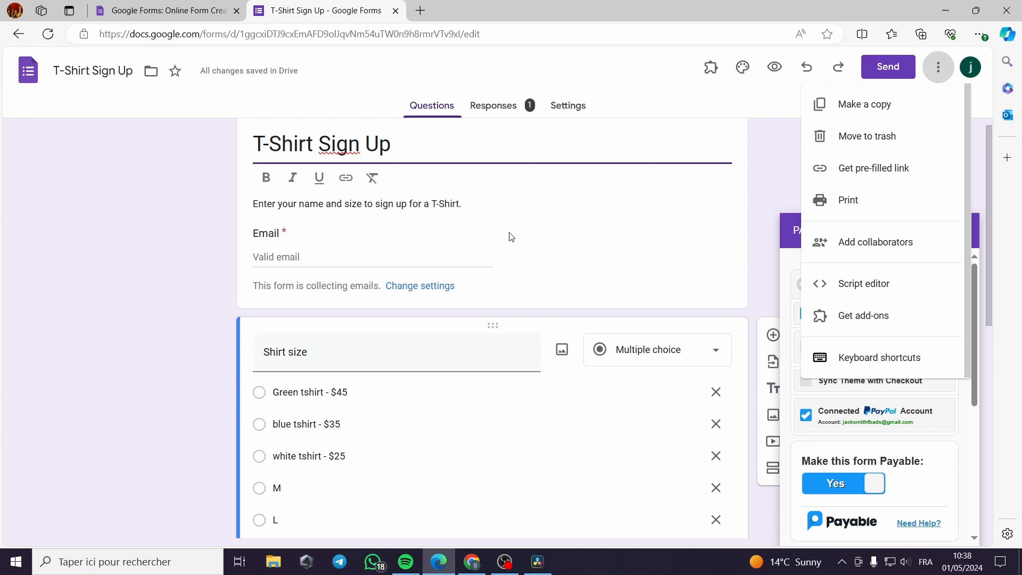
{"action": "mouse_move", "coordinate": [168, 264]}
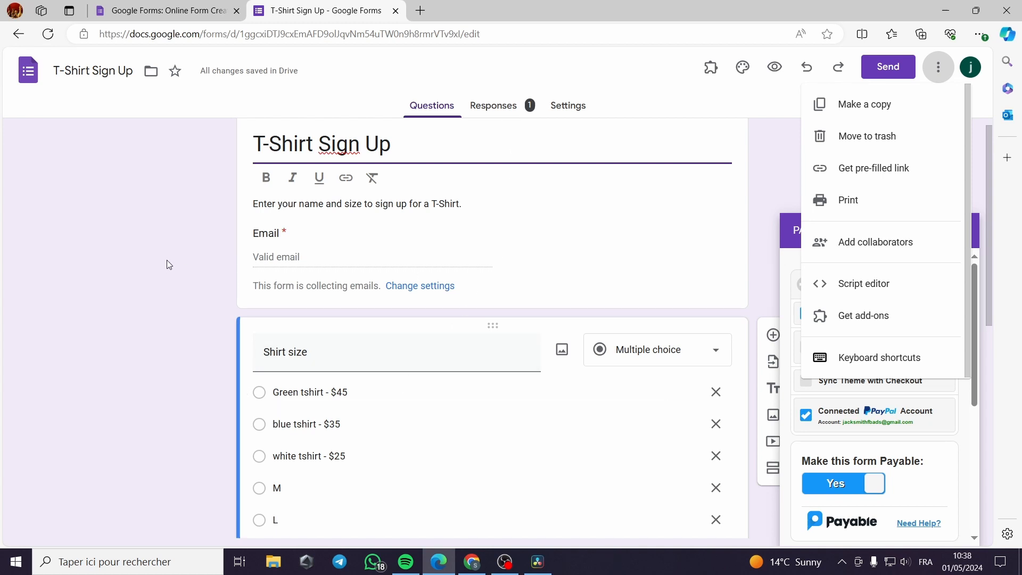
{"action": "mouse_move", "coordinate": [198, 264]}
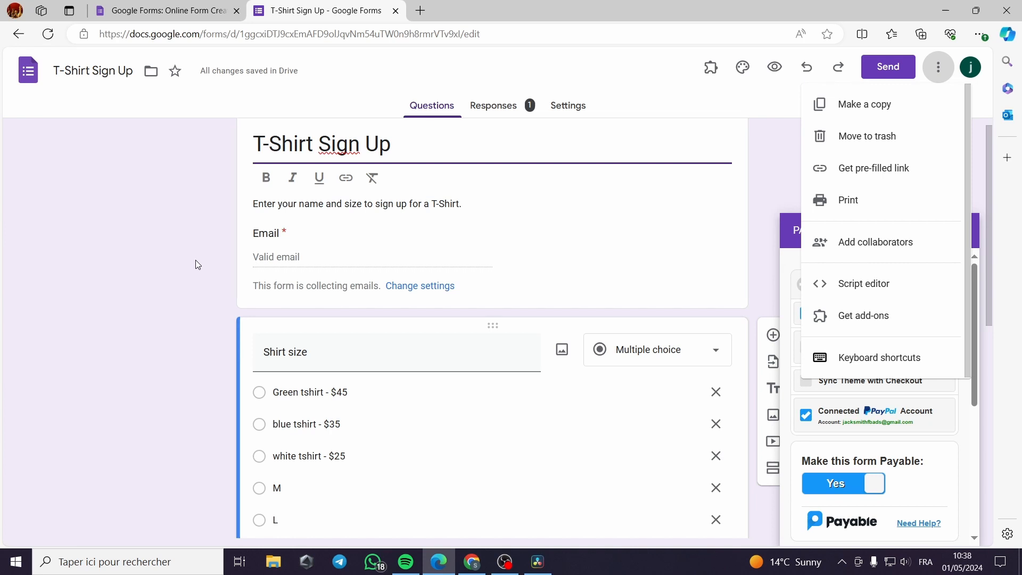
{"action": "mouse_move", "coordinate": [197, 283]}
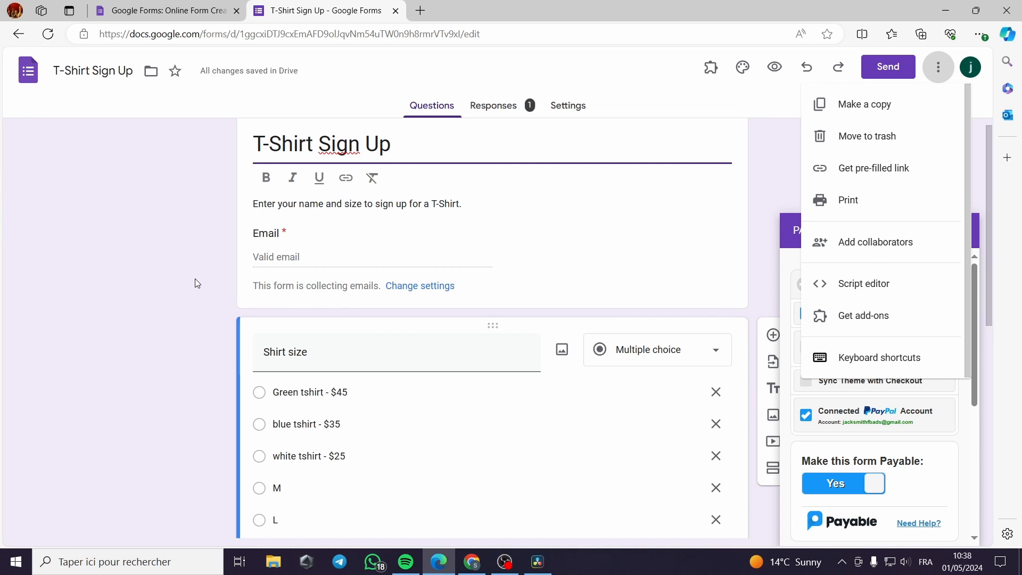
{"action": "mouse_move", "coordinate": [130, 320]}
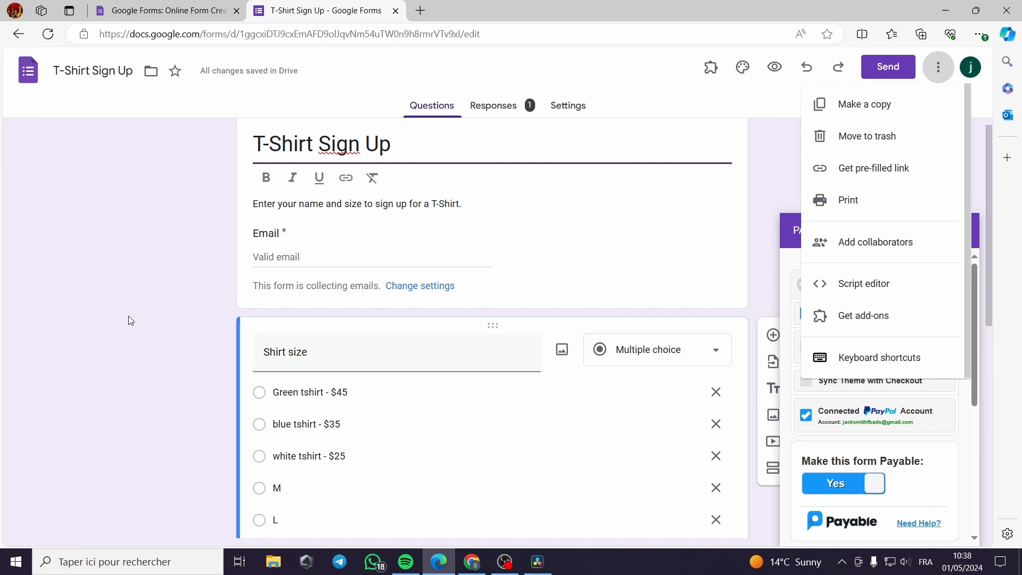